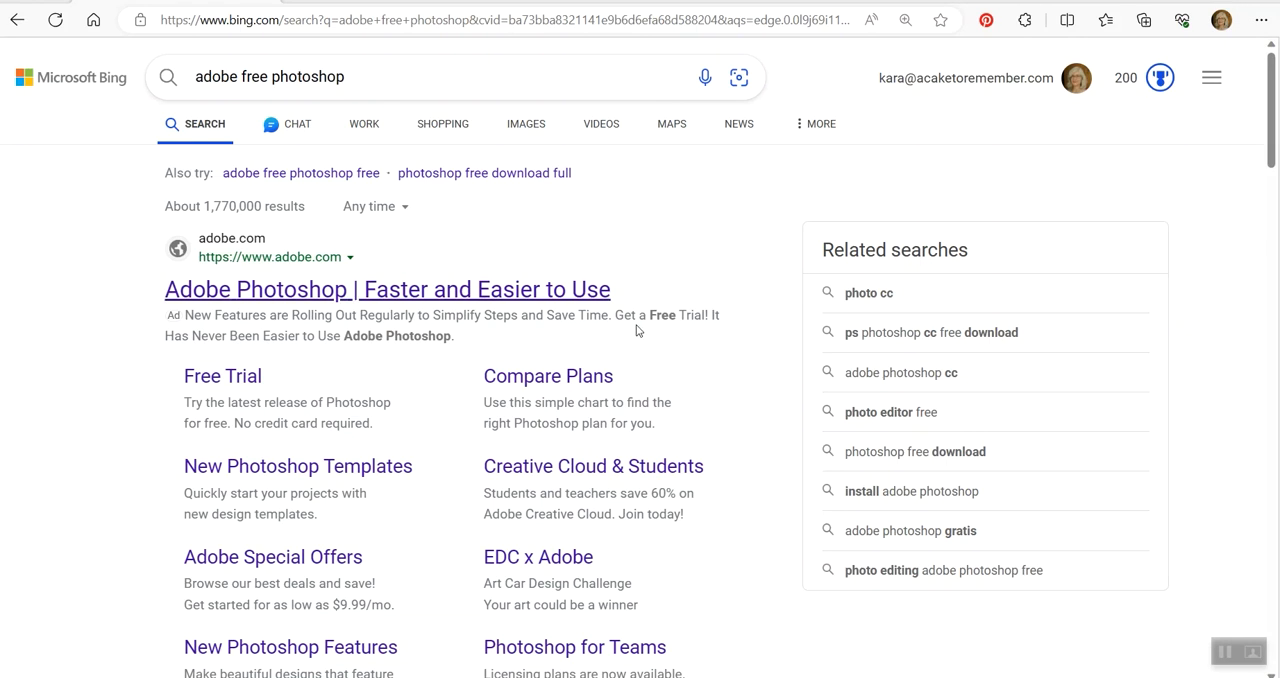
{"action": "mouse_move", "coordinate": [88, 426]}
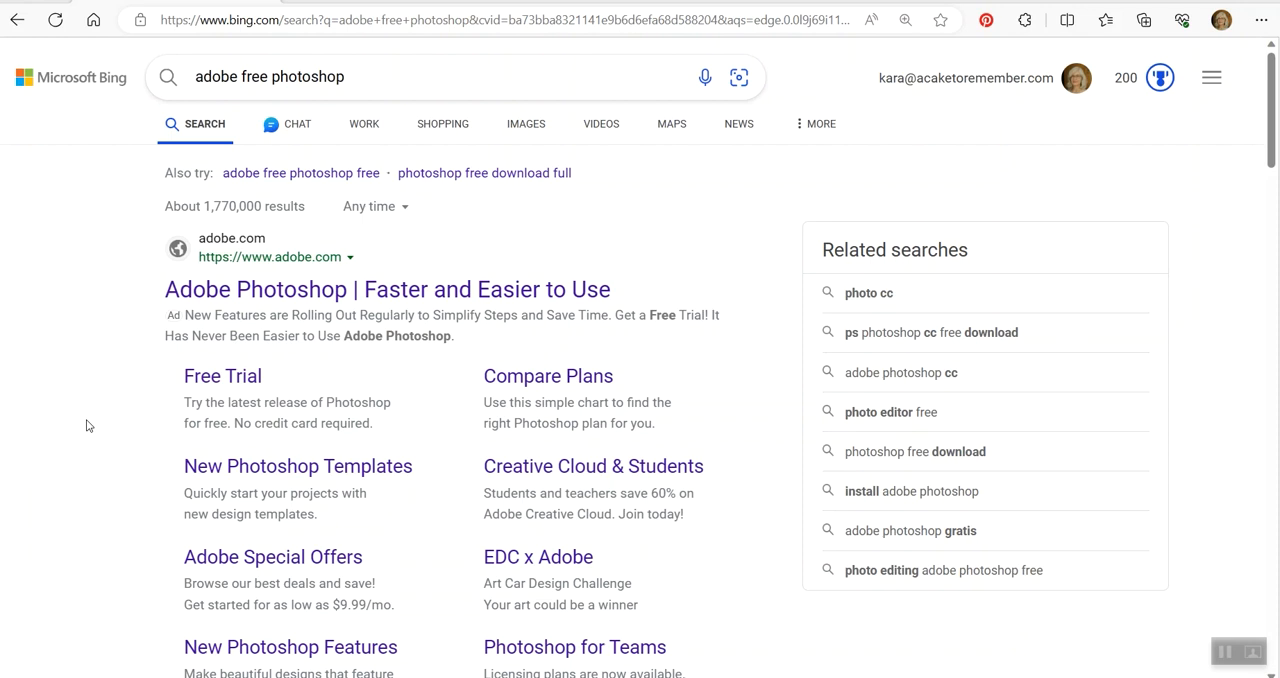
{"action": "mouse_move", "coordinate": [388, 290]}
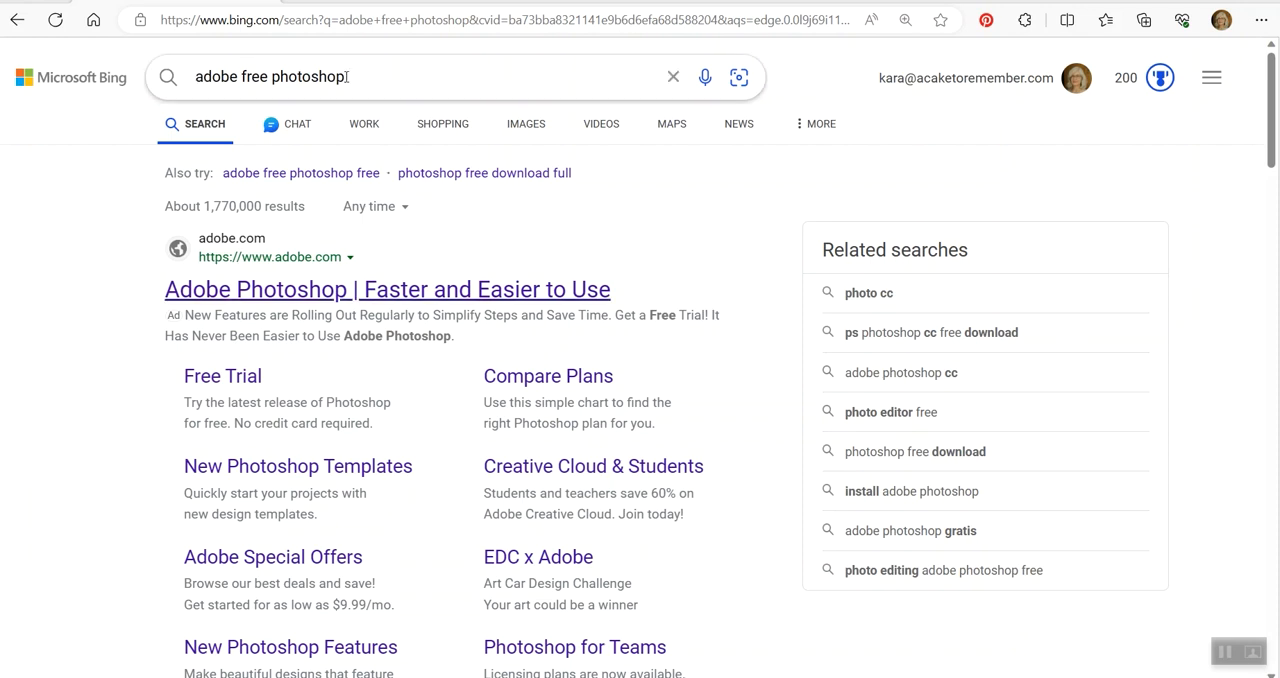
- Open the 'Adobe Online Photo Editor | Online Photoshop' search result from Bing
{"action": "scroll", "scroll_direction": "down", "scroll_amount": 3}
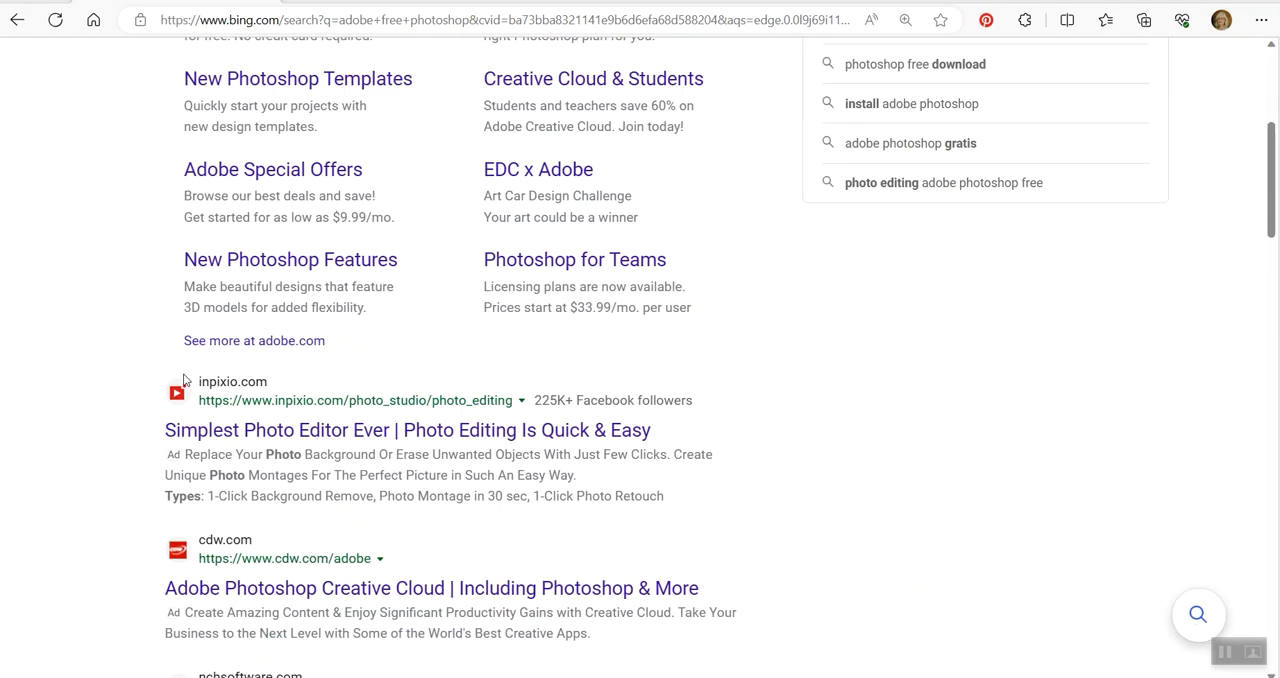
{"action": "scroll", "scroll_direction": "down", "scroll_amount": 3}
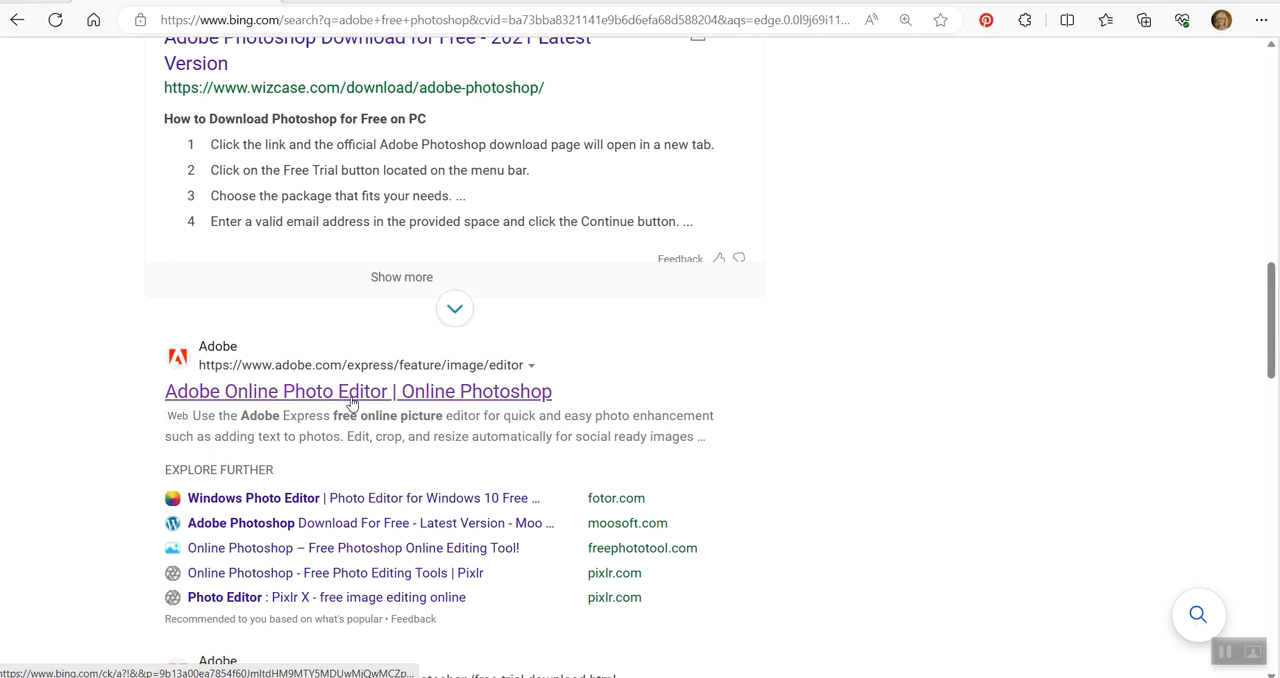
{"action": "left_click", "coordinate": [358, 392]}
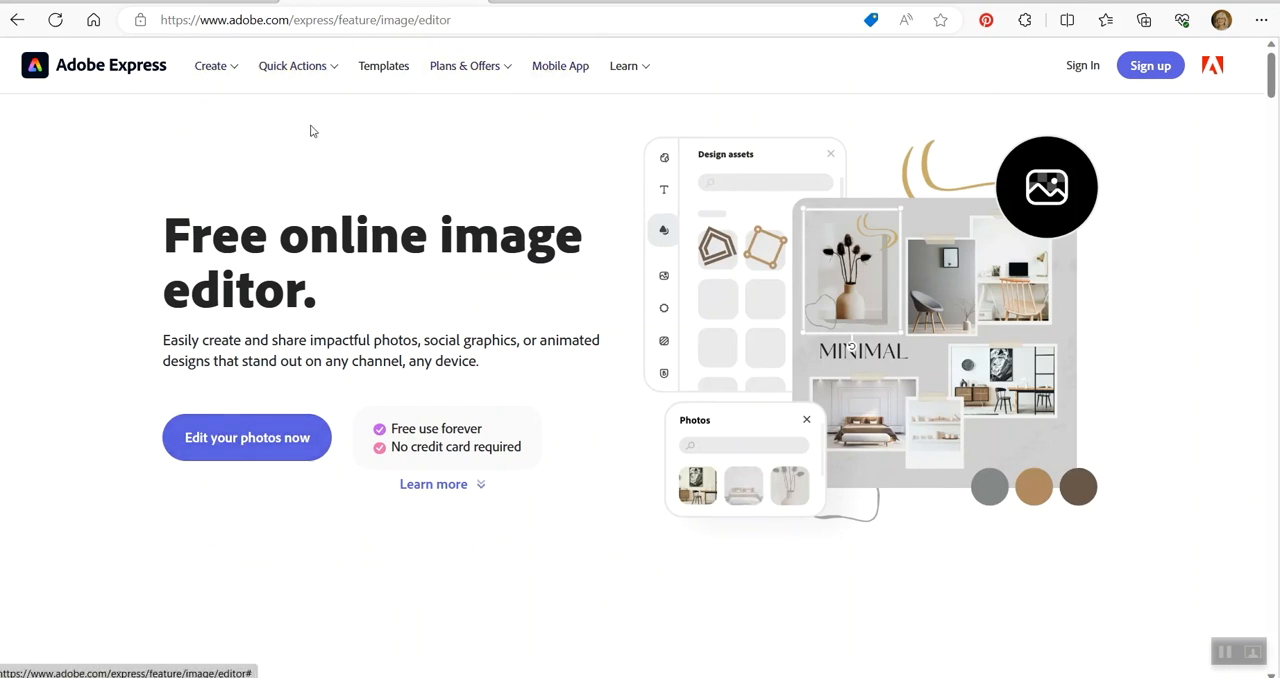
{"action": "mouse_move", "coordinate": [448, 128]}
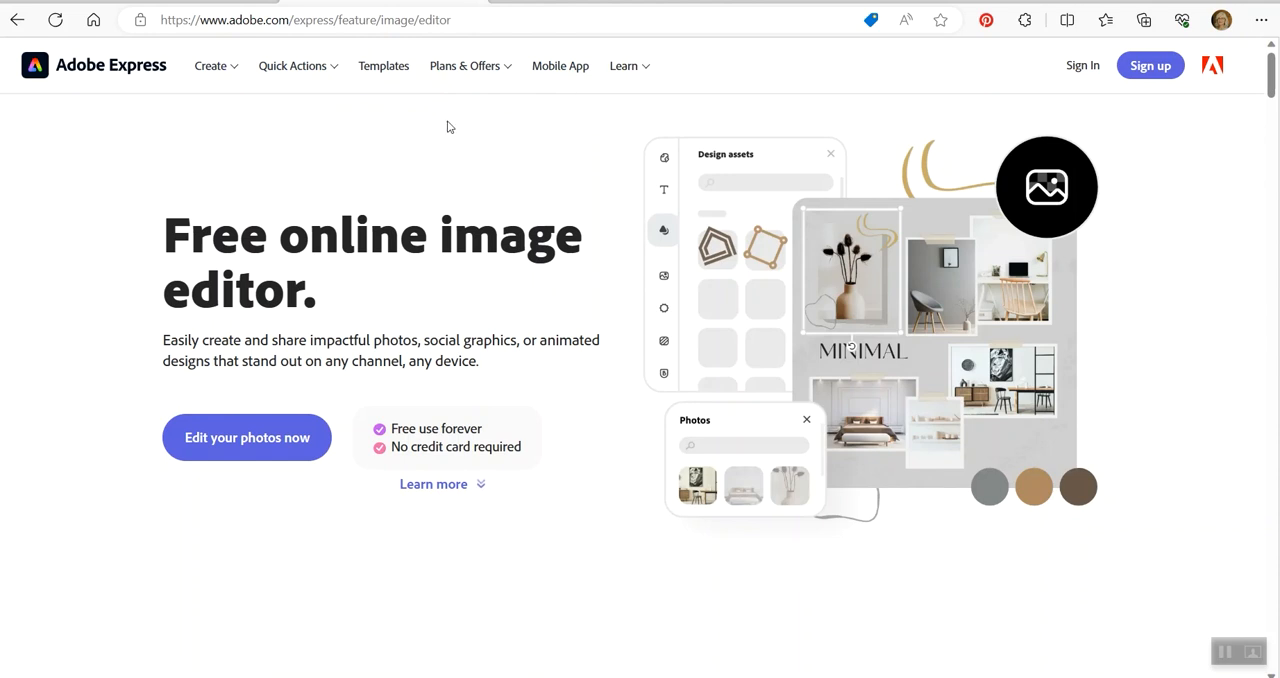
{"action": "mouse_move", "coordinate": [420, 420]}
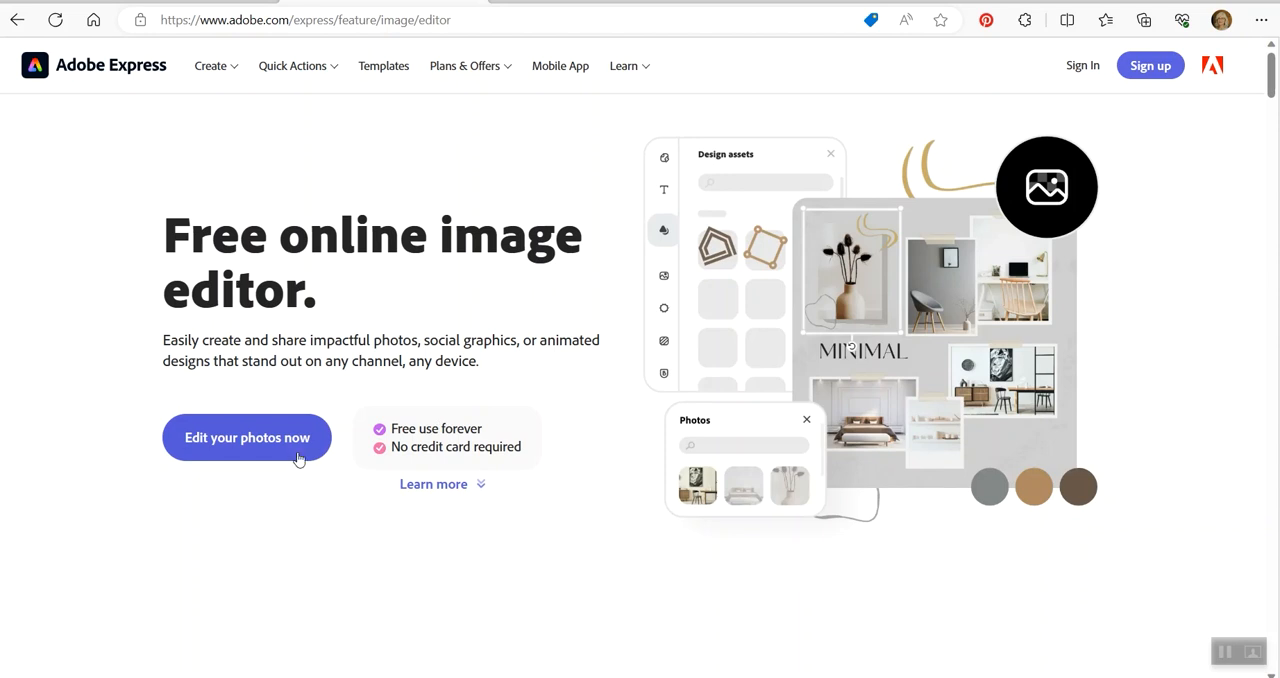
- Start editing photos and agree to the Welcome terms to reach a blank canvas
{"action": "left_click", "coordinate": [248, 436]}
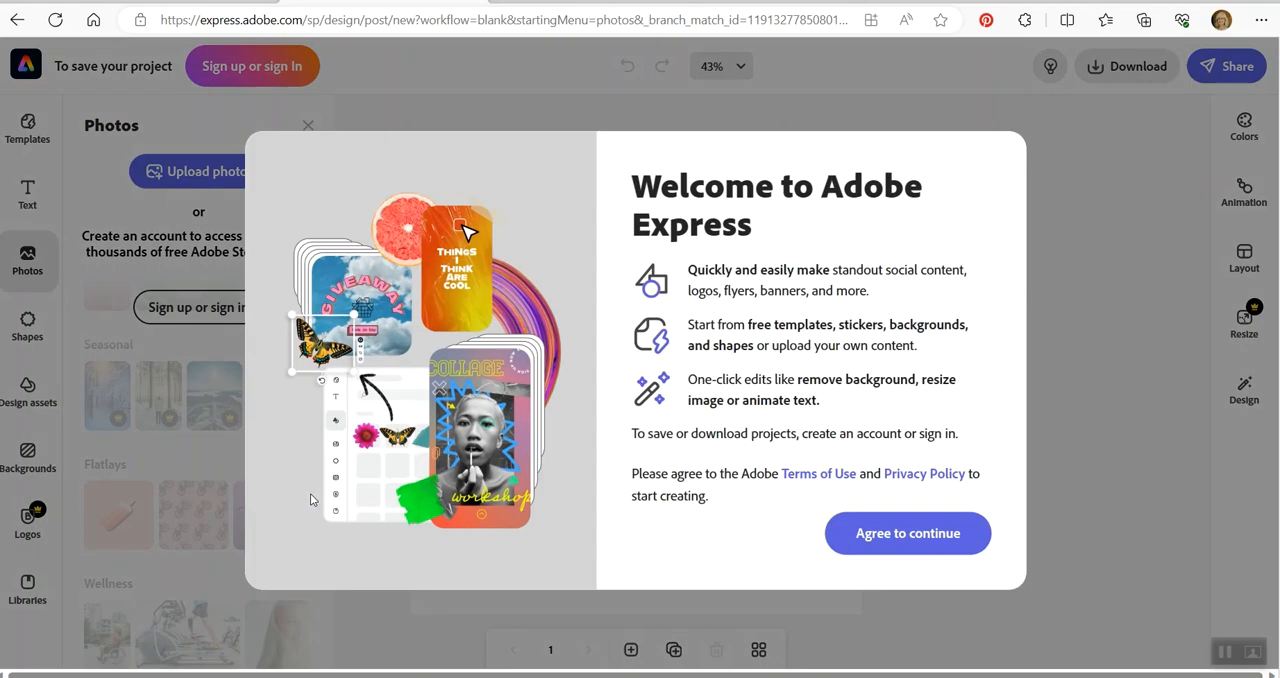
{"action": "mouse_move", "coordinate": [360, 344]}
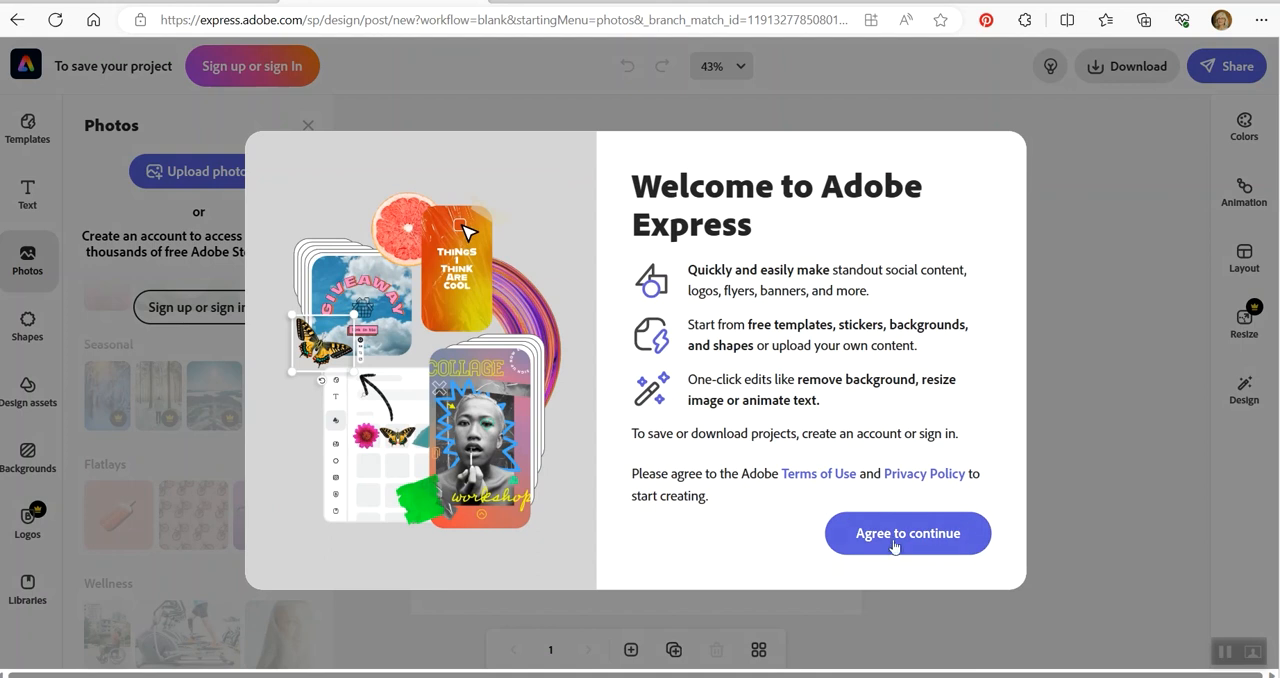
{"action": "left_click", "coordinate": [908, 532]}
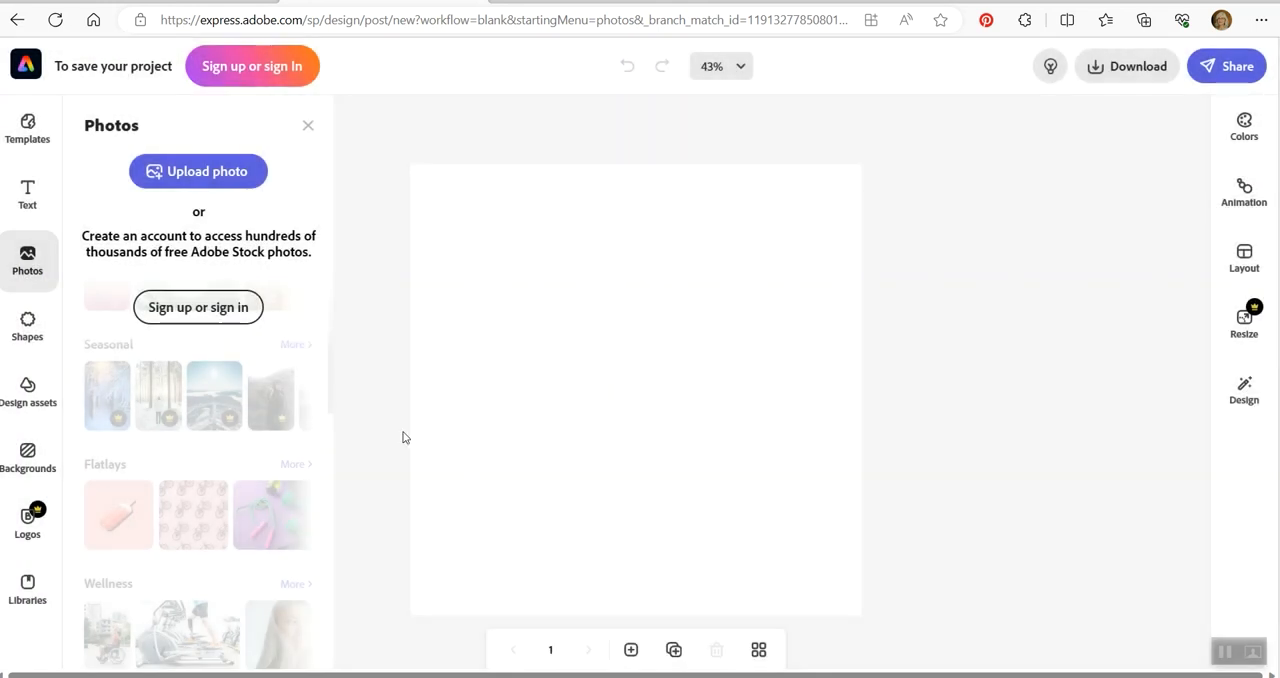
{"action": "mouse_move", "coordinate": [170, 200]}
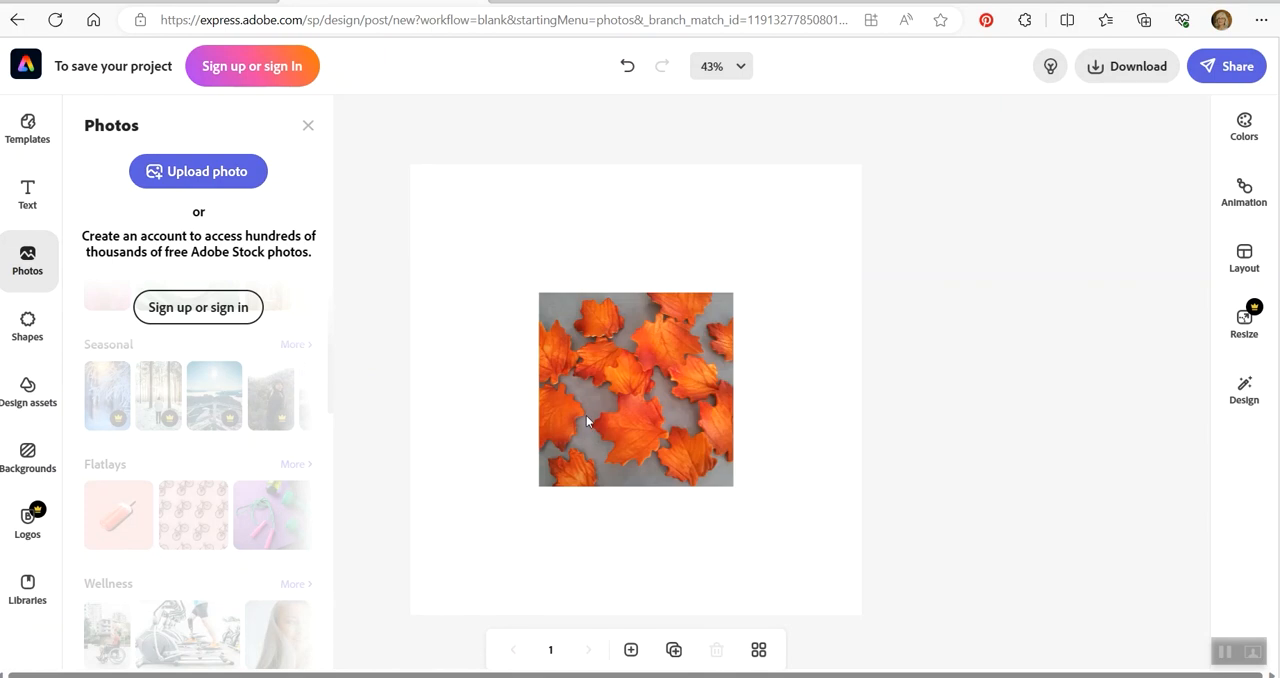
- Select the leaf photo and stretch its corner handle so it covers the whole canvas
{"action": "left_click", "coordinate": [636, 388]}
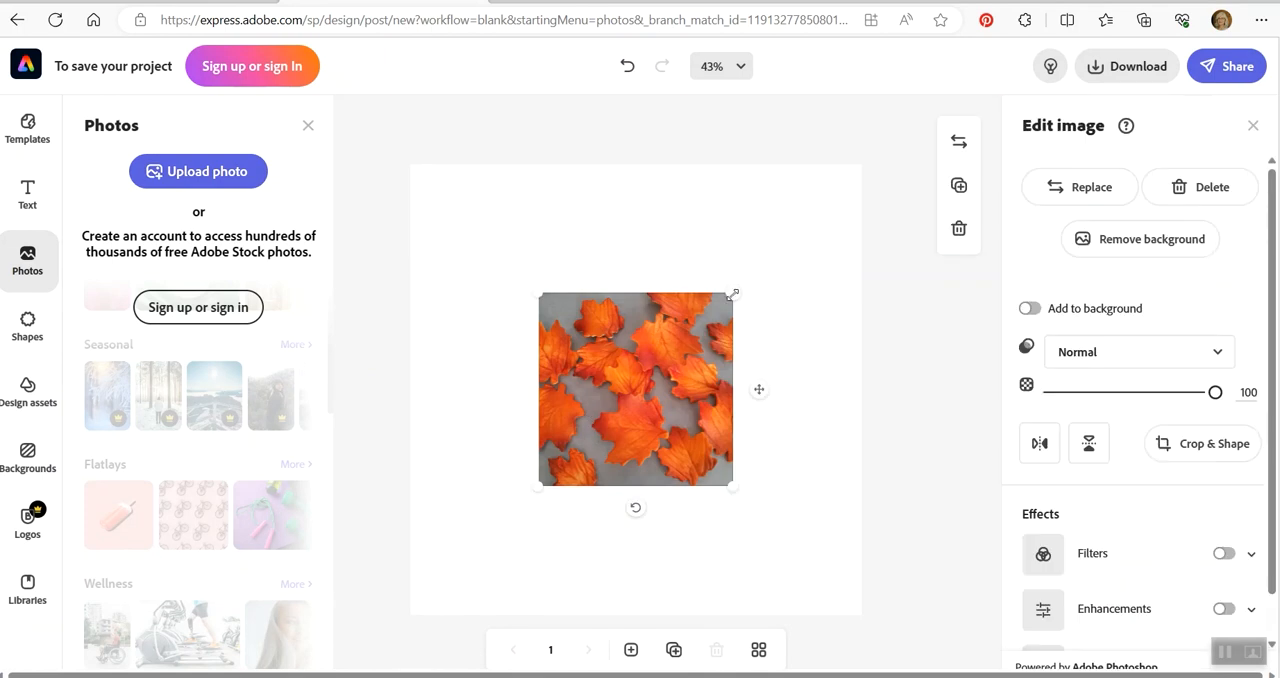
{"action": "left_click_drag", "start_coordinate": [732, 292], "coordinate": [856, 164]}
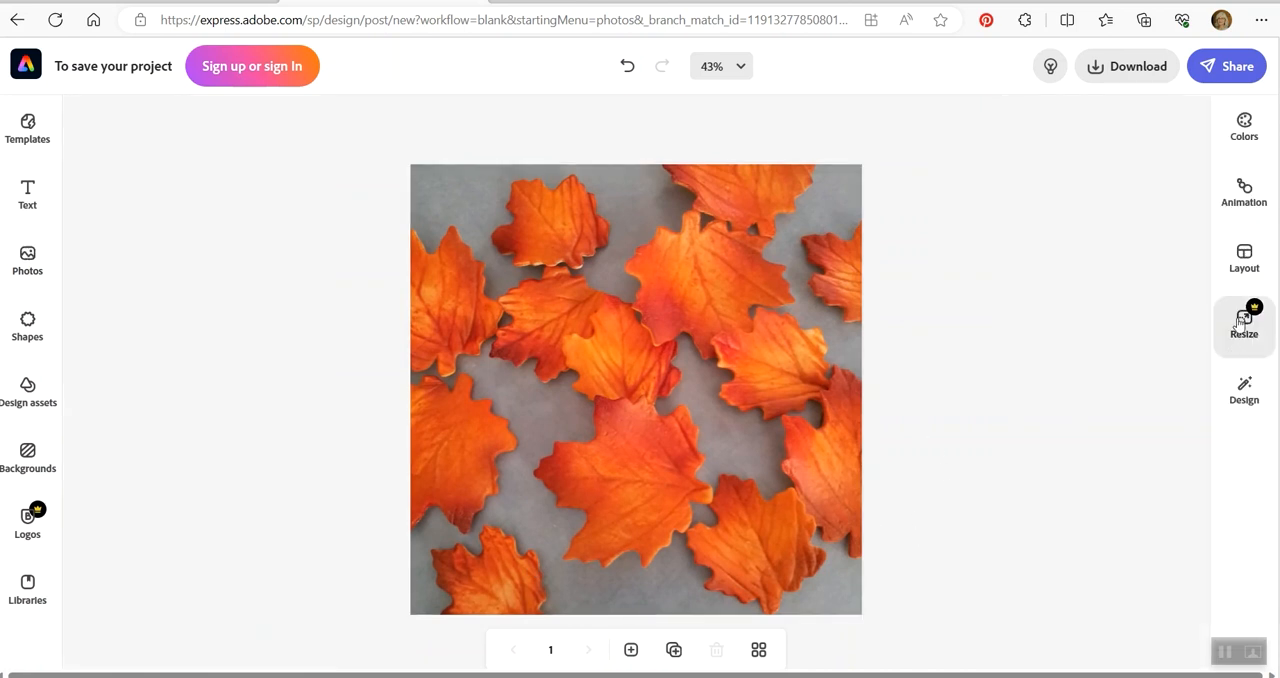
{"action": "left_click", "coordinate": [636, 388]}
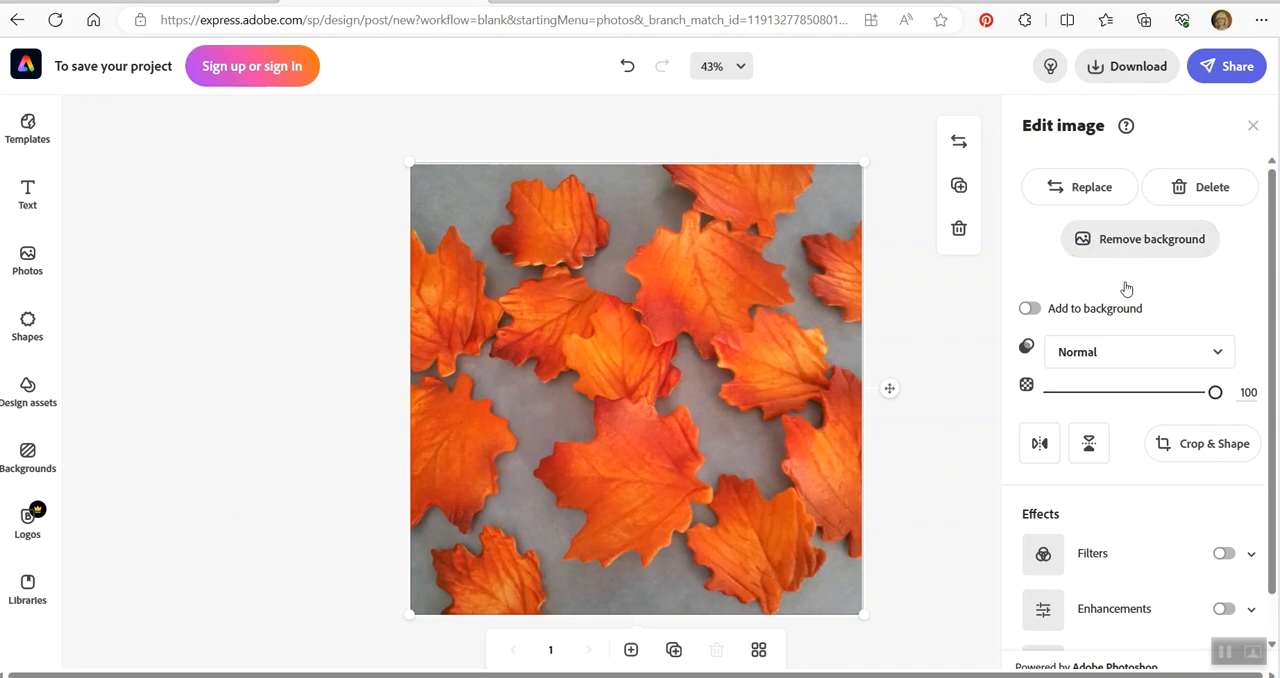
{"action": "mouse_move", "coordinate": [928, 368]}
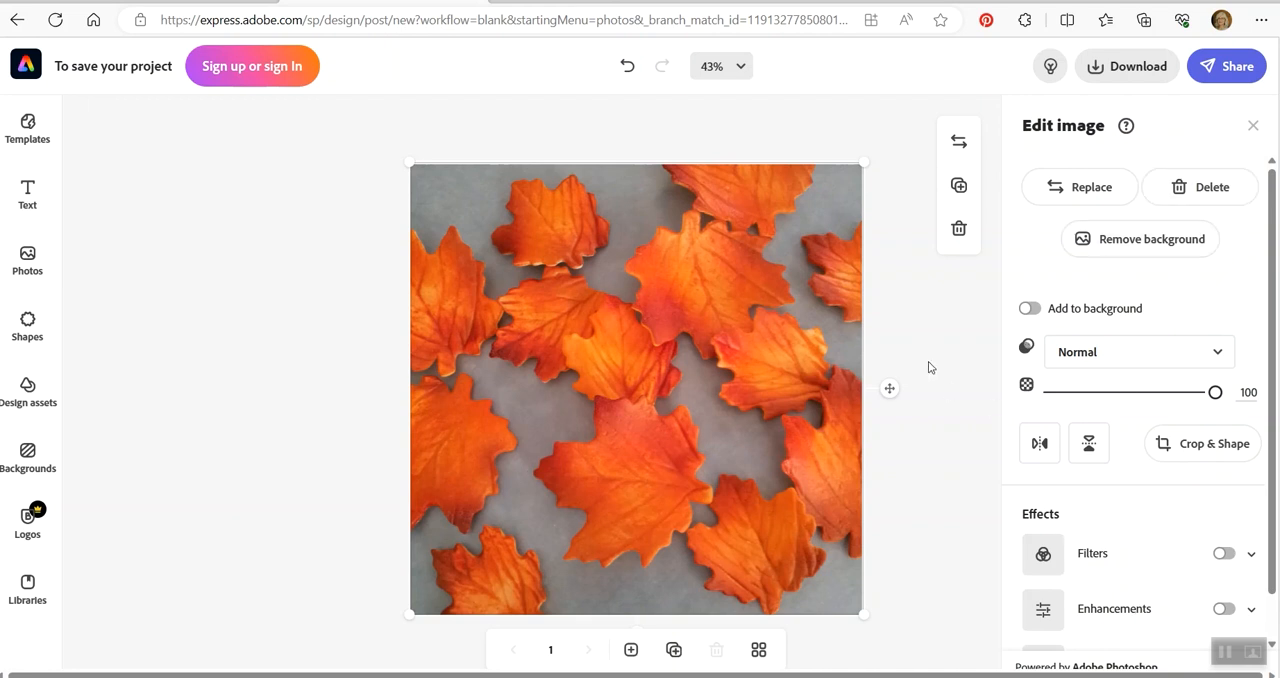
{"action": "mouse_move", "coordinate": [688, 410]}
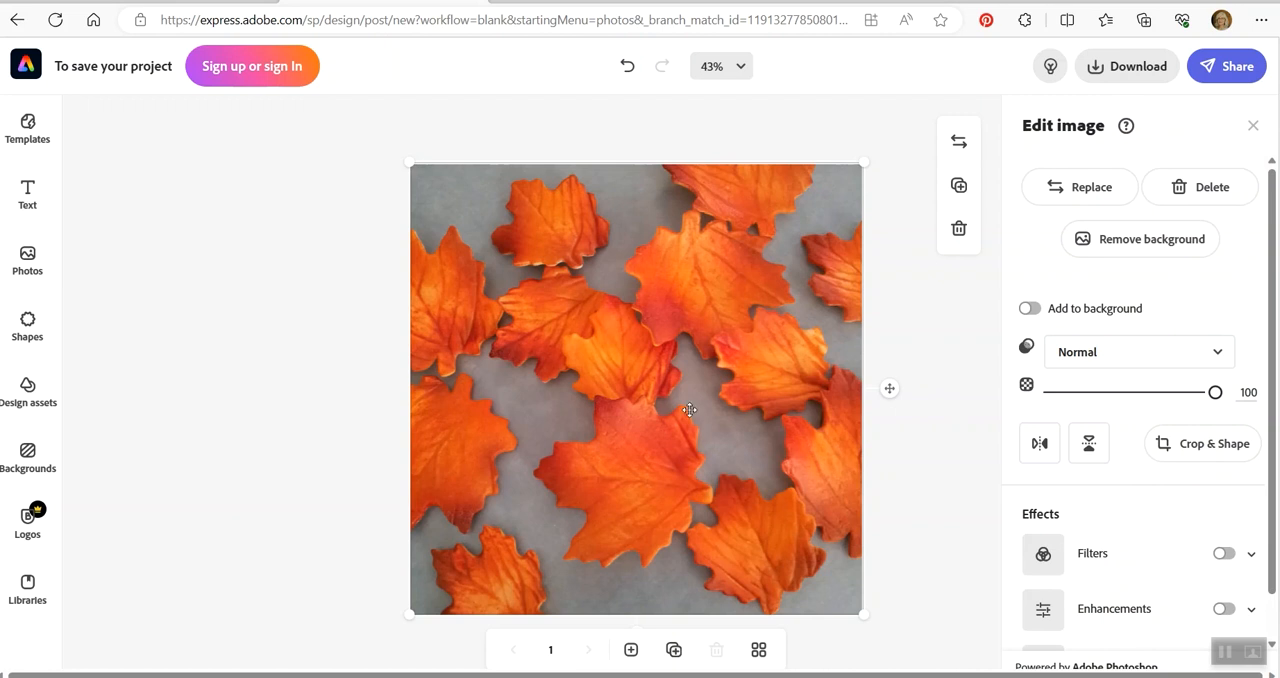
{"action": "mouse_move", "coordinate": [812, 352]}
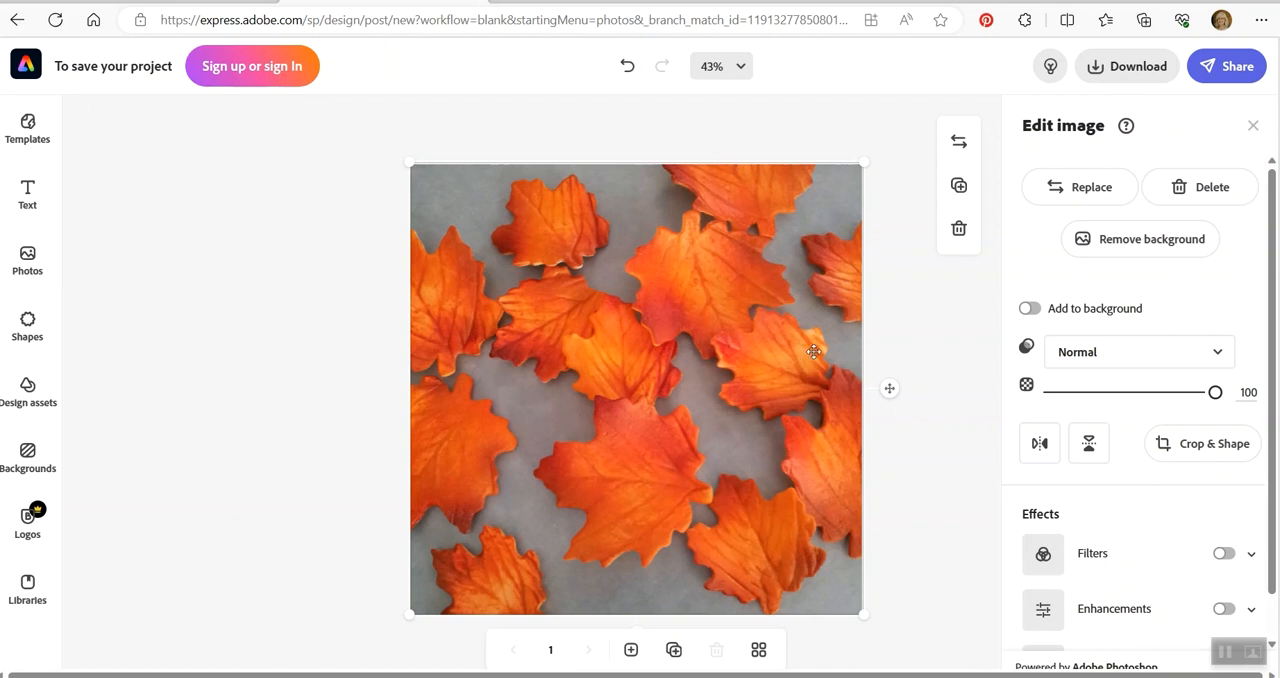
{"action": "mouse_move", "coordinate": [696, 386]}
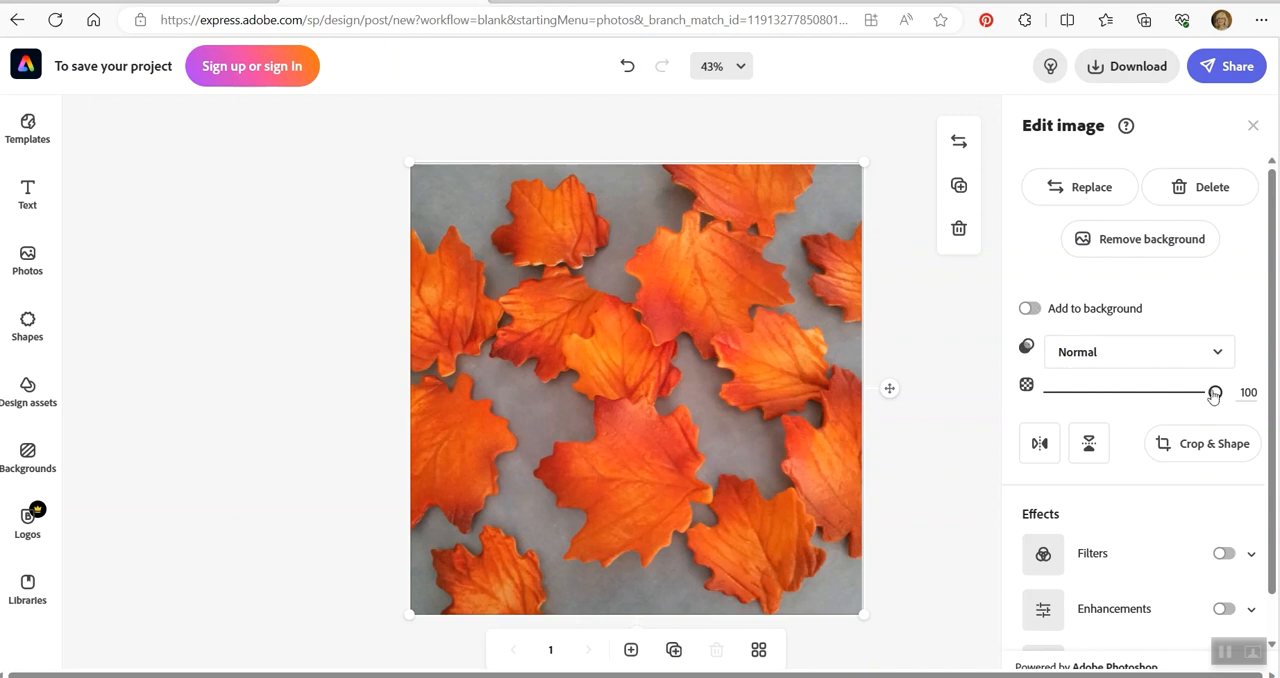
- Lower the leaf photo's opacity slider from 100 down to 21
{"action": "left_click_drag", "start_coordinate": [1214, 392], "coordinate": [1120, 392]}
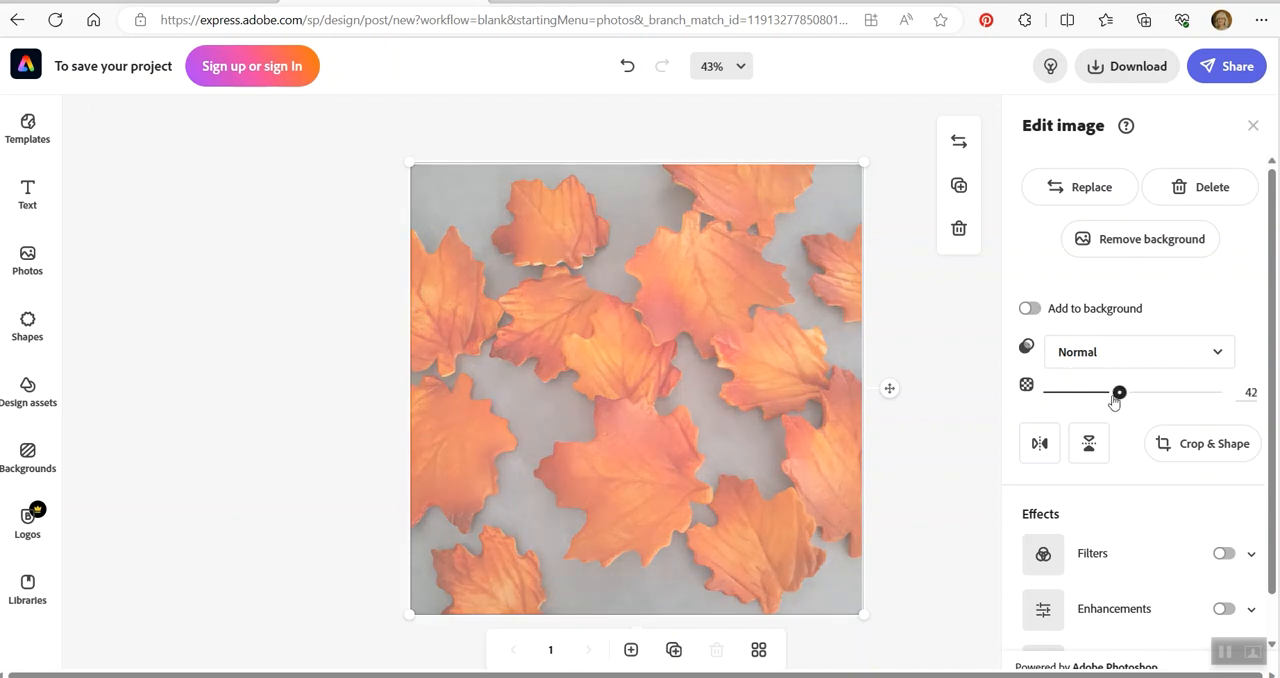
{"action": "left_click_drag", "start_coordinate": [1120, 392], "coordinate": [1088, 392]}
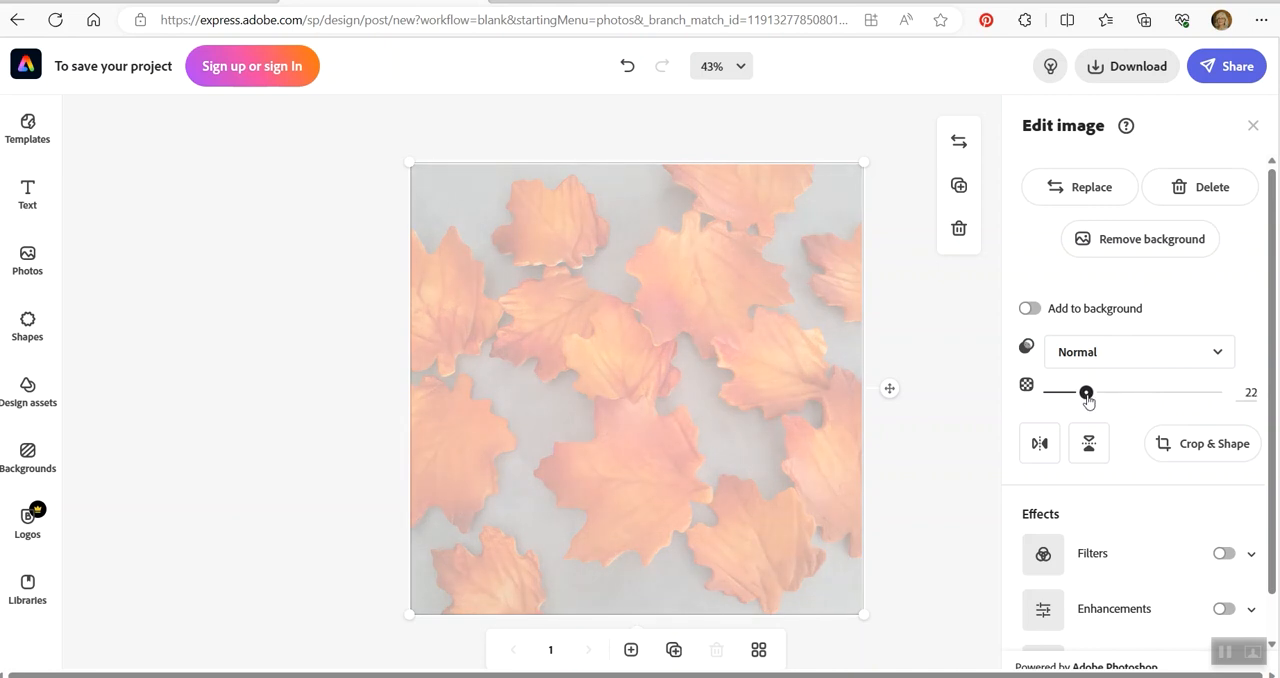
{"action": "left_click_drag", "start_coordinate": [1088, 392], "coordinate": [1082, 392]}
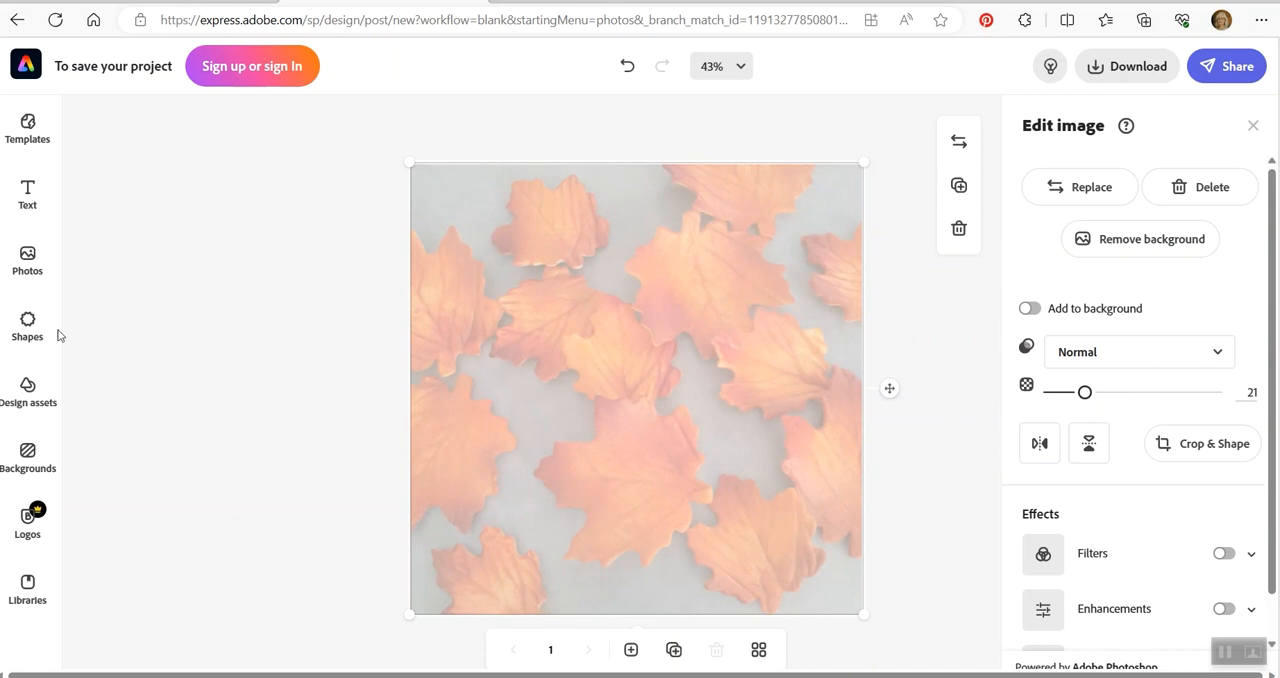
- Add a text box reading 'This is a test' and show the font list
{"action": "left_click", "coordinate": [28, 196]}
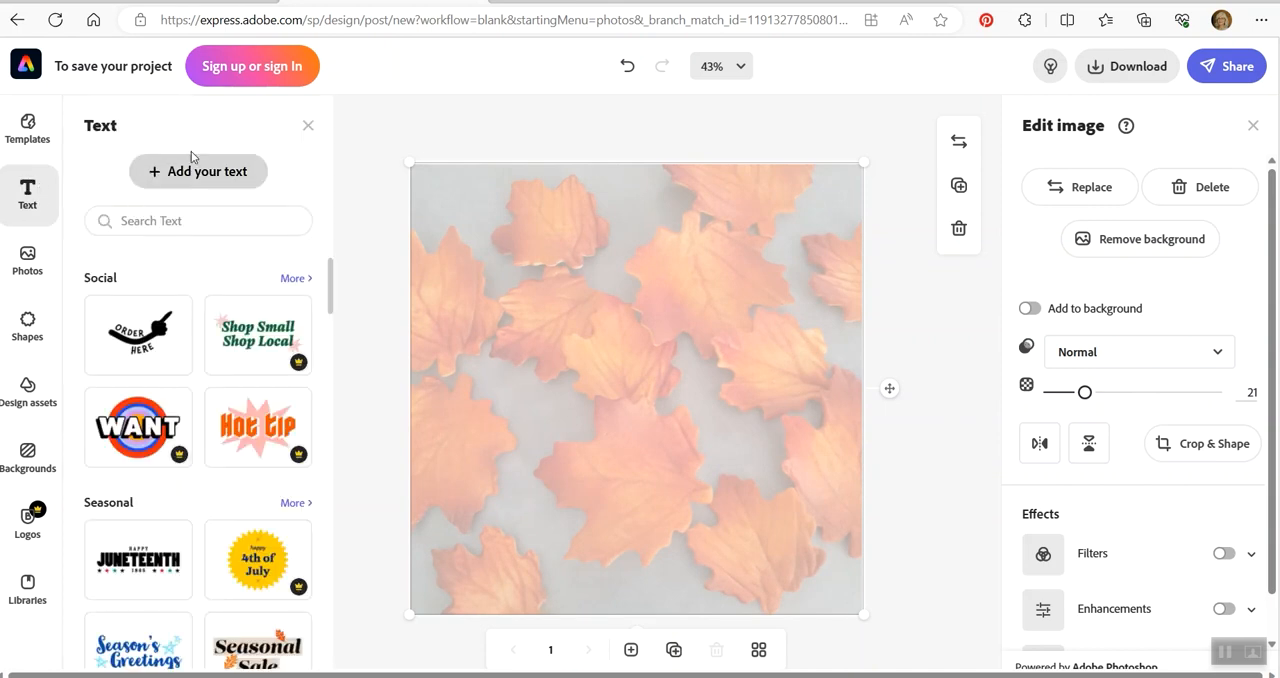
{"action": "left_click", "coordinate": [196, 172]}
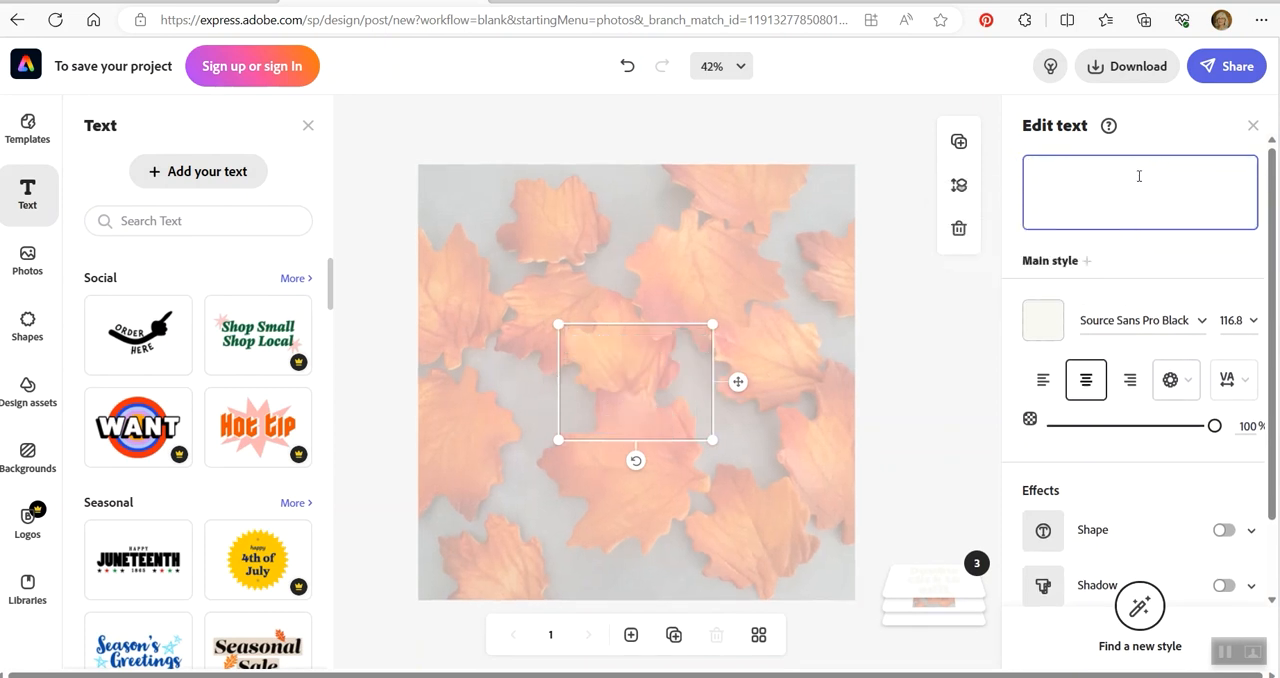
{"action": "type", "text": "This is a test"}
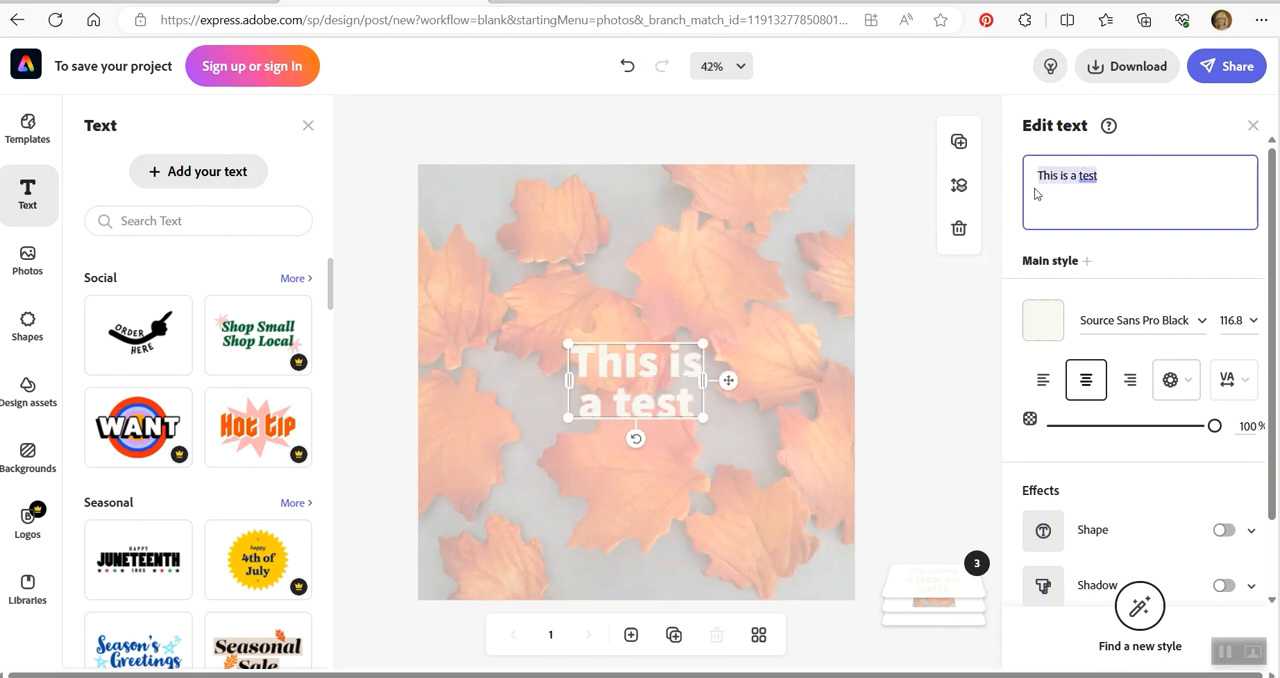
{"action": "left_click", "coordinate": [1140, 320]}
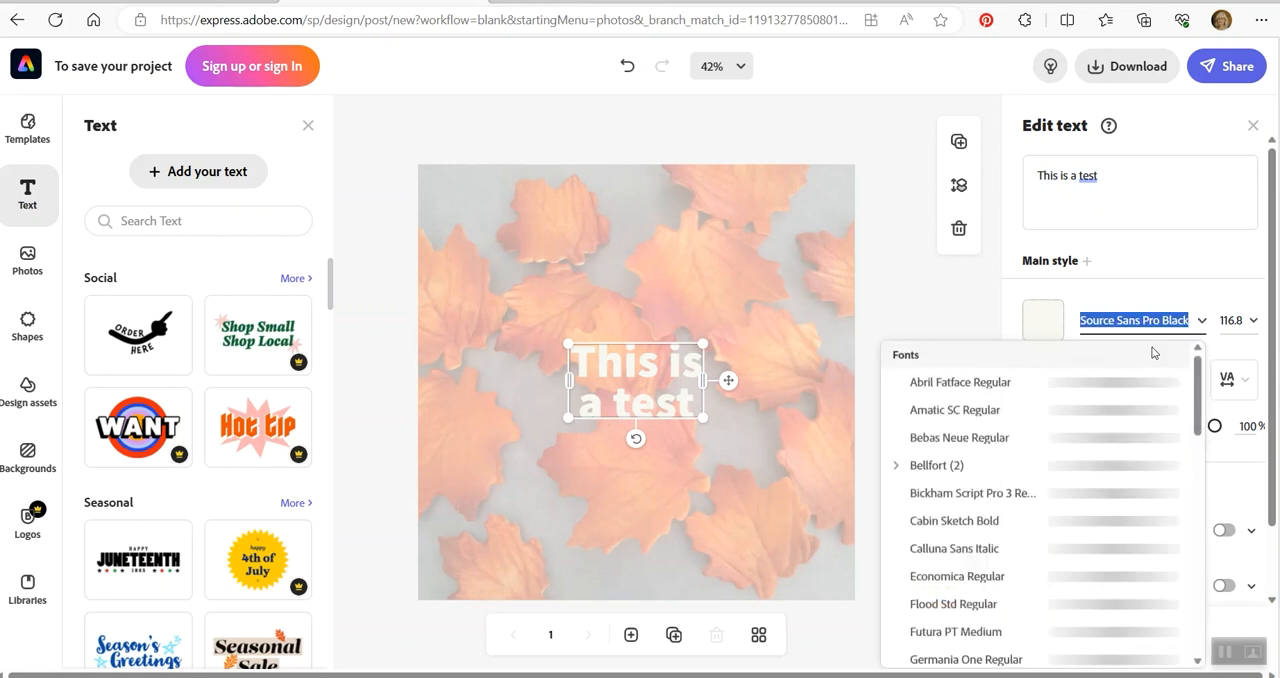
- Set the text font to Permanent Marker
{"action": "scroll", "scroll_direction": "down", "scroll_amount": 3}
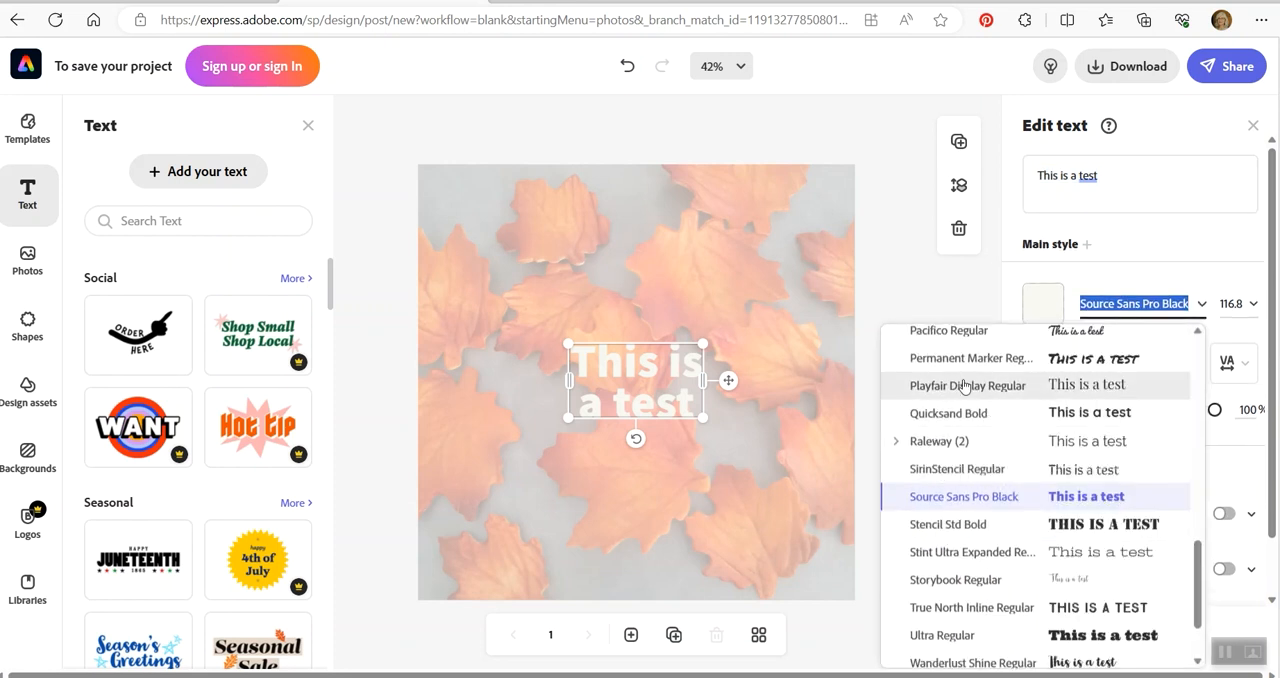
{"action": "left_click", "coordinate": [972, 358]}
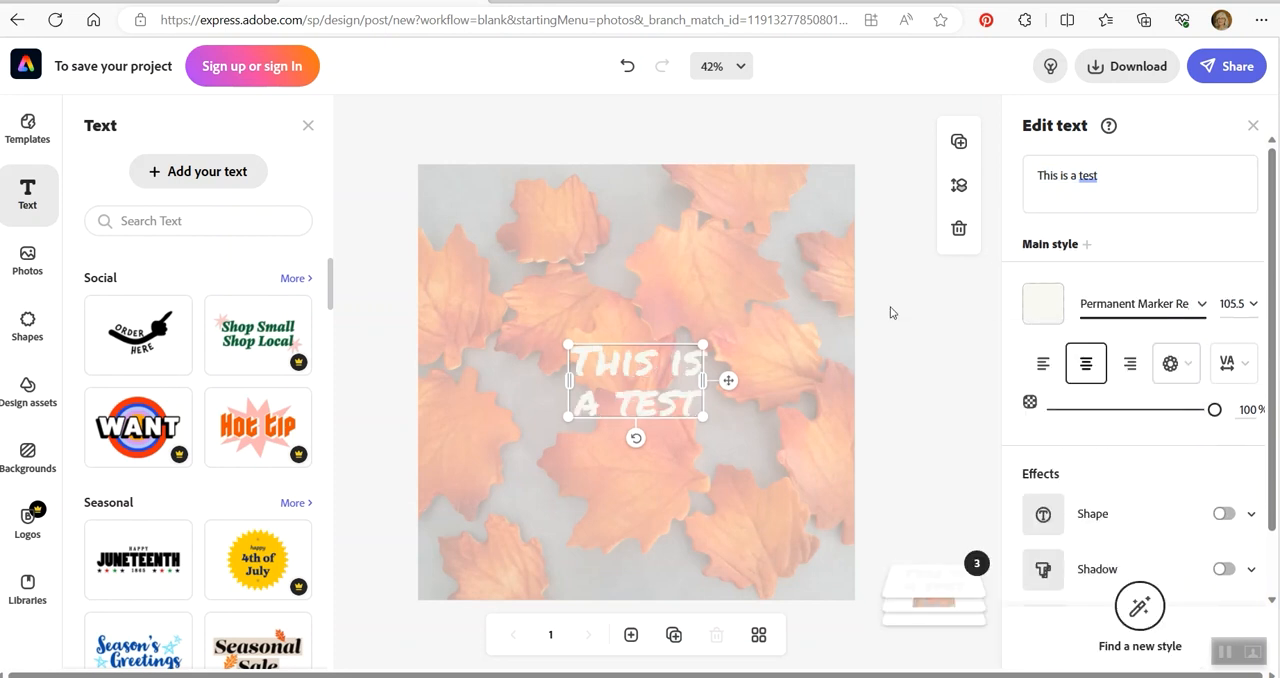
{"action": "mouse_move", "coordinate": [1170, 364]}
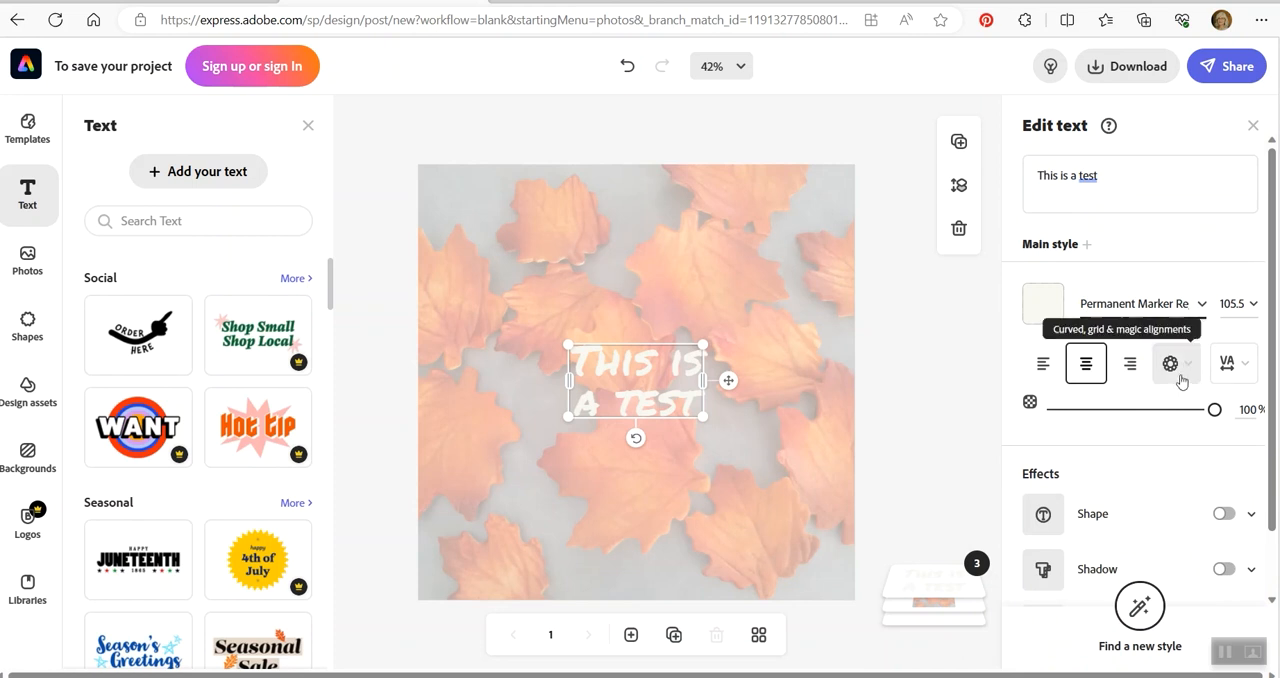
- Choose the curved text shape to bend the text into an arch
{"action": "left_click", "coordinate": [1170, 364]}
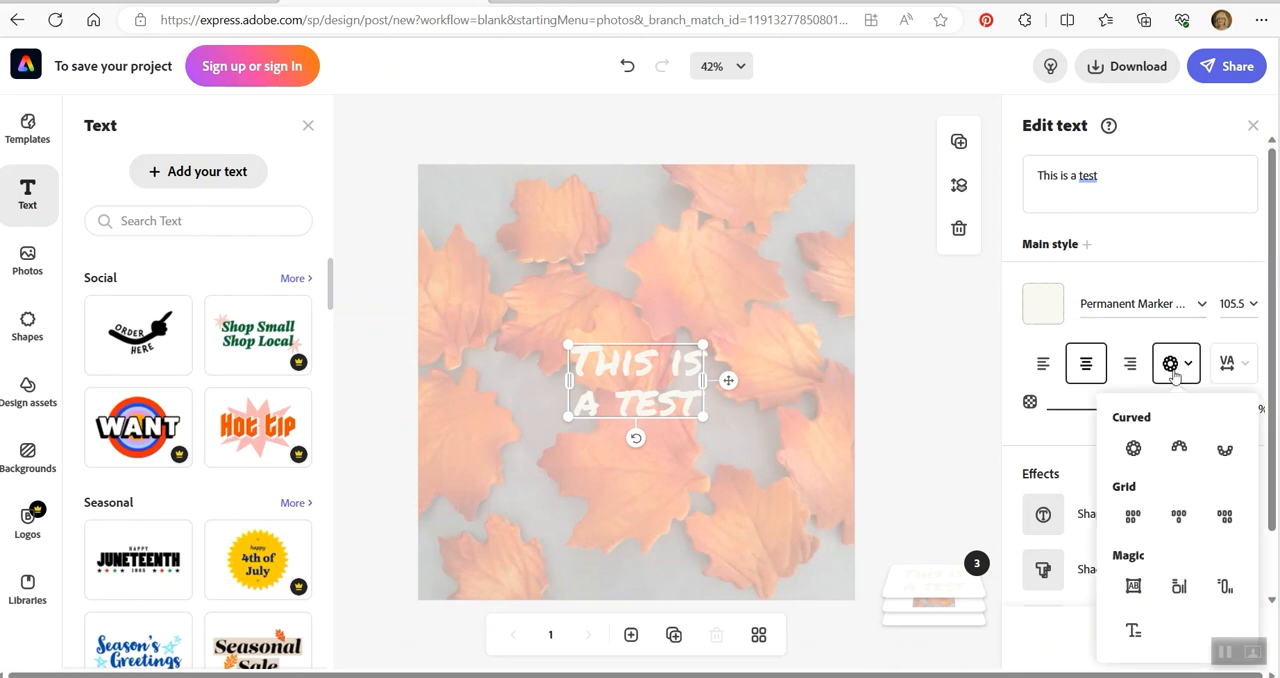
{"action": "left_click", "coordinate": [1178, 448]}
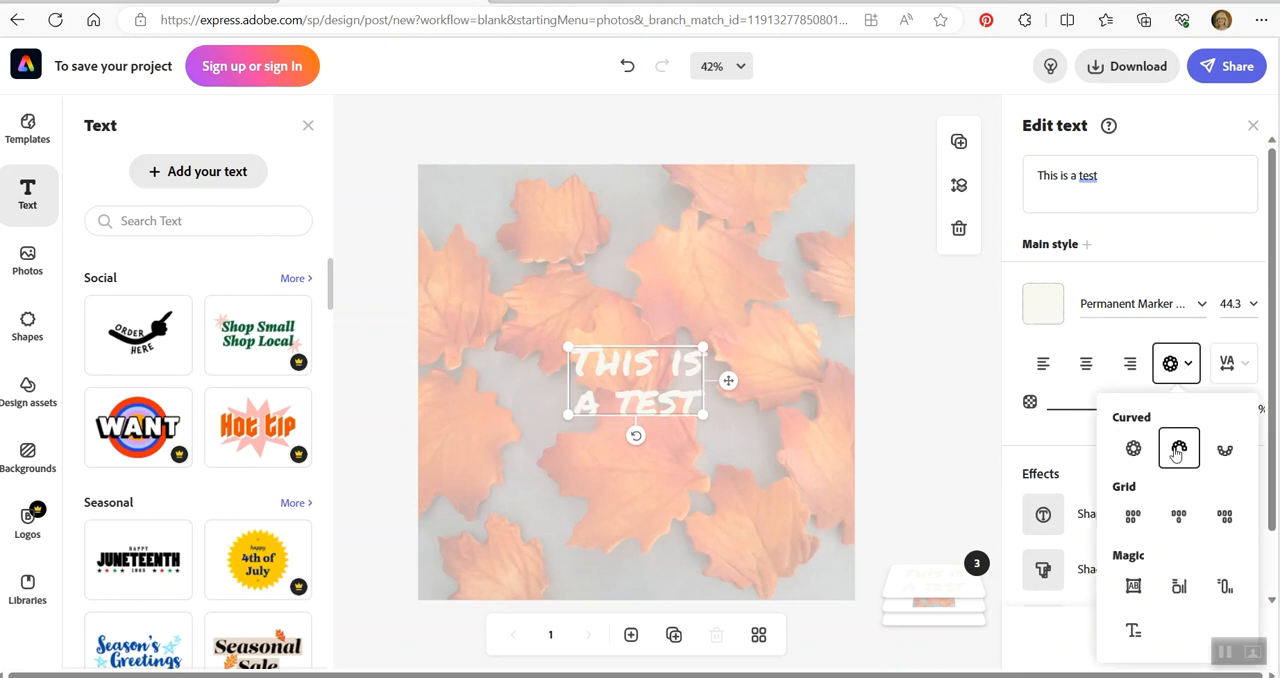
{"action": "left_click", "coordinate": [1178, 448]}
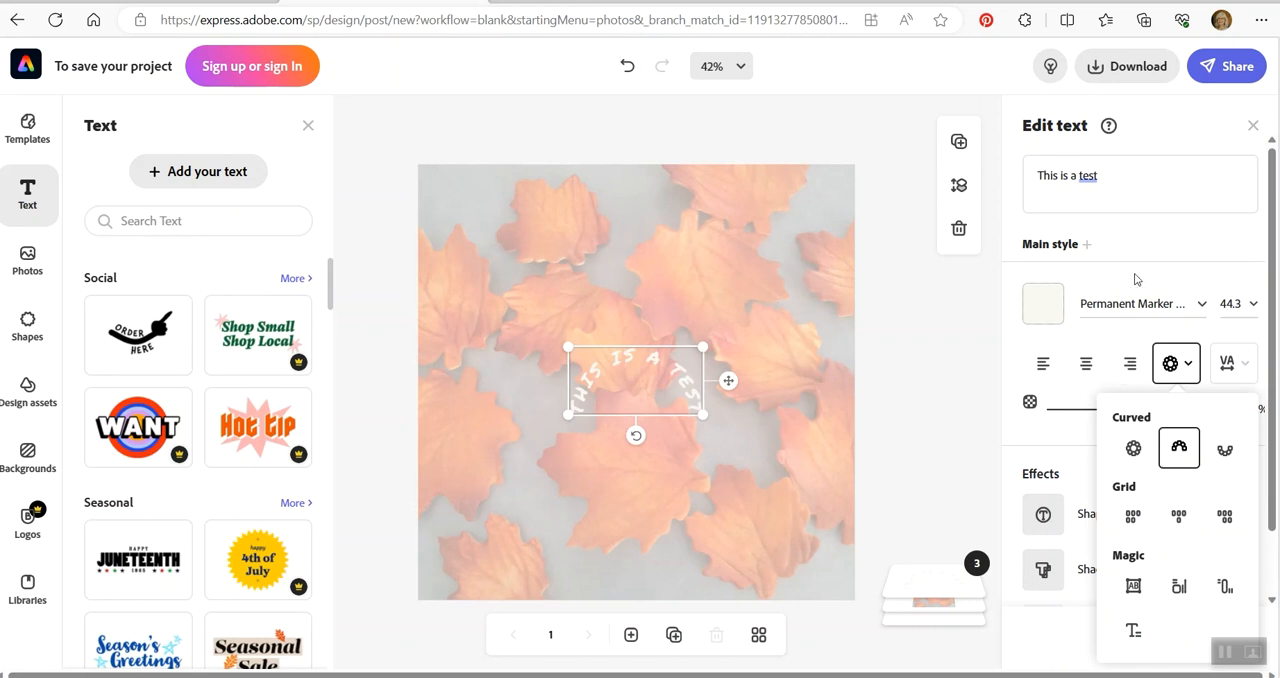
{"action": "mouse_move", "coordinate": [1044, 304]}
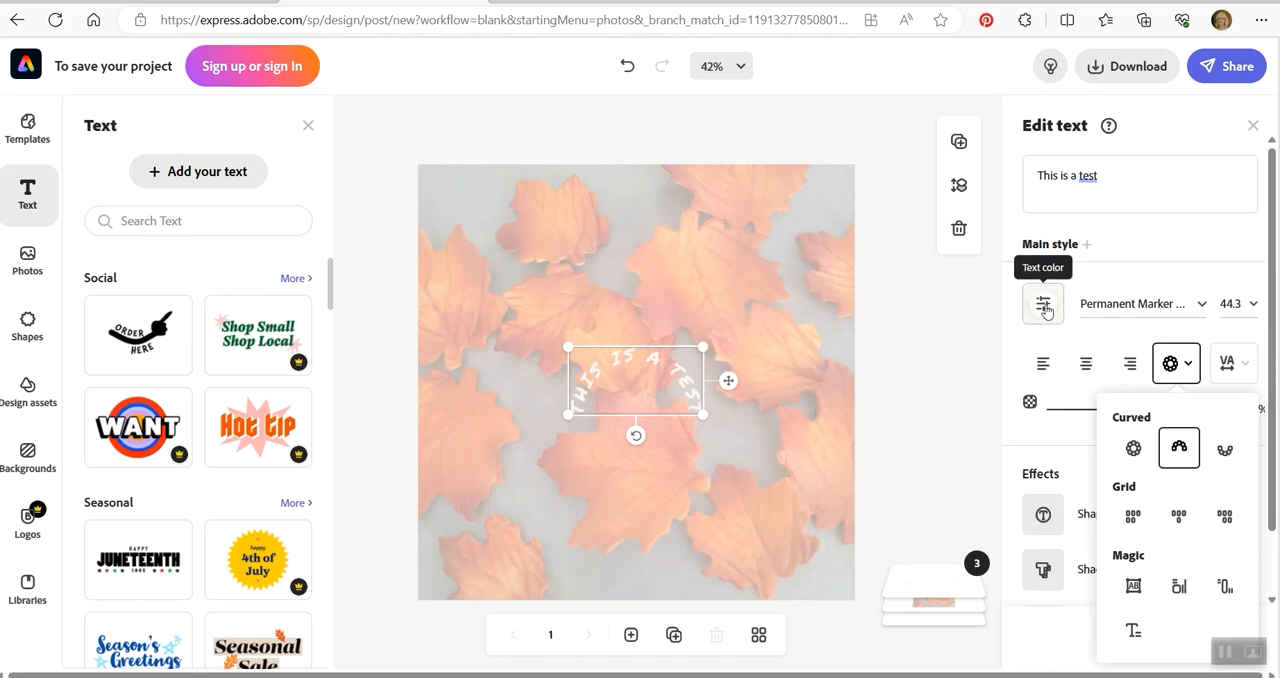
- Colour the curved text dark teal, lighten the shade slightly, and enlarge it to about 108
{"action": "left_click", "coordinate": [1044, 304]}
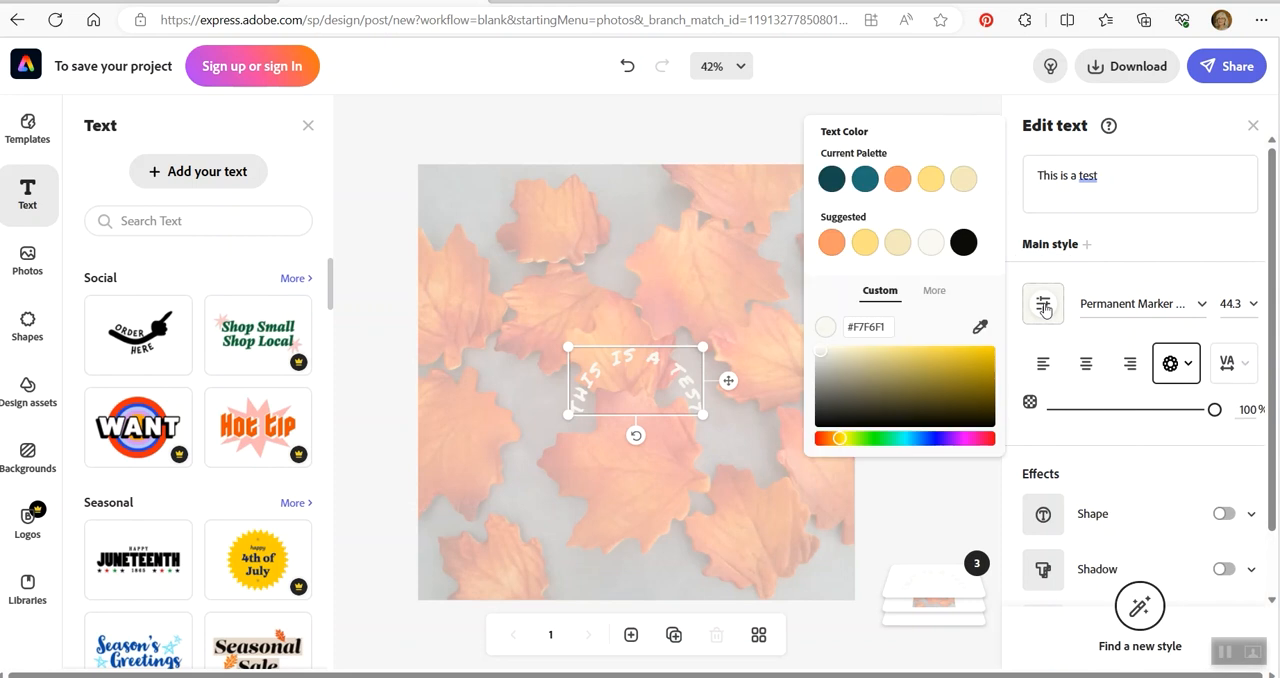
{"action": "left_click", "coordinate": [832, 178]}
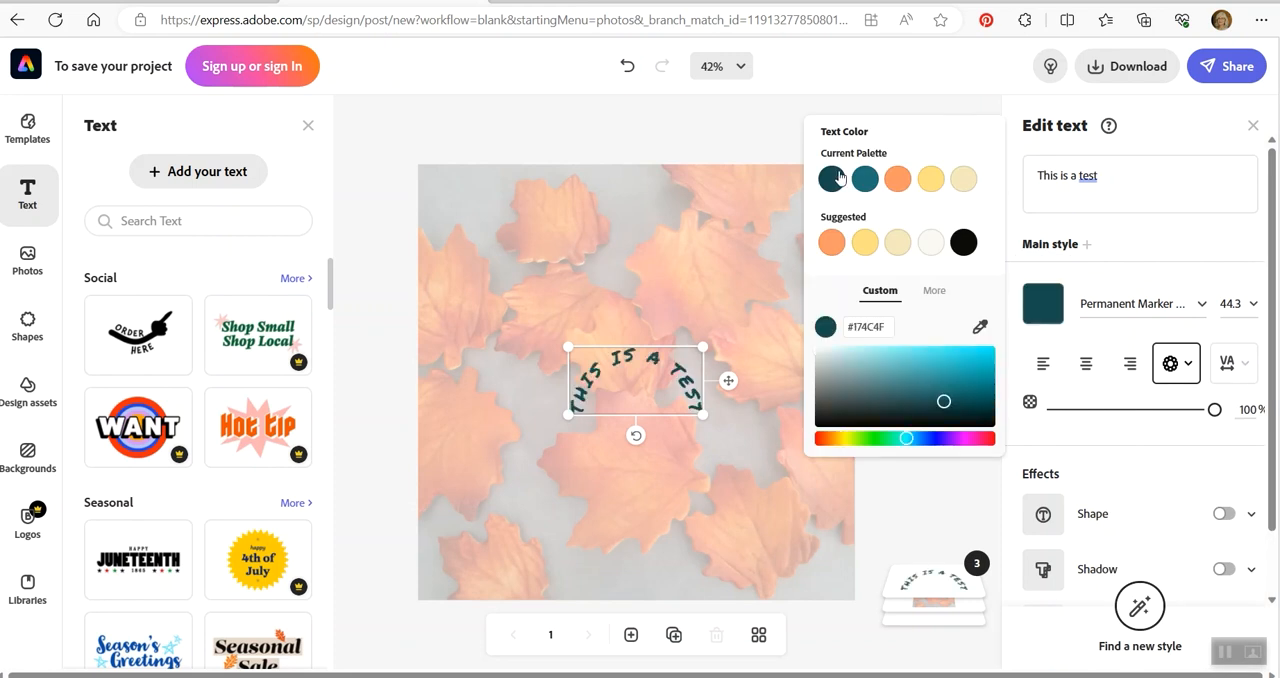
{"action": "left_click", "coordinate": [864, 178]}
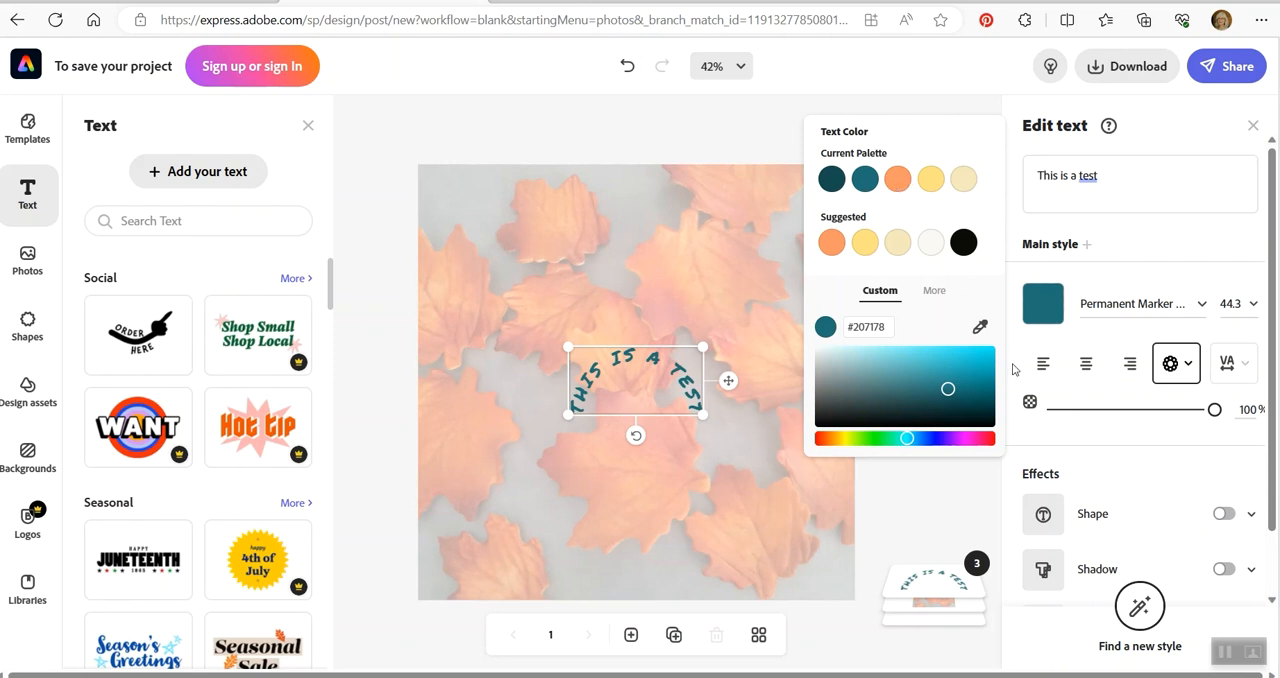
{"action": "left_click", "coordinate": [940, 490]}
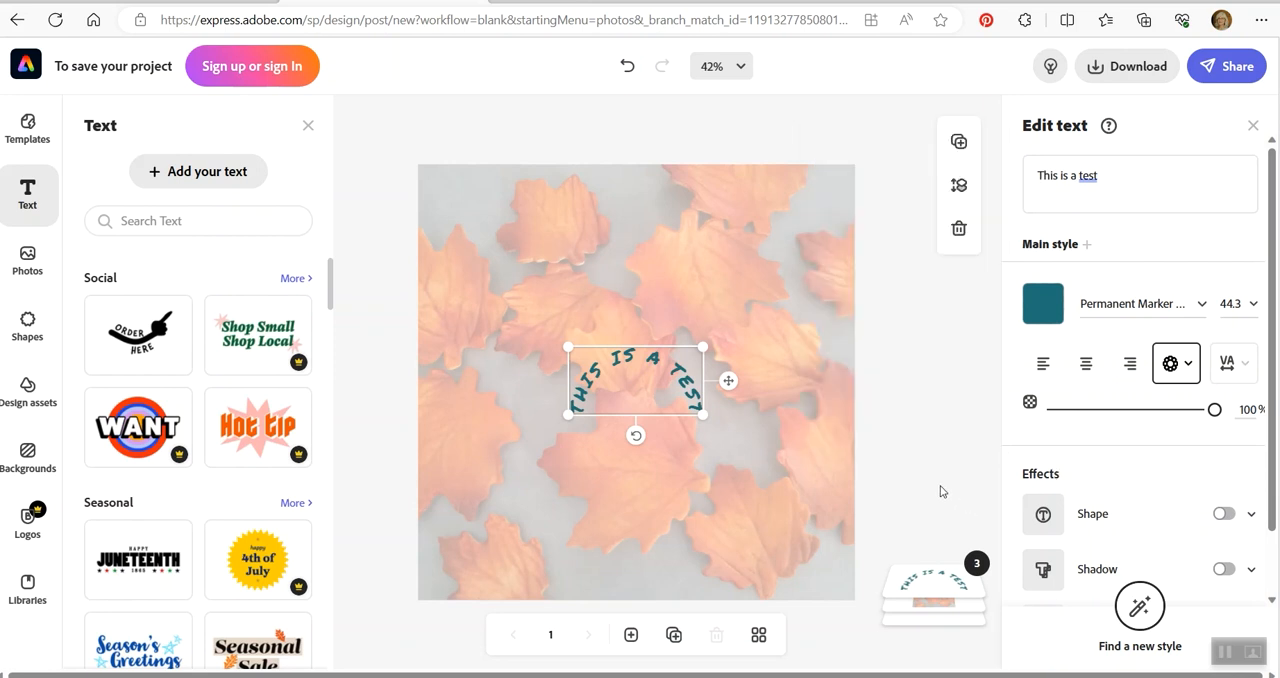
{"action": "mouse_move", "coordinate": [908, 484]}
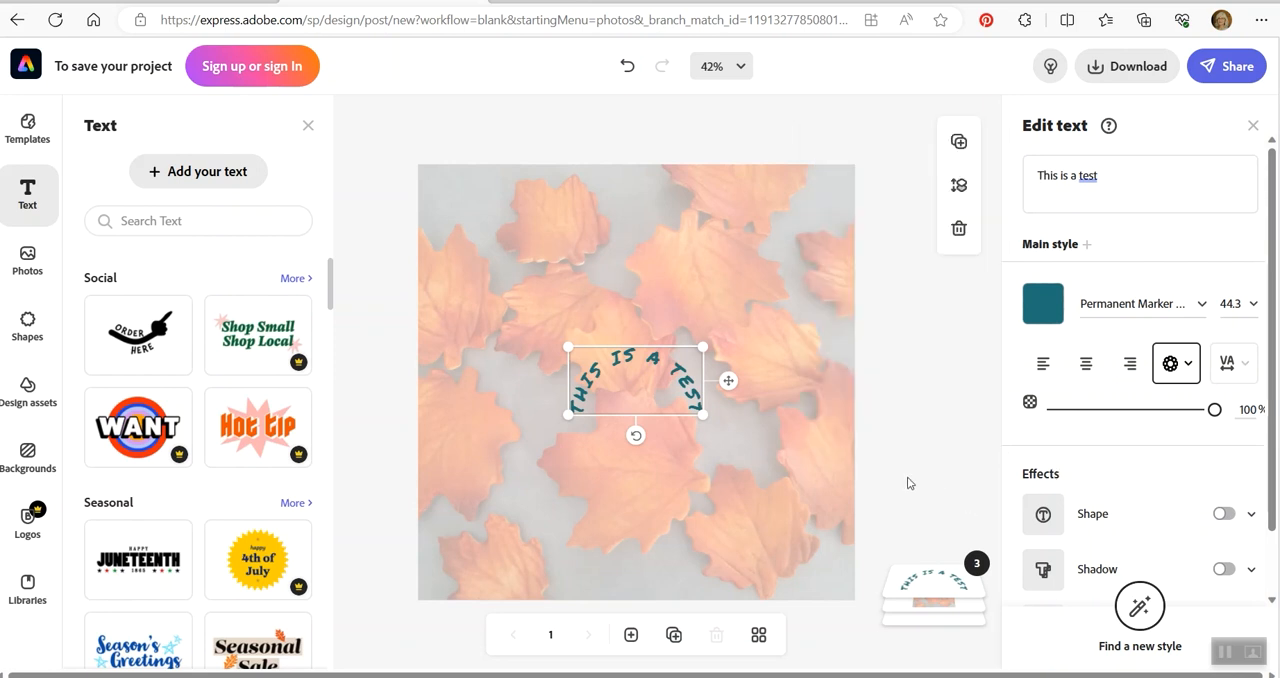
{"action": "mouse_move", "coordinate": [892, 448]}
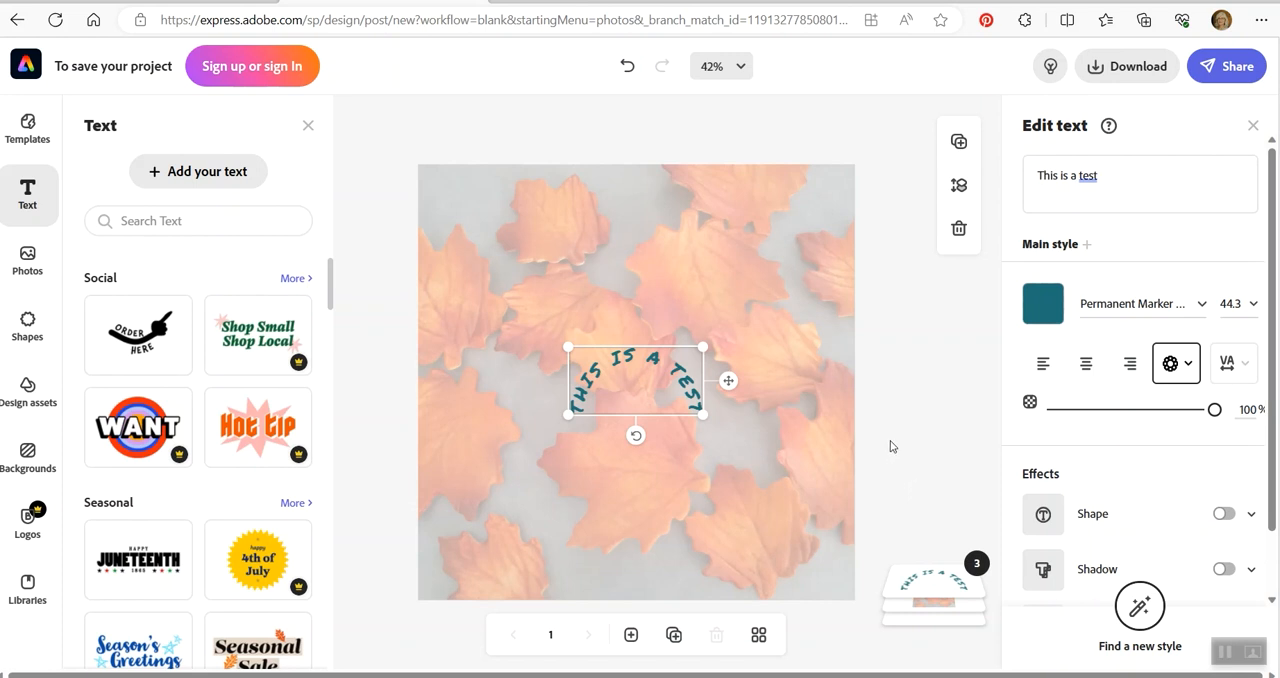
{"action": "mouse_move", "coordinate": [732, 280]}
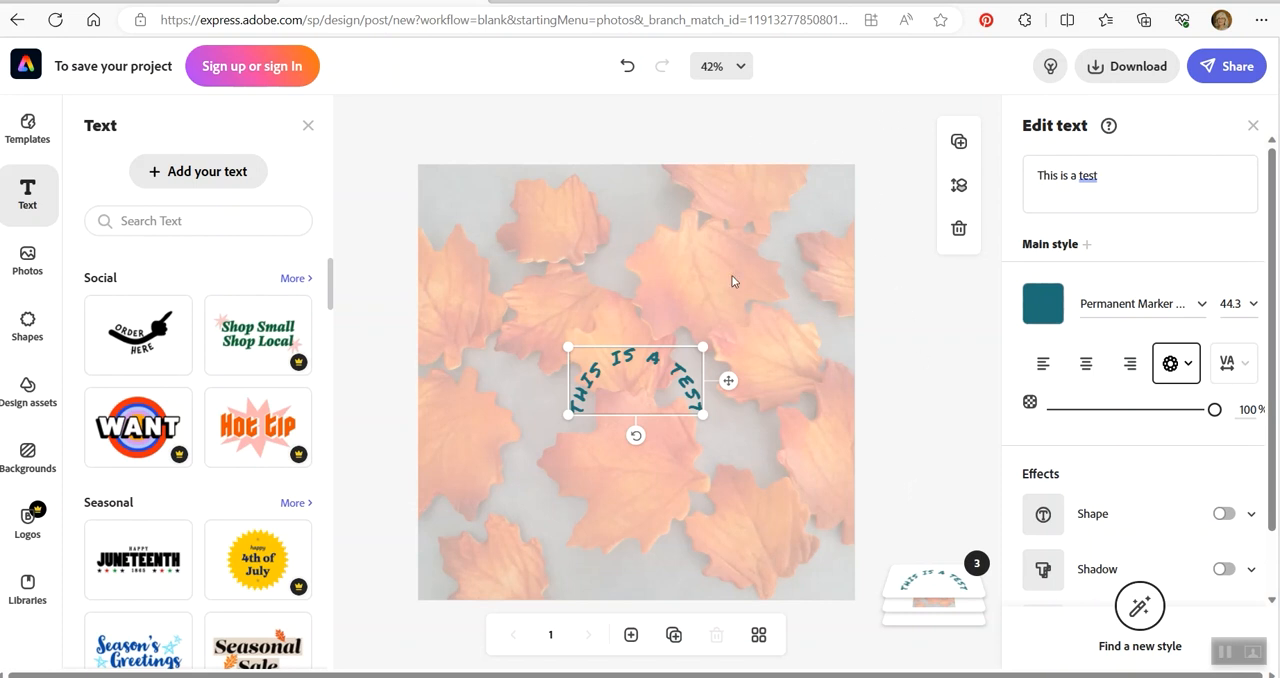
{"action": "left_click_drag", "start_coordinate": [704, 344], "coordinate": [780, 208]}
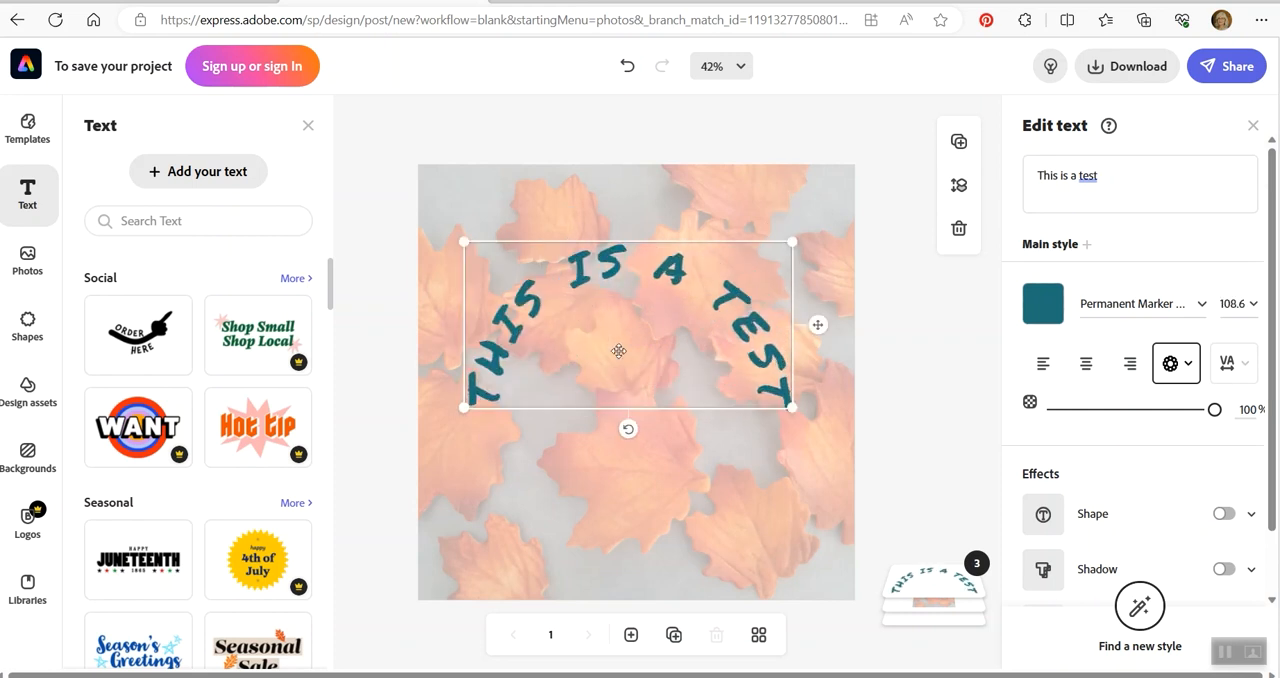
- Move the arched text down into the lower half of the leaf photo
{"action": "left_click_drag", "start_coordinate": [618, 350], "coordinate": [660, 510]}
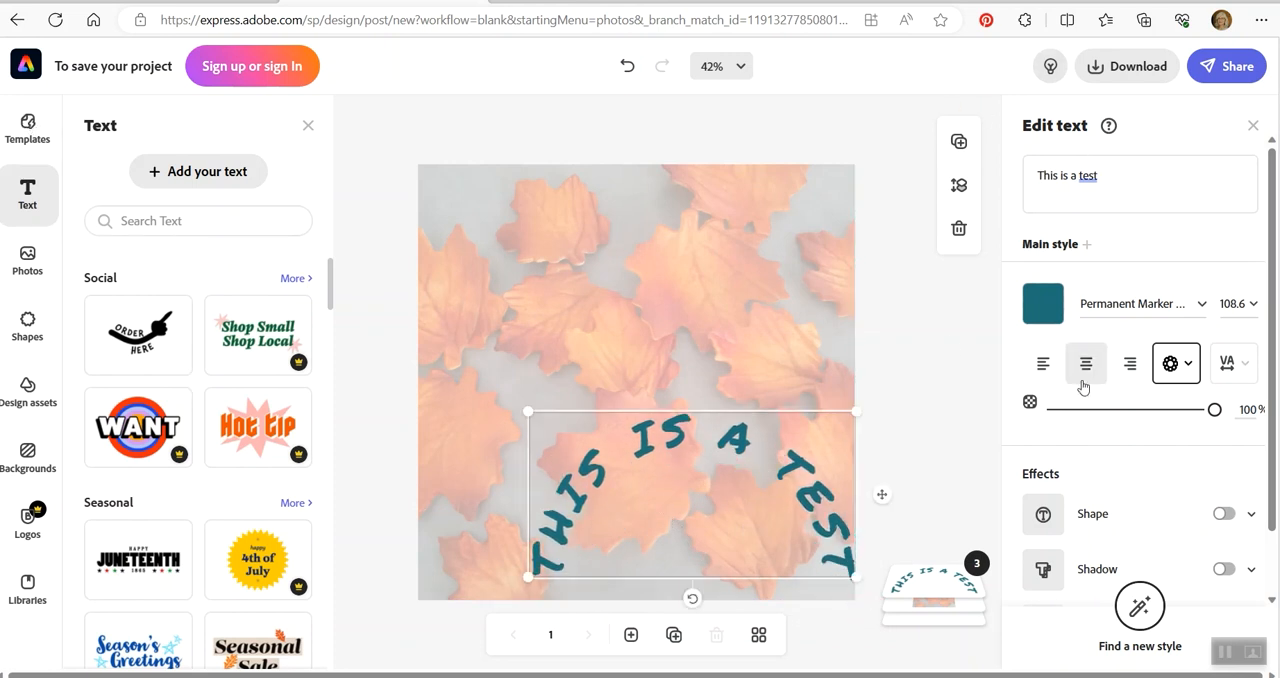
{"action": "mouse_move", "coordinate": [944, 320]}
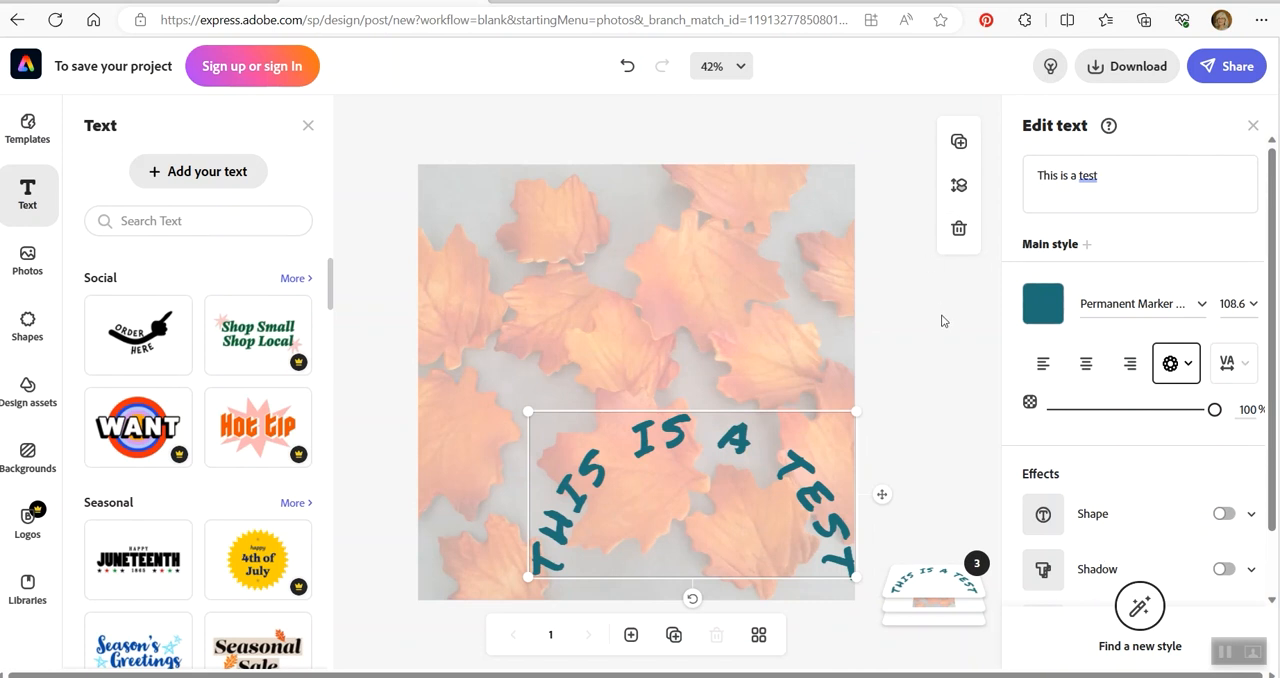
{"action": "mouse_move", "coordinate": [946, 332]}
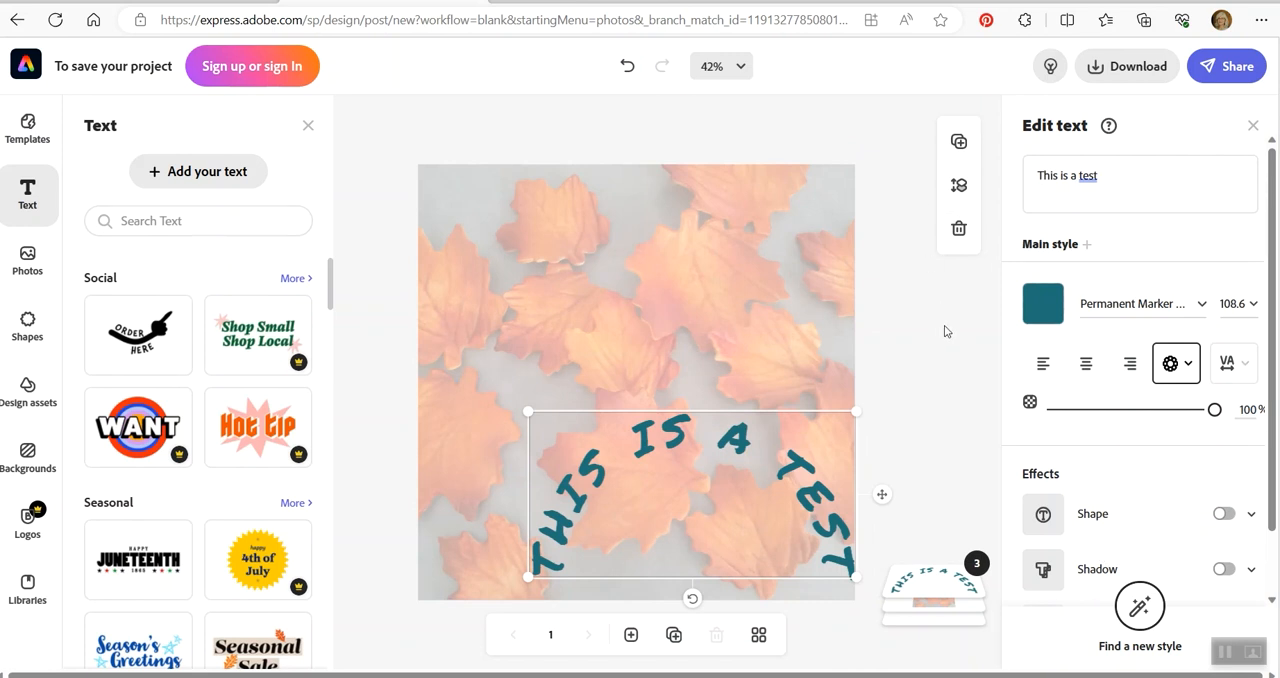
{"action": "mouse_move", "coordinate": [956, 432]}
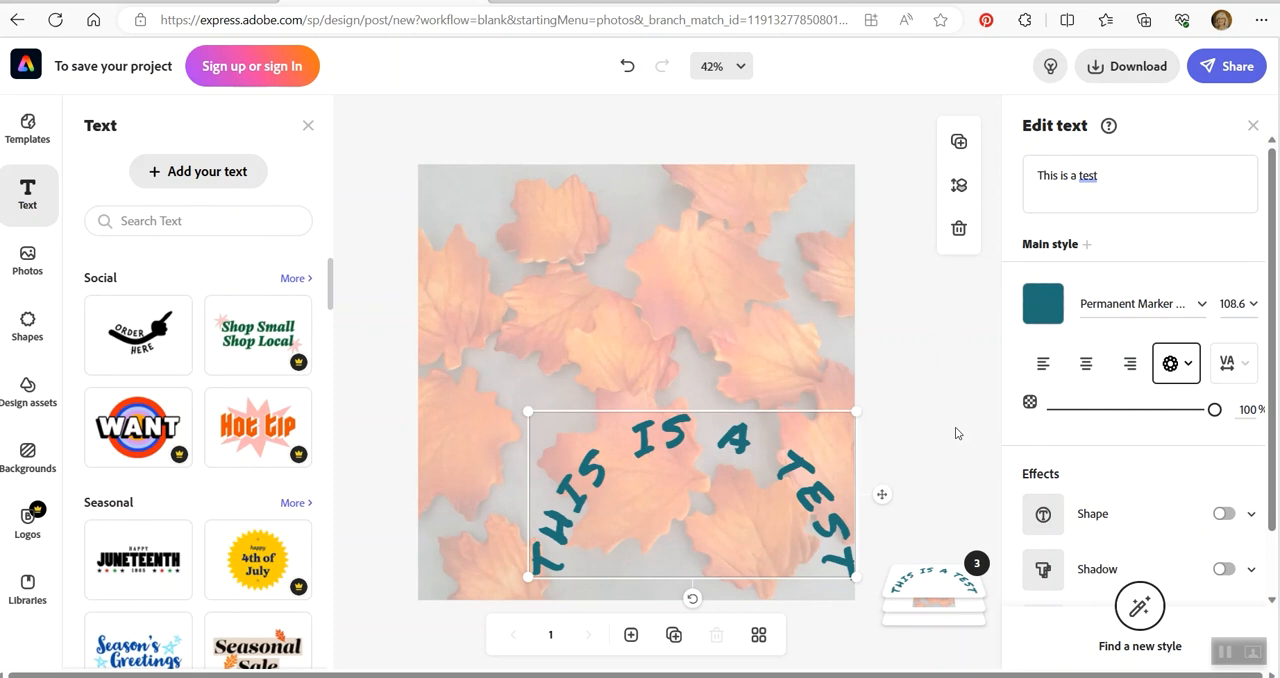
{"action": "mouse_move", "coordinate": [1044, 364]}
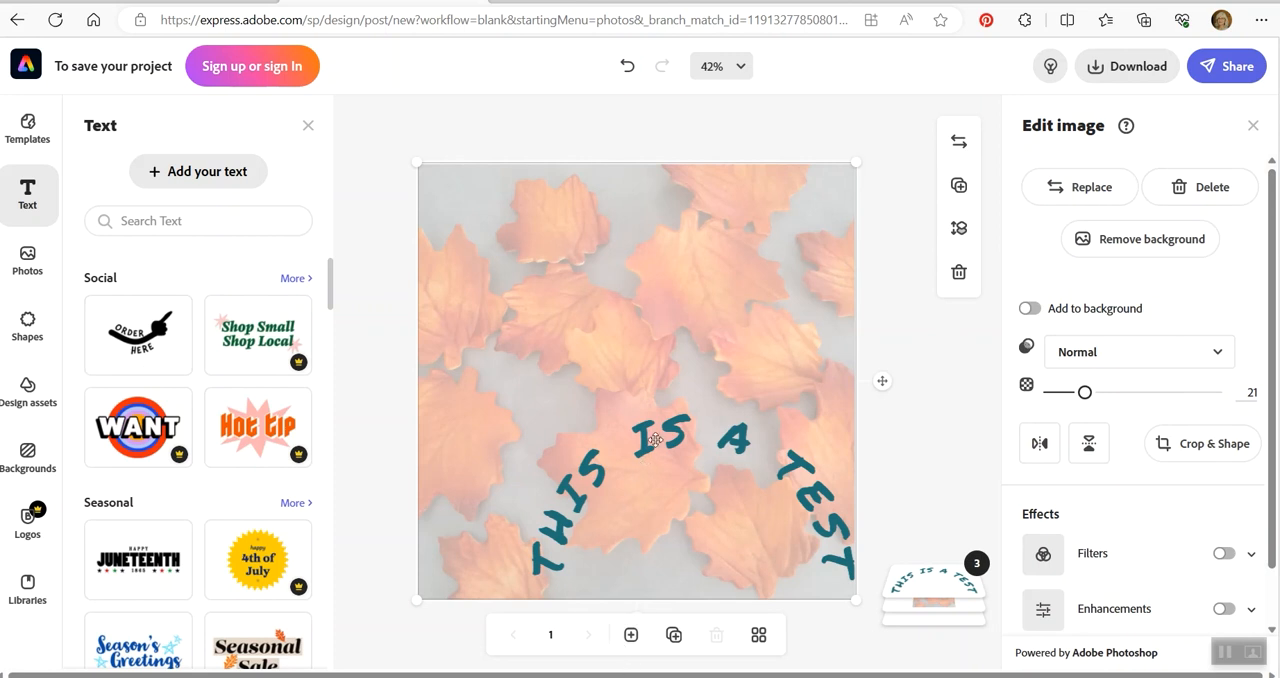
- Select the background photo and raise its opacity back to 100
{"action": "left_click", "coordinate": [656, 440]}
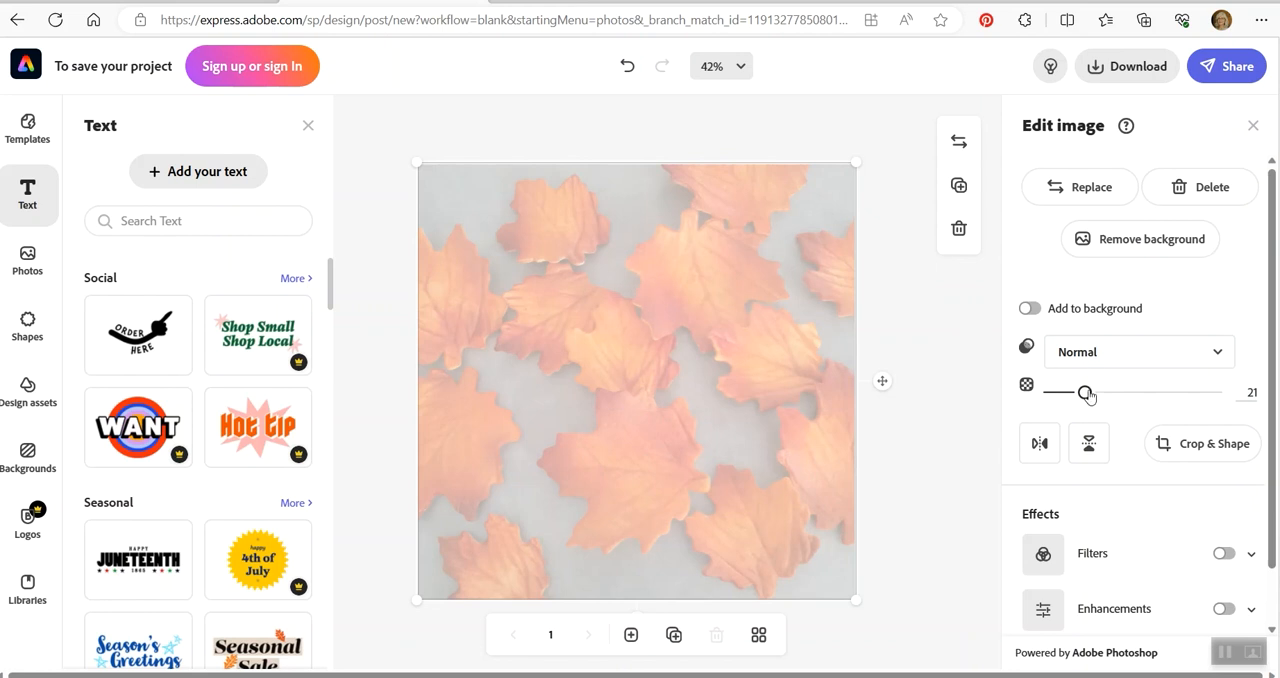
{"action": "left_click_drag", "start_coordinate": [1084, 392], "coordinate": [1216, 392]}
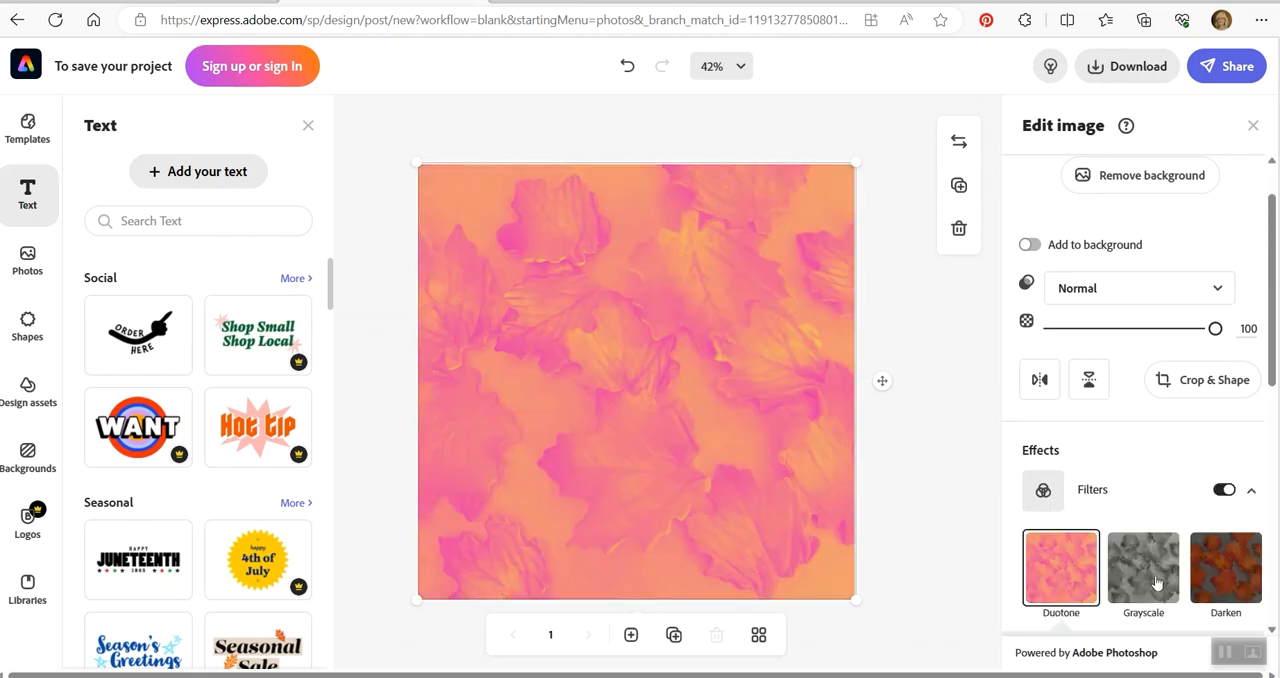
- Try the Grayscale, Contrast and Lighten filters on the photo, then switch Filters off
{"action": "left_click", "coordinate": [1060, 568]}
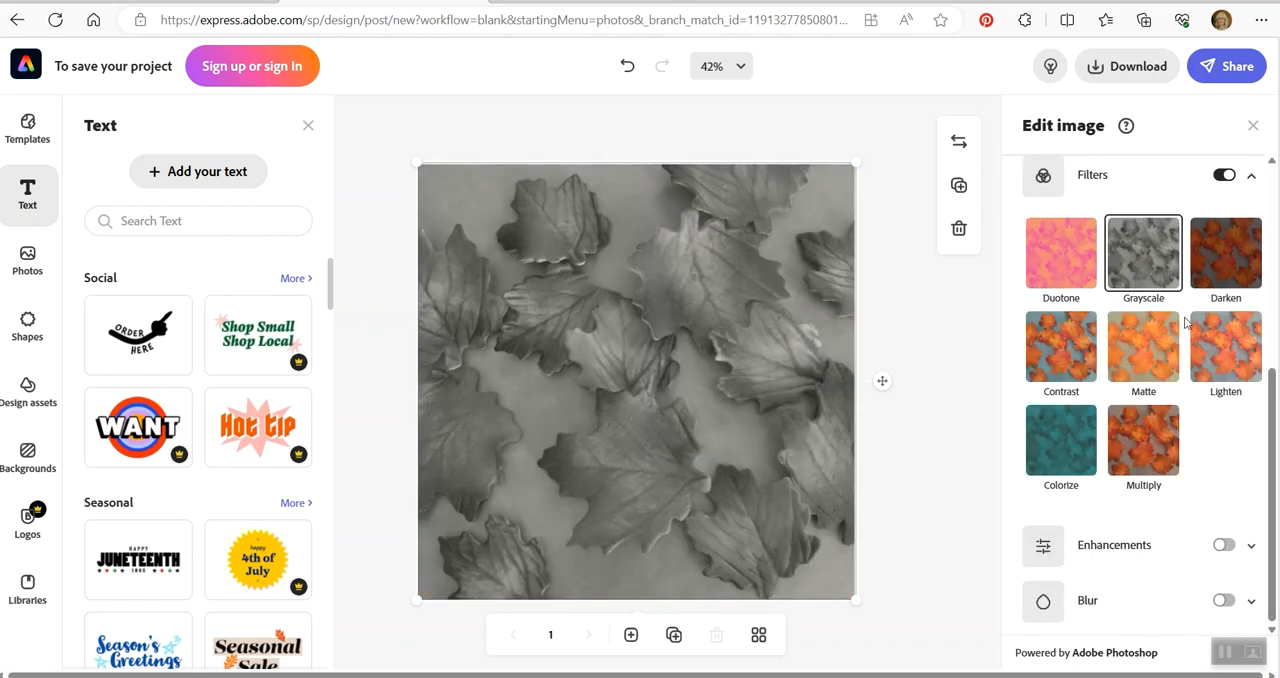
{"action": "left_click", "coordinate": [1060, 348]}
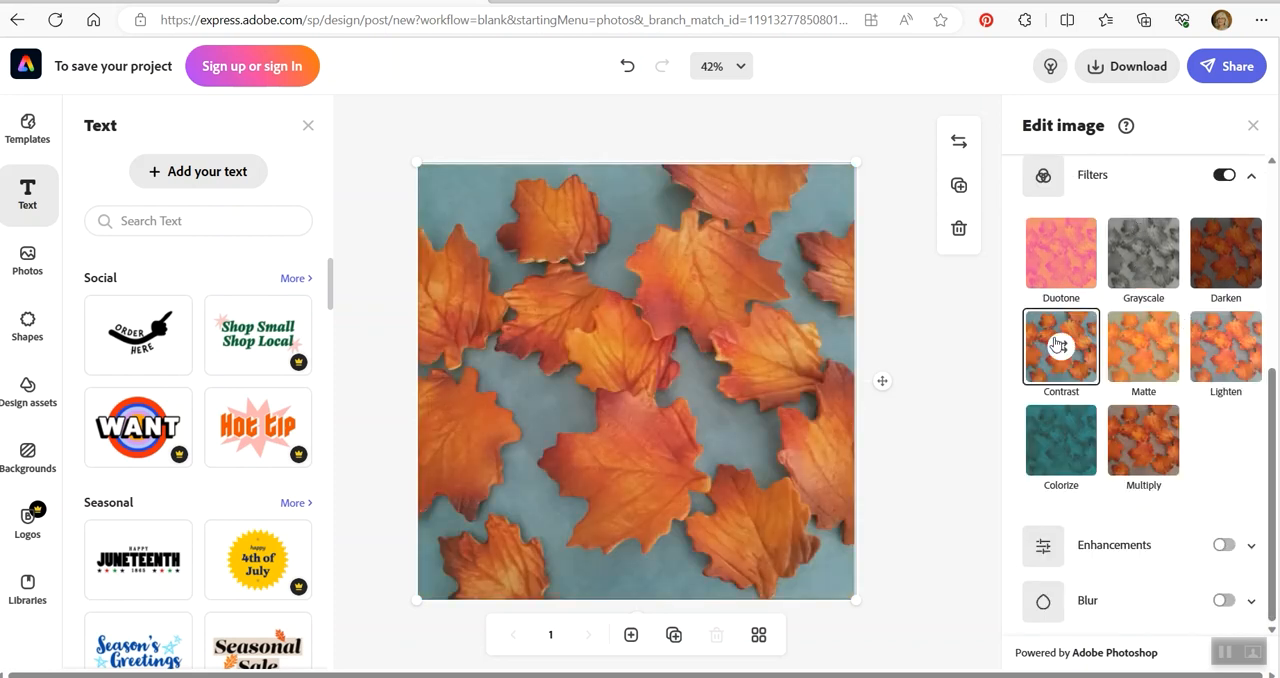
{"action": "left_click", "coordinate": [1224, 348]}
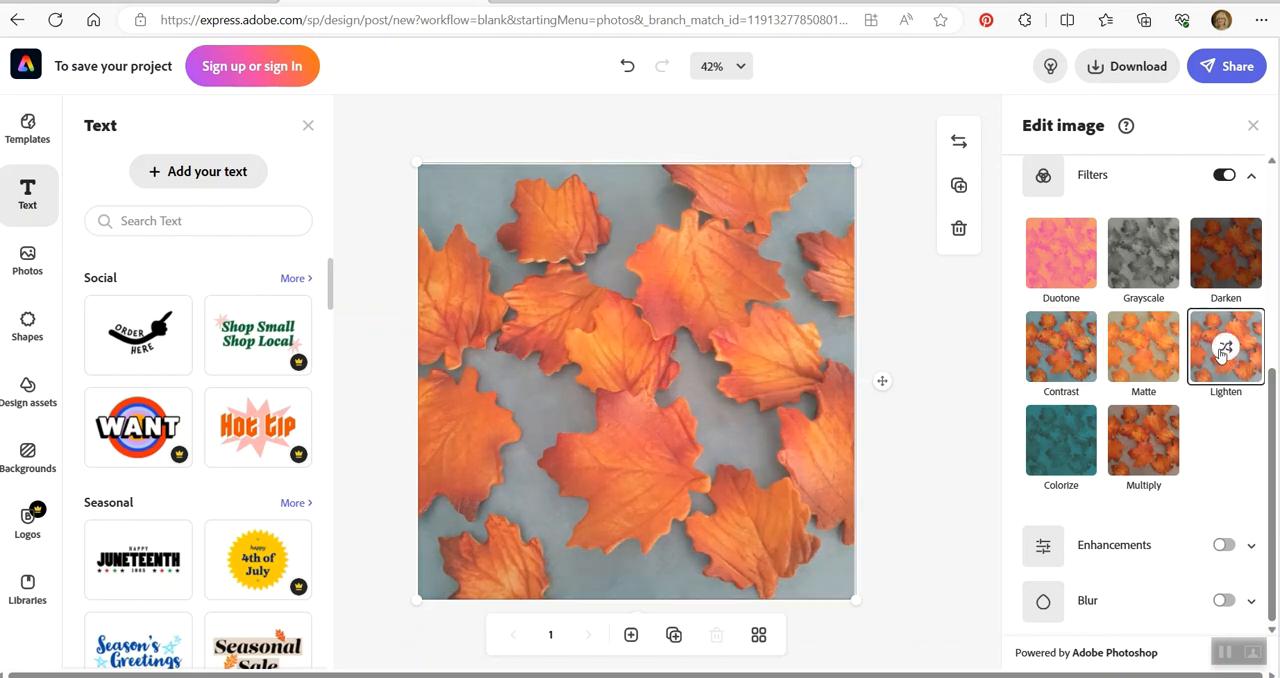
{"action": "mouse_move", "coordinate": [1088, 332]}
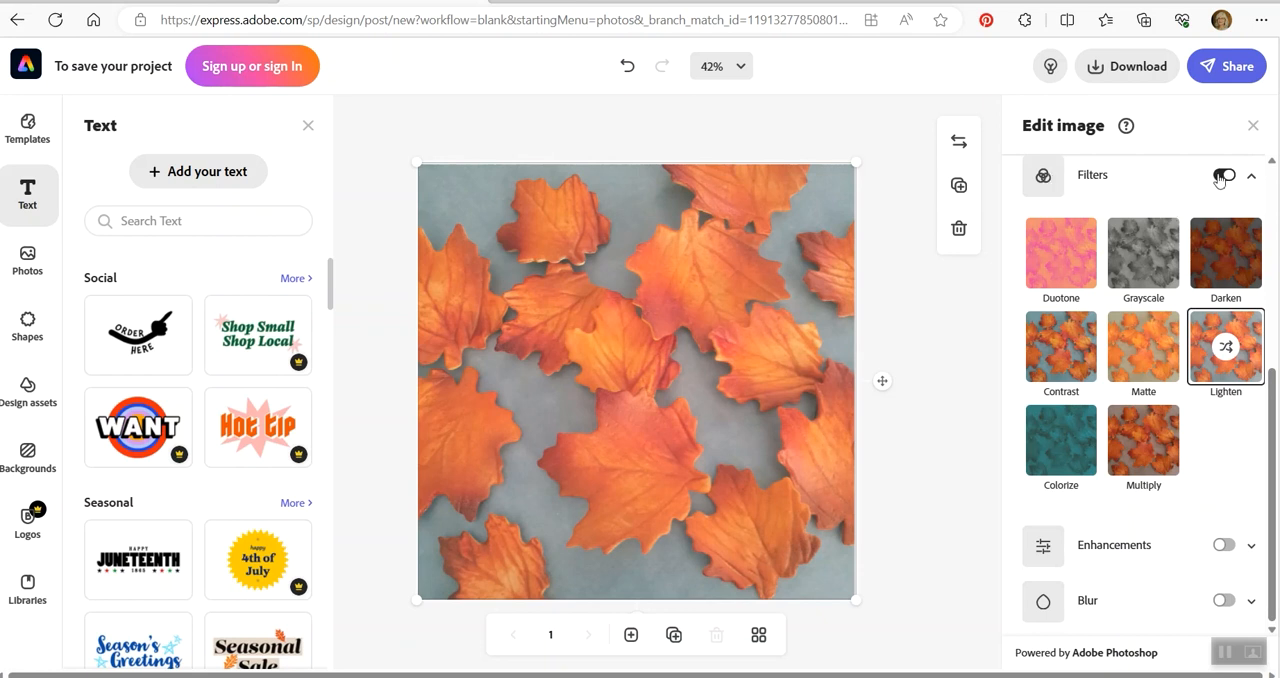
{"action": "left_click", "coordinate": [1252, 174]}
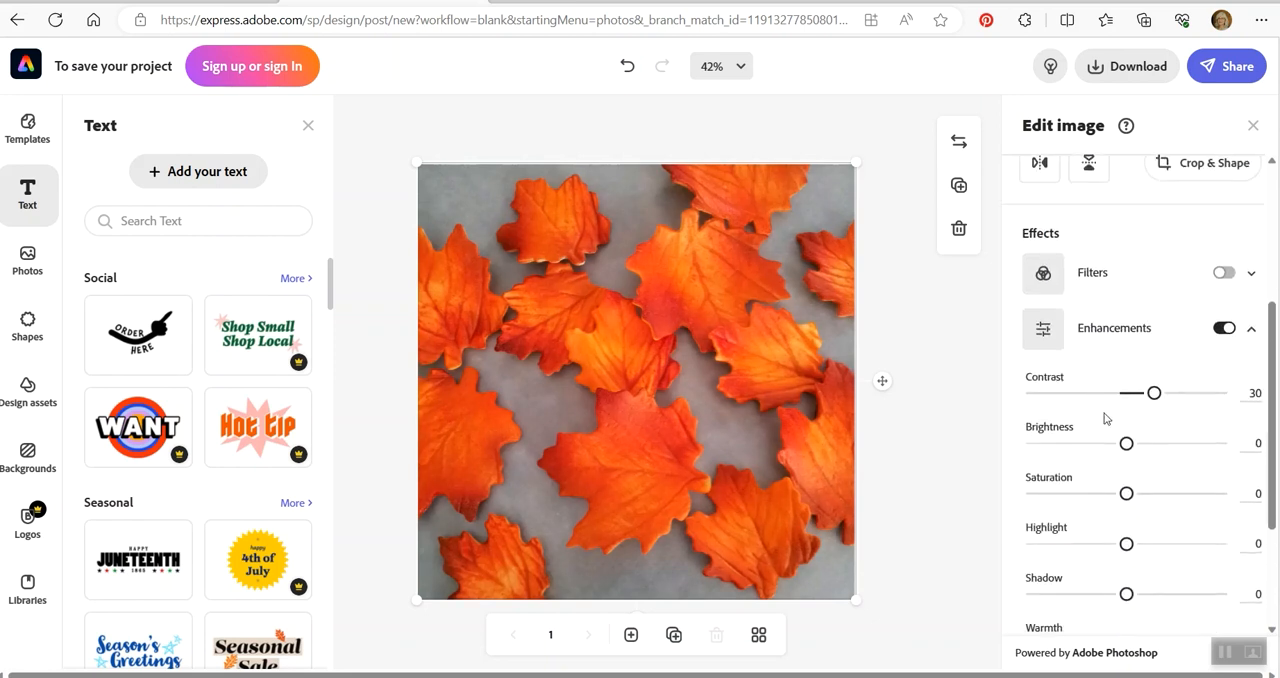
- Set the leaves photo's contrast to -13 and brightness to 49, with saturation nudged down
{"action": "scroll", "scroll_direction": "down", "scroll_amount": 3}
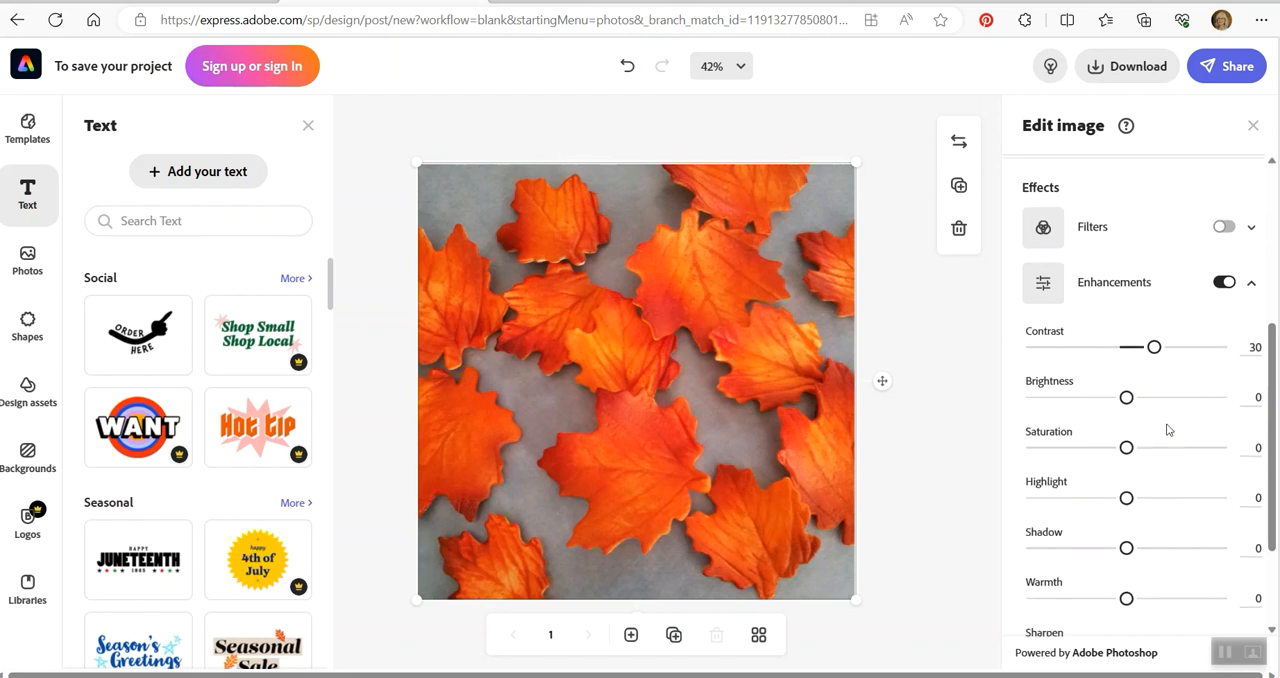
{"action": "scroll", "scroll_direction": "down", "scroll_amount": 3}
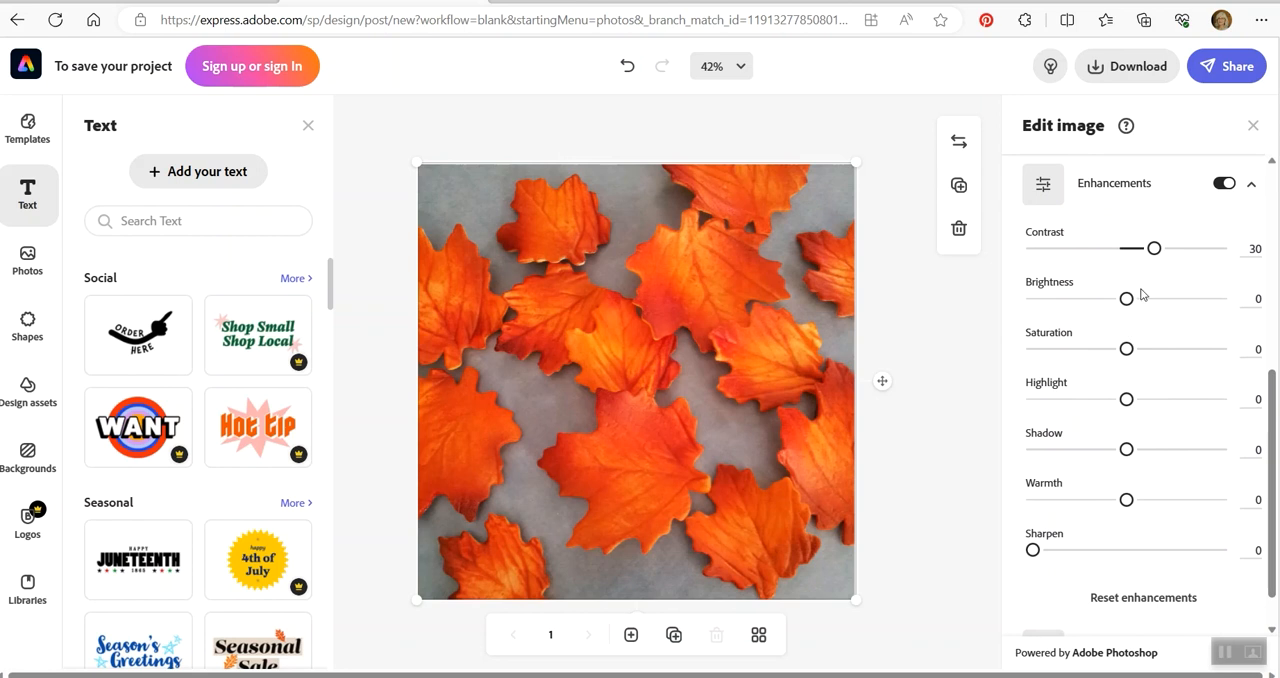
{"action": "left_click_drag", "start_coordinate": [1156, 248], "coordinate": [1208, 248]}
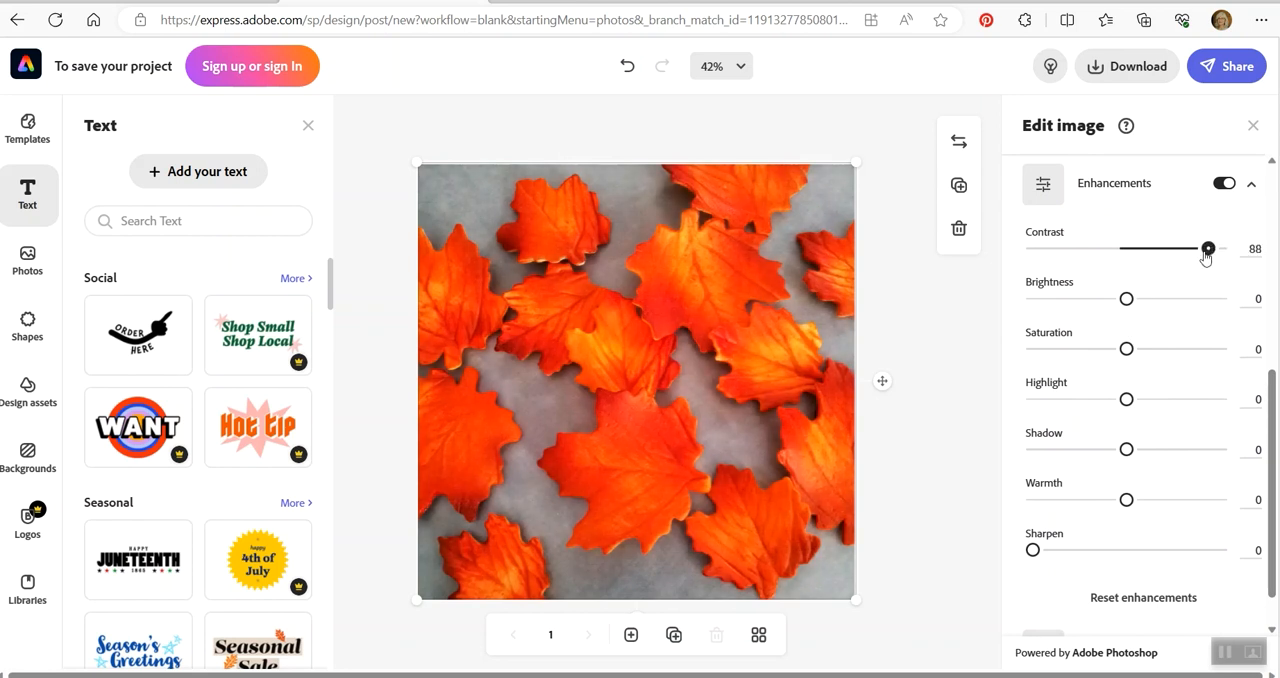
{"action": "left_click_drag", "start_coordinate": [1208, 248], "coordinate": [1108, 248]}
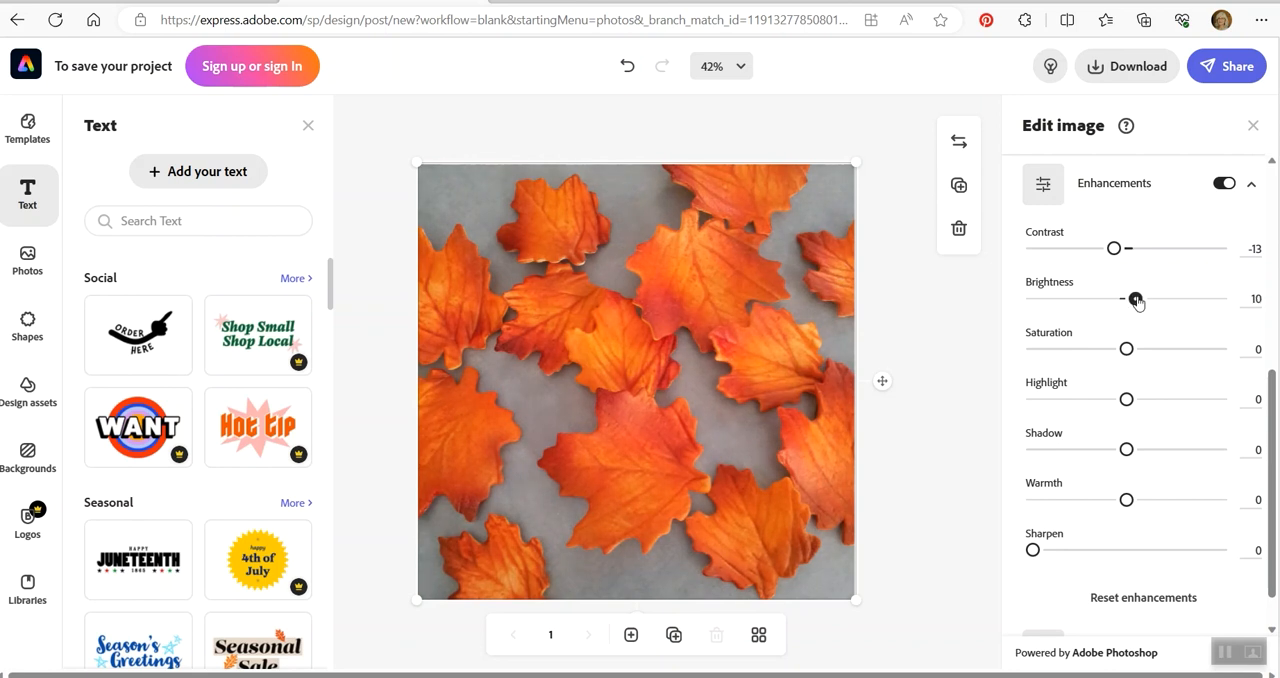
{"action": "left_click_drag", "start_coordinate": [1136, 298], "coordinate": [1172, 298]}
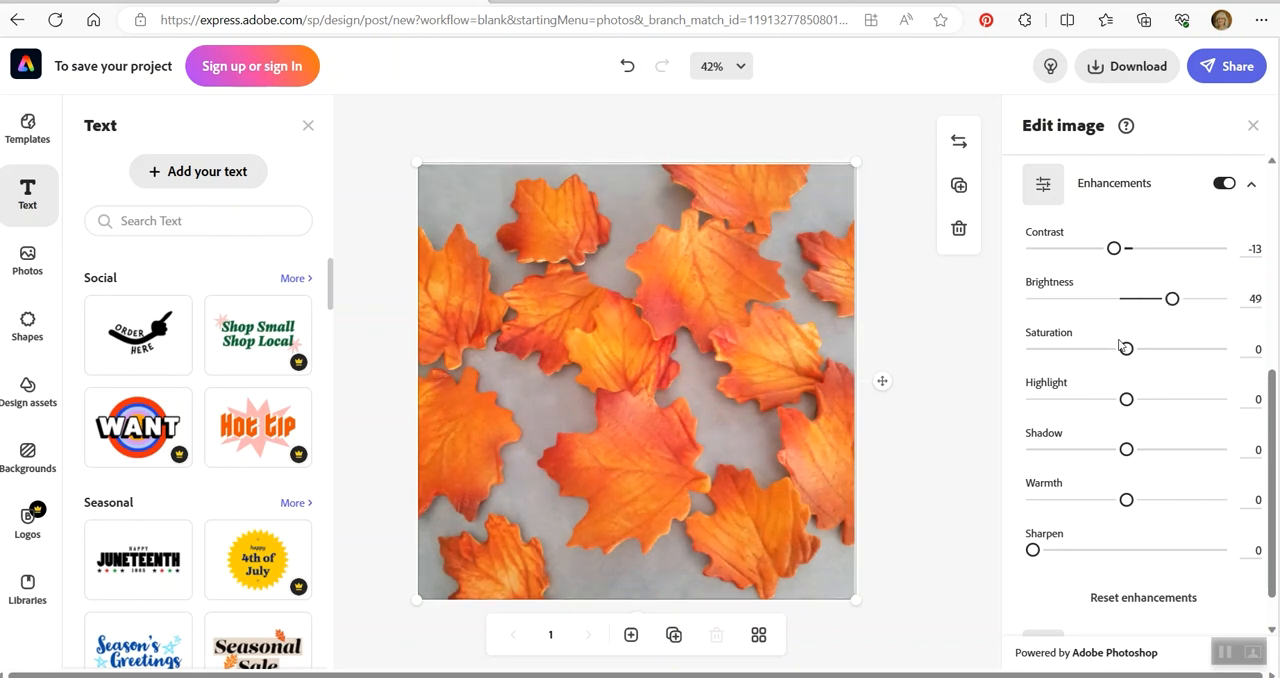
{"action": "left_click_drag", "start_coordinate": [1126, 348], "coordinate": [1192, 348]}
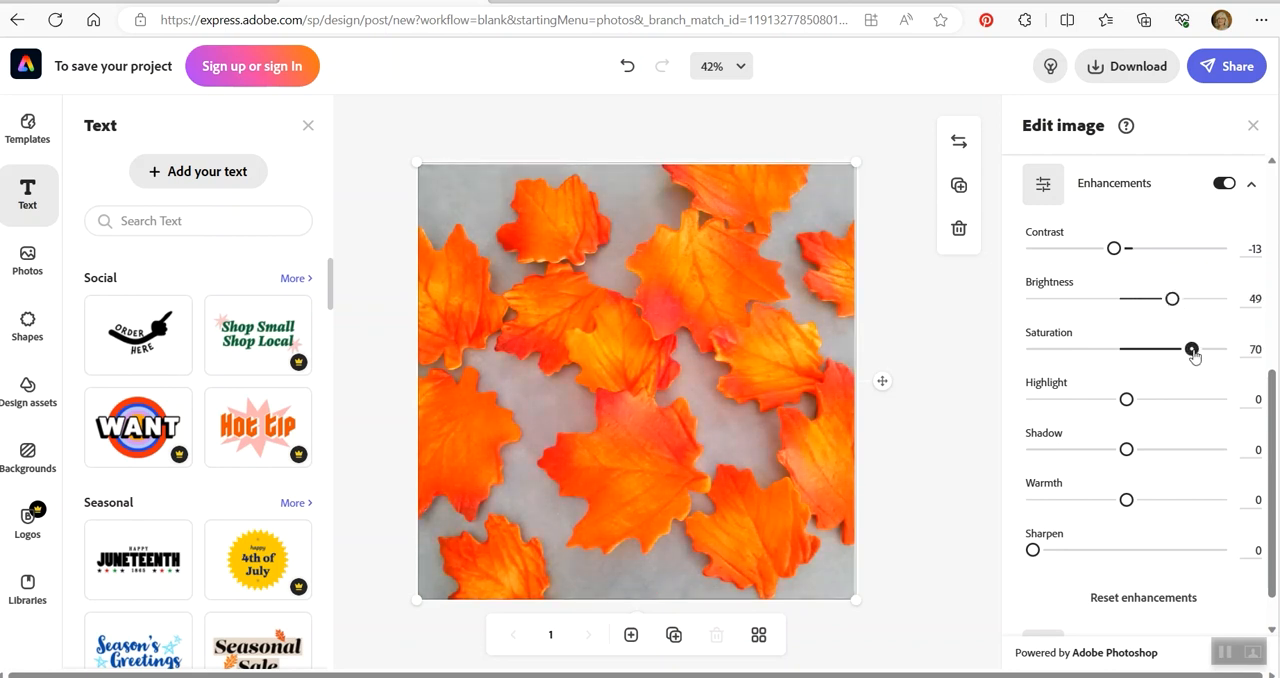
{"action": "left_click_drag", "start_coordinate": [1192, 348], "coordinate": [1136, 348]}
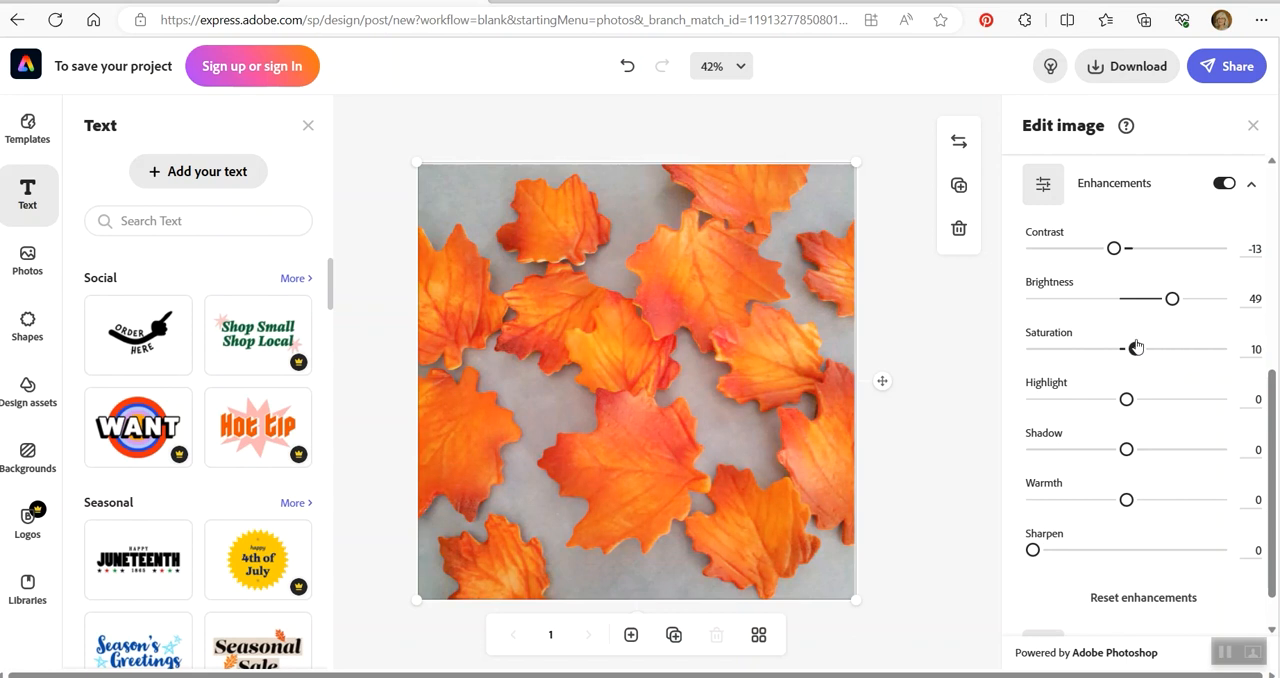
{"action": "left_click_drag", "start_coordinate": [1136, 348], "coordinate": [1112, 348]}
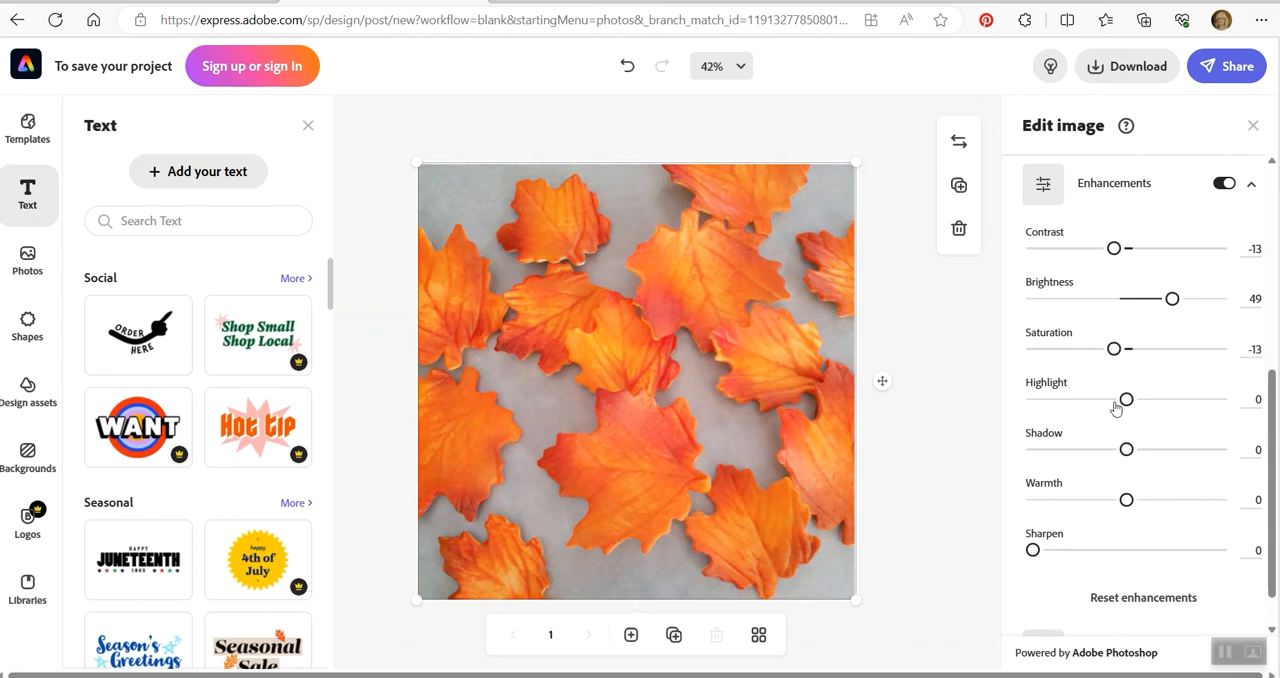
- Set Highlight to 31, Shadow to 47, Warmth to about -28 and Sharpen to 44
{"action": "left_click_drag", "start_coordinate": [1126, 400], "coordinate": [1156, 400]}
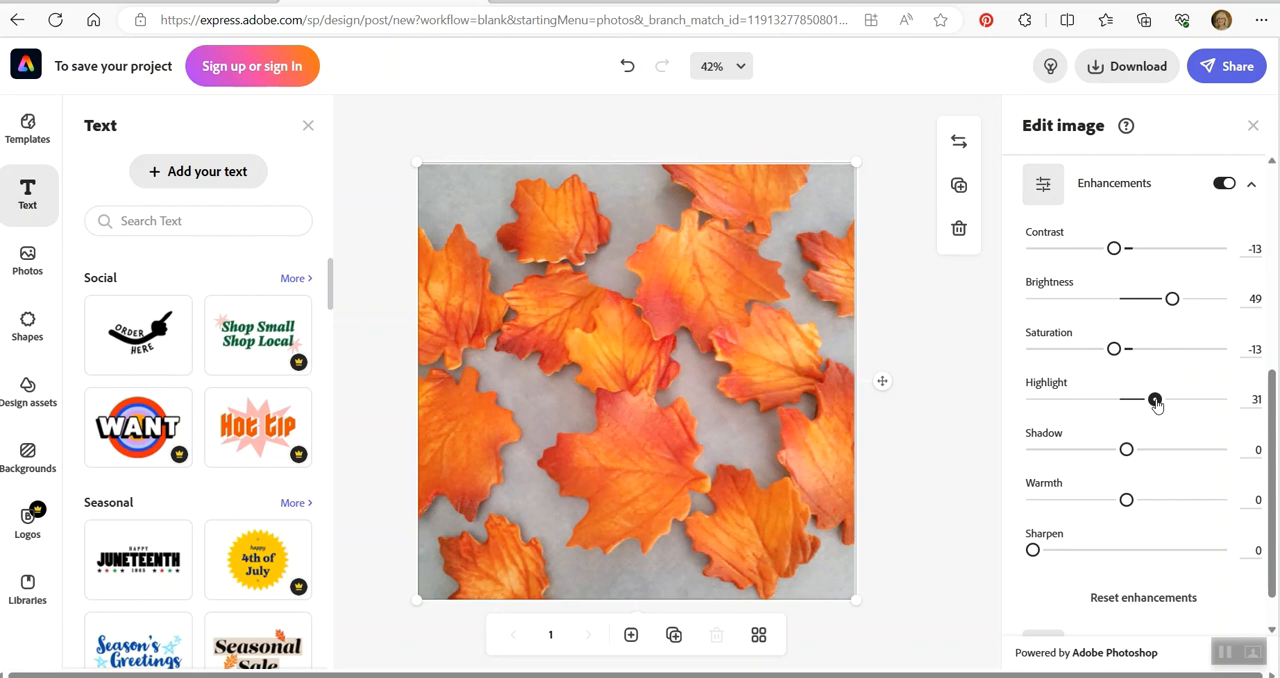
{"action": "left_click_drag", "start_coordinate": [1128, 448], "coordinate": [1162, 448]}
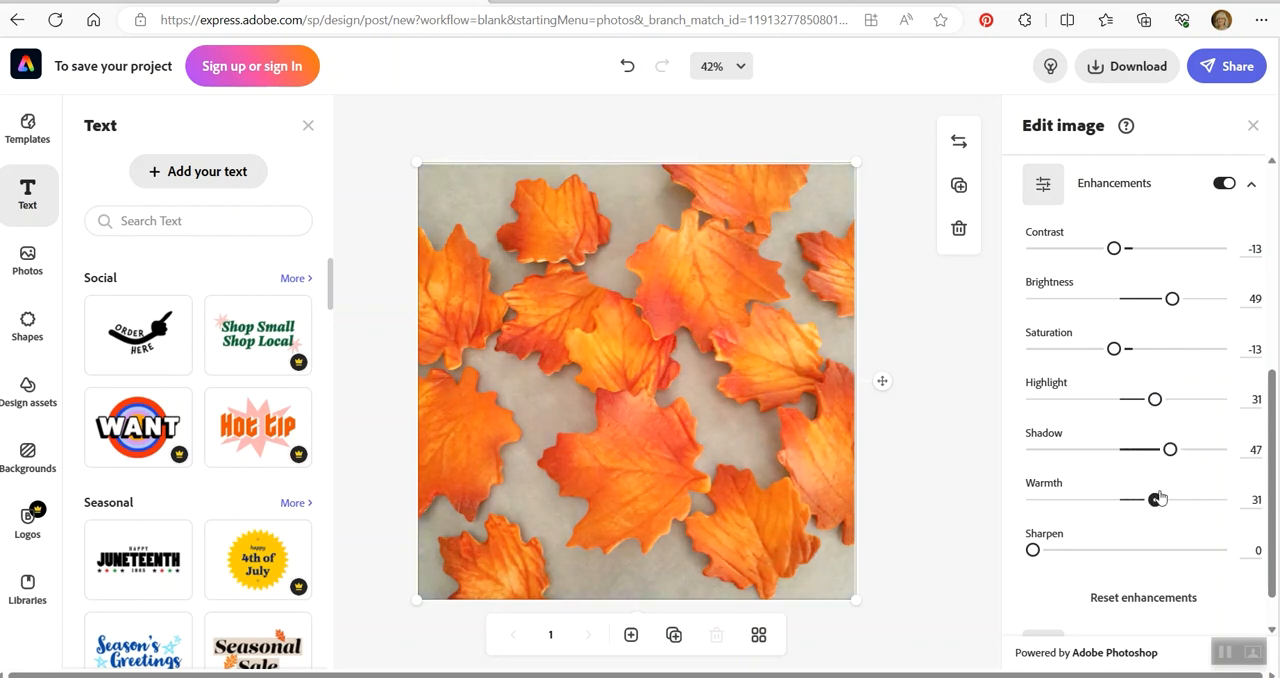
{"action": "left_click_drag", "start_coordinate": [1160, 498], "coordinate": [1198, 498]}
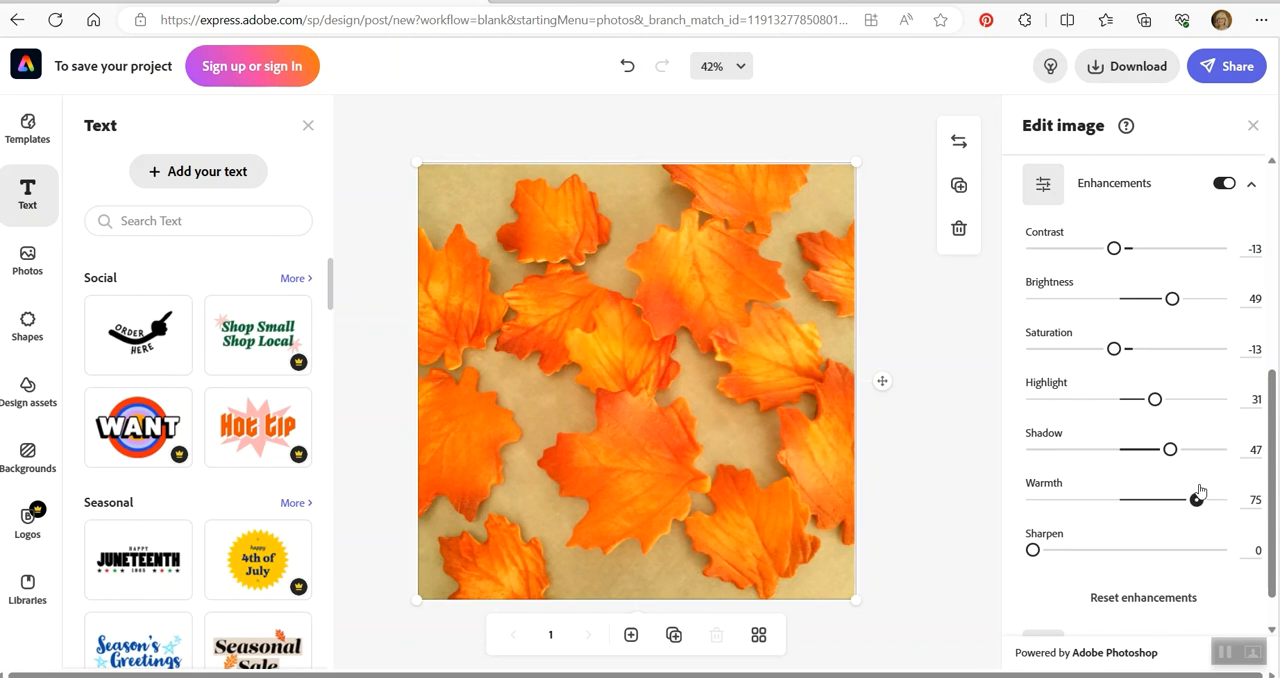
{"action": "left_click_drag", "start_coordinate": [1200, 500], "coordinate": [1090, 500]}
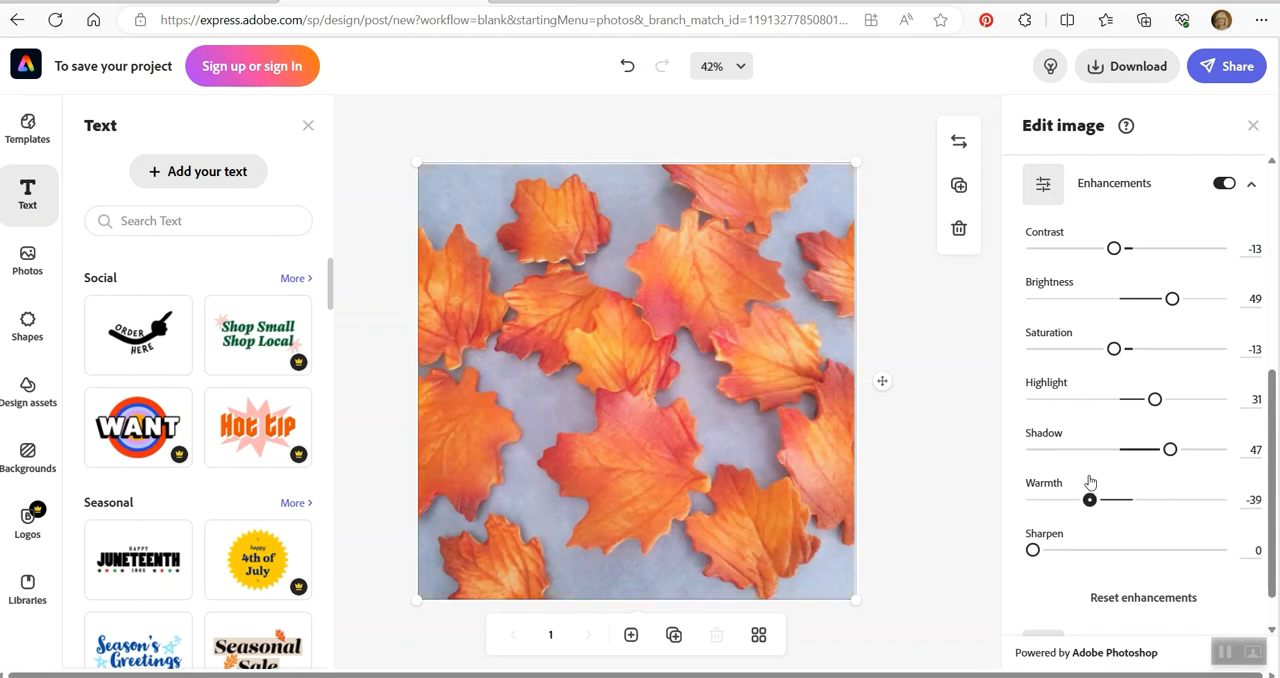
{"action": "left_click_drag", "start_coordinate": [1090, 500], "coordinate": [1100, 500]}
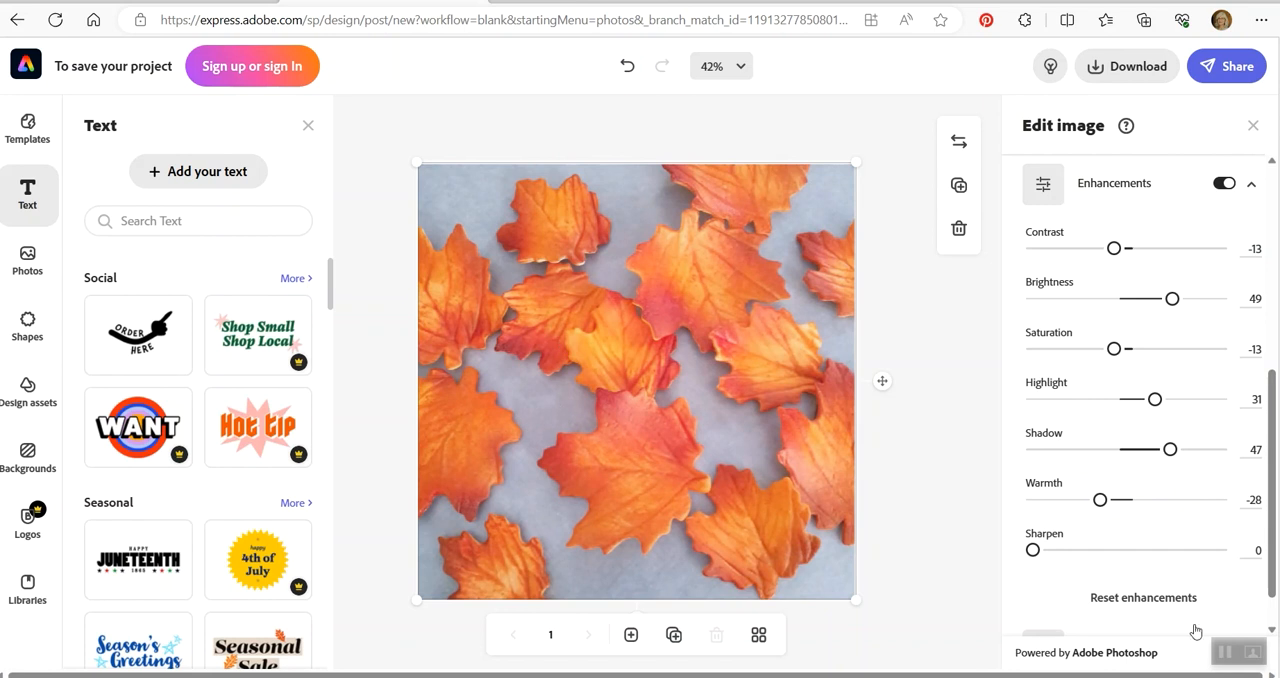
{"action": "mouse_move", "coordinate": [1168, 580]}
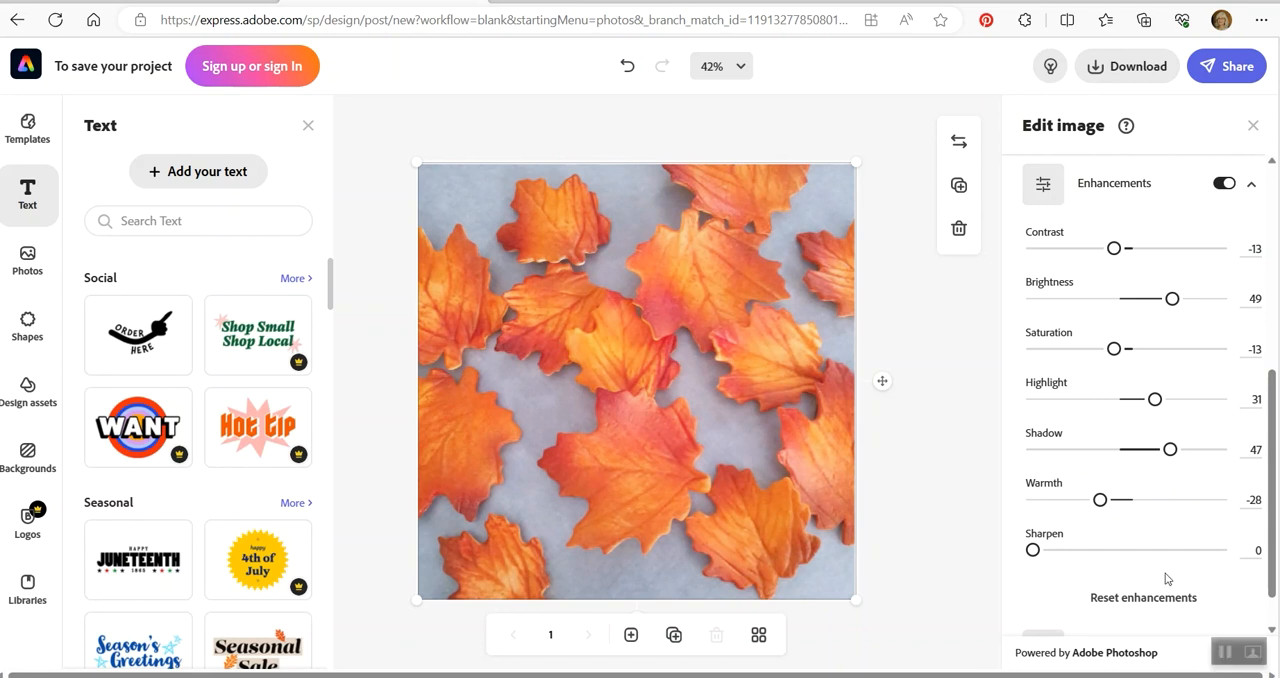
{"action": "left_click_drag", "start_coordinate": [1032, 548], "coordinate": [1112, 500]}
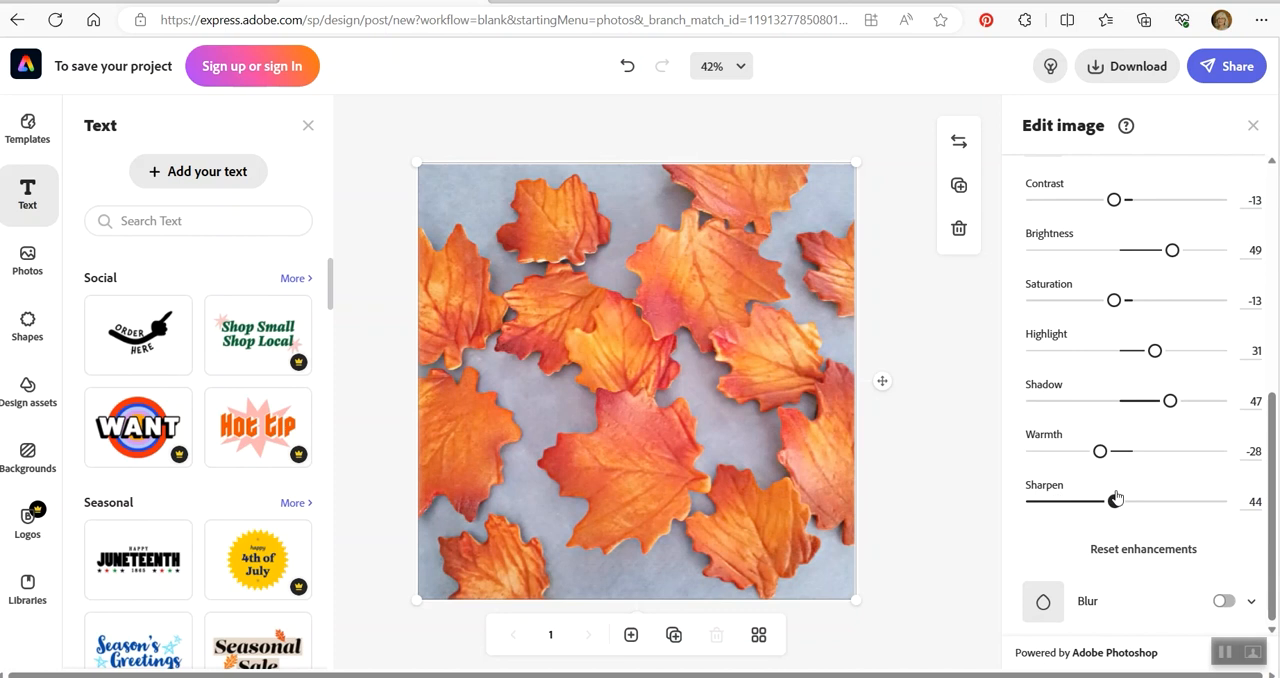
{"action": "left_click_drag", "start_coordinate": [1116, 500], "coordinate": [1120, 500]}
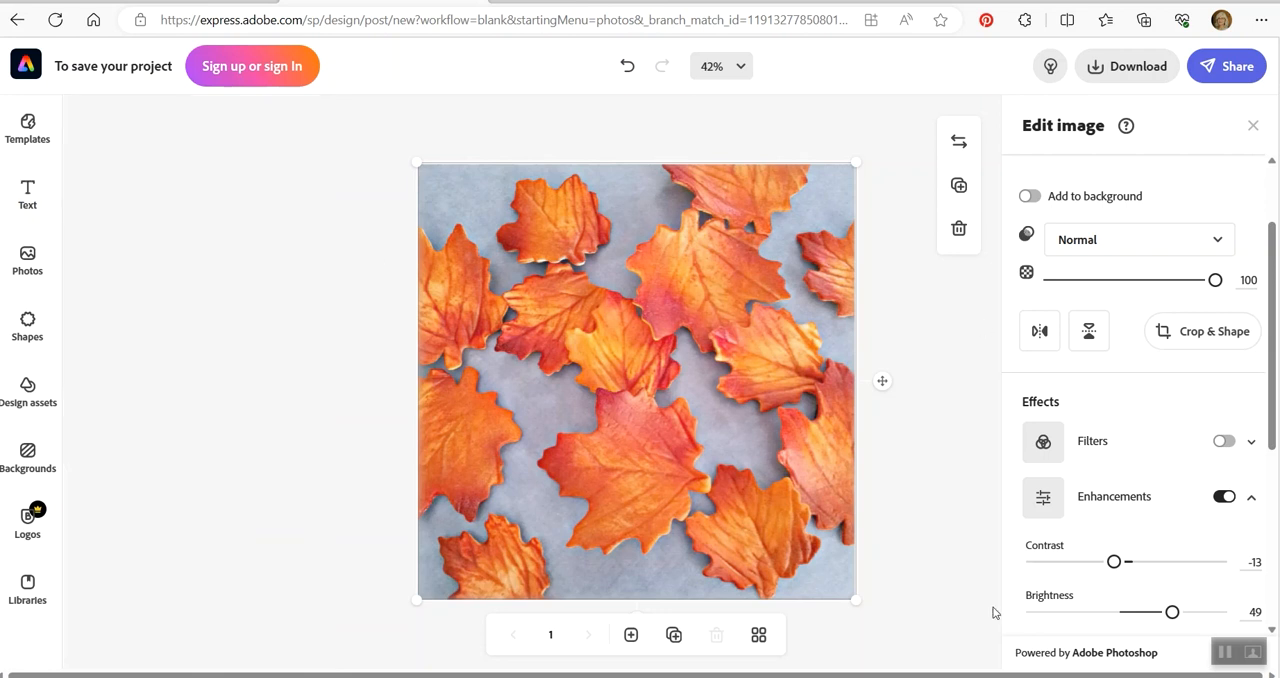
{"action": "mouse_move", "coordinate": [900, 590]}
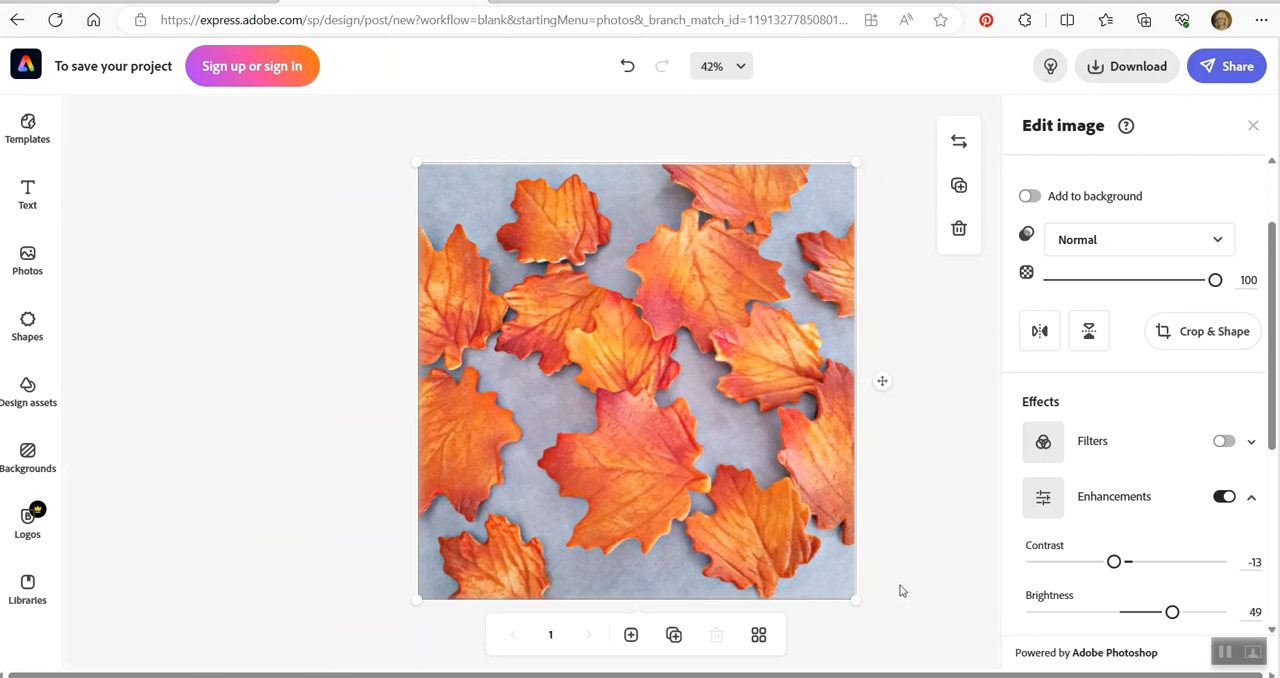
{"action": "mouse_move", "coordinate": [708, 484]}
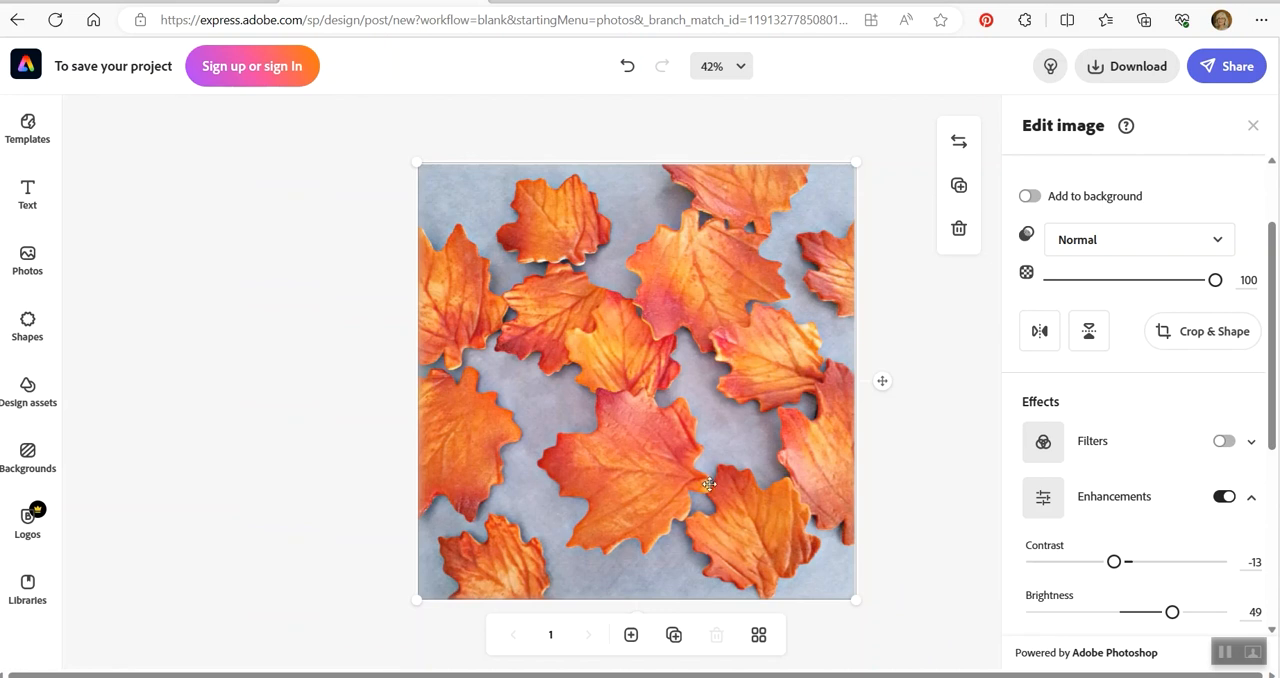
- Enable Blur on the leaves photo and leave it at 1 after trying 41
{"action": "scroll", "scroll_direction": "down", "scroll_amount": 3}
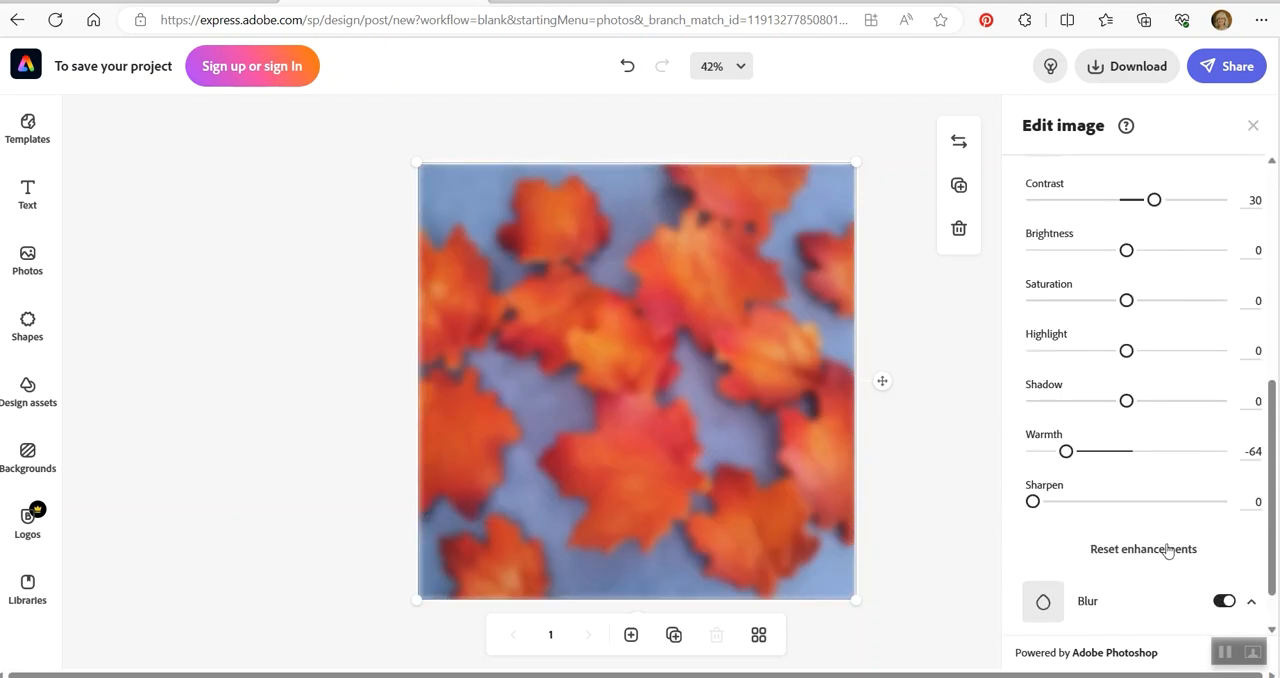
{"action": "left_click_drag", "start_coordinate": [1032, 596], "coordinate": [1108, 596]}
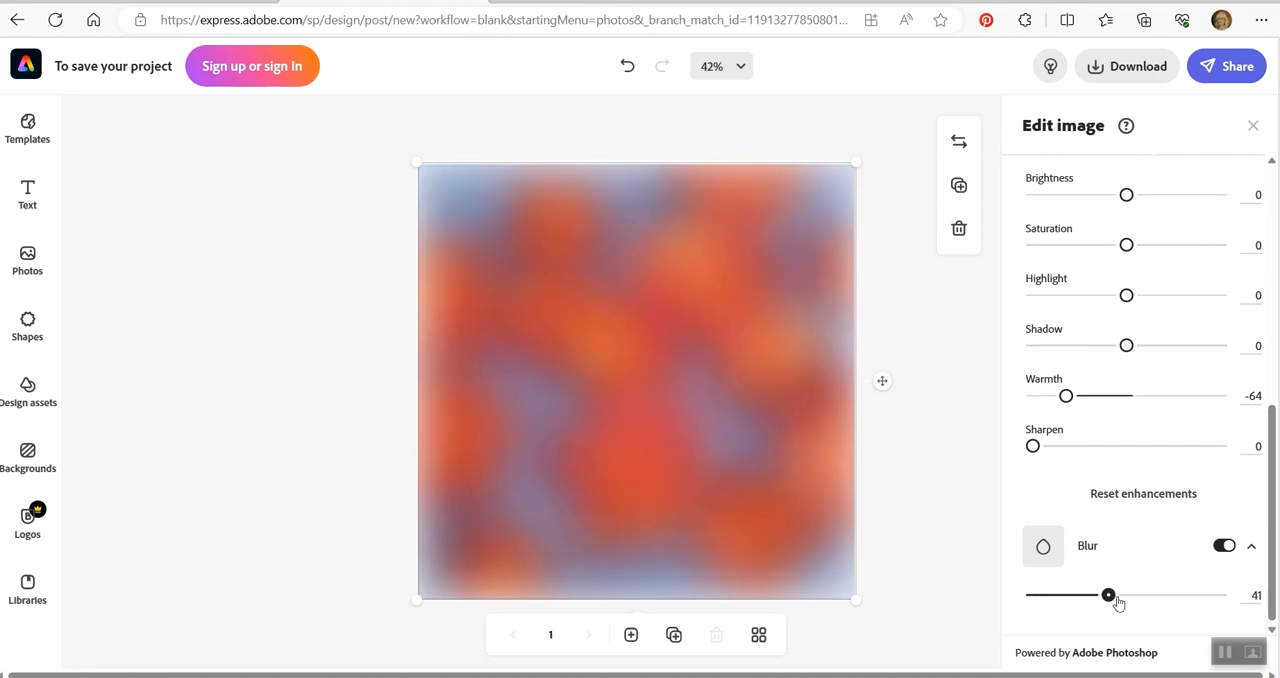
{"action": "left_click_drag", "start_coordinate": [1108, 596], "coordinate": [1032, 596]}
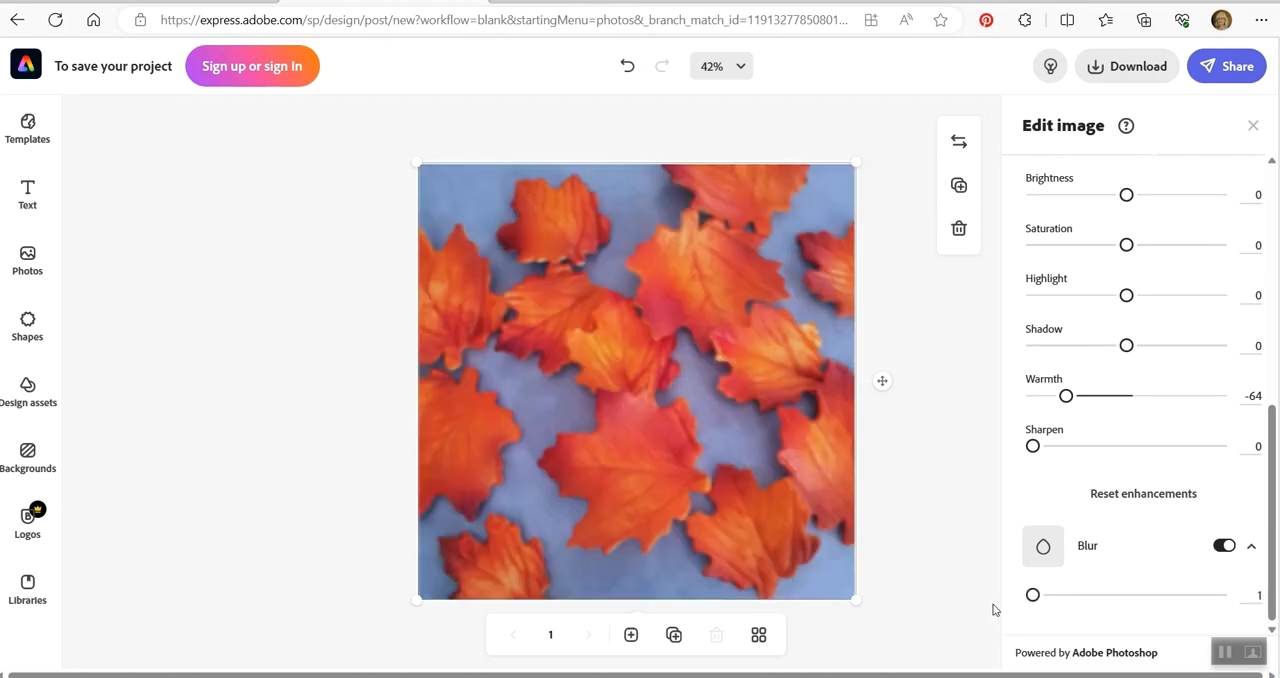
{"action": "mouse_move", "coordinate": [1092, 368]}
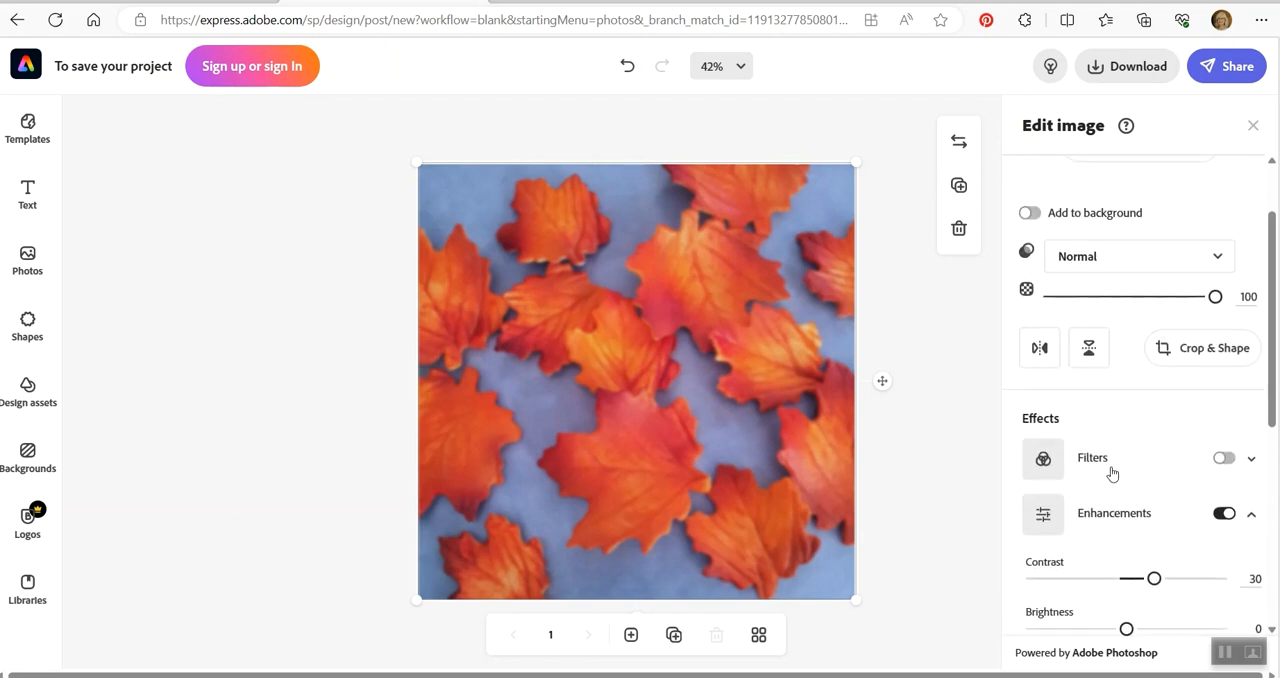
- Set Contrast to 65, Brightness to 56 and Shadow down to -26 on the leaves photo
{"action": "left_click_drag", "start_coordinate": [1128, 388], "coordinate": [1178, 388]}
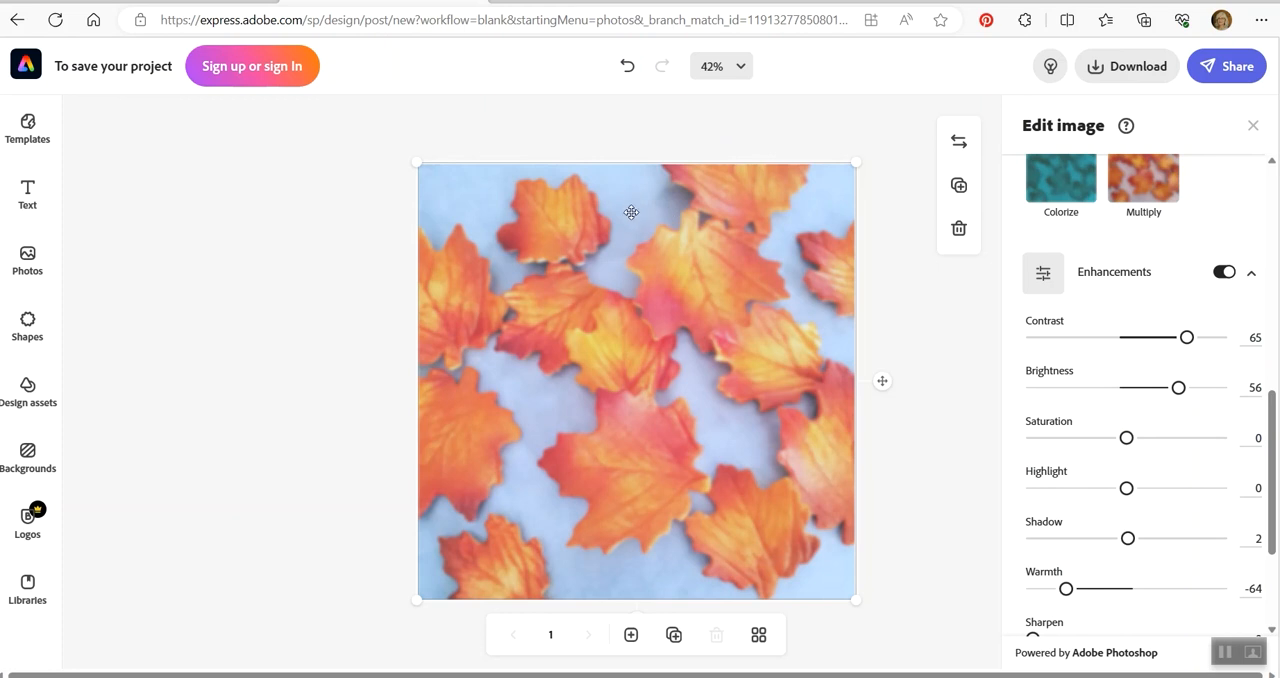
{"action": "mouse_move", "coordinate": [1030, 606]}
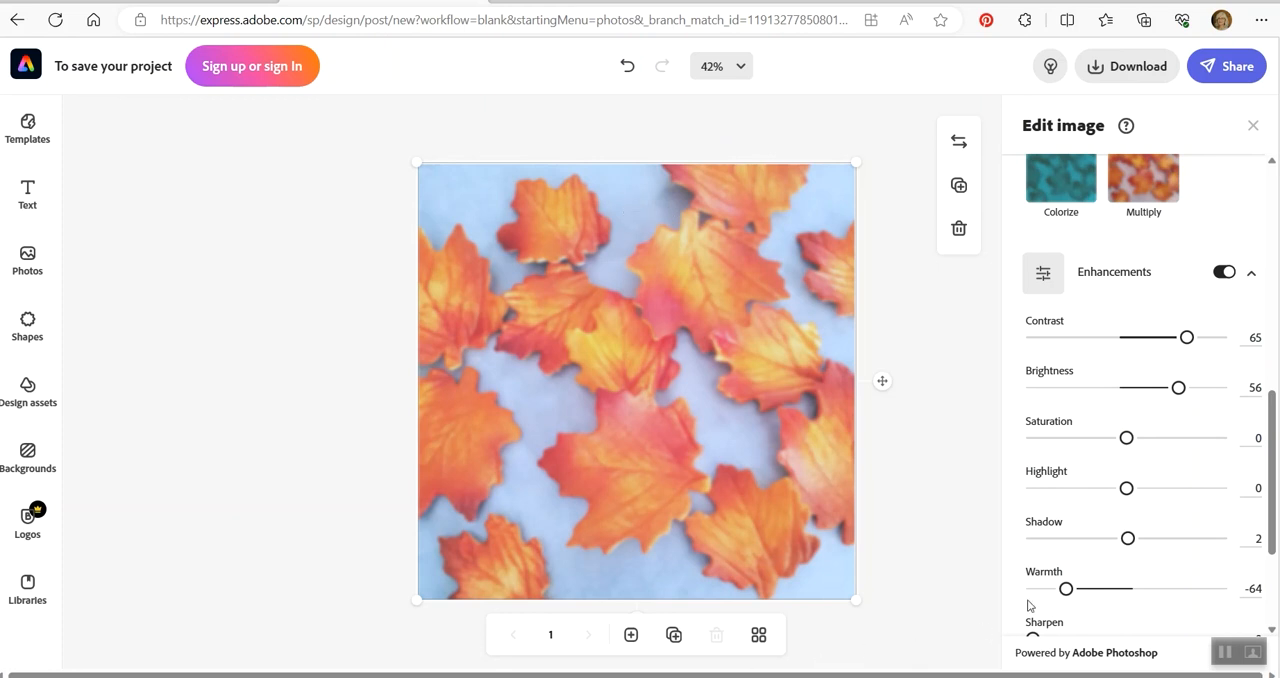
{"action": "left_click_drag", "start_coordinate": [1128, 538], "coordinate": [1120, 538]}
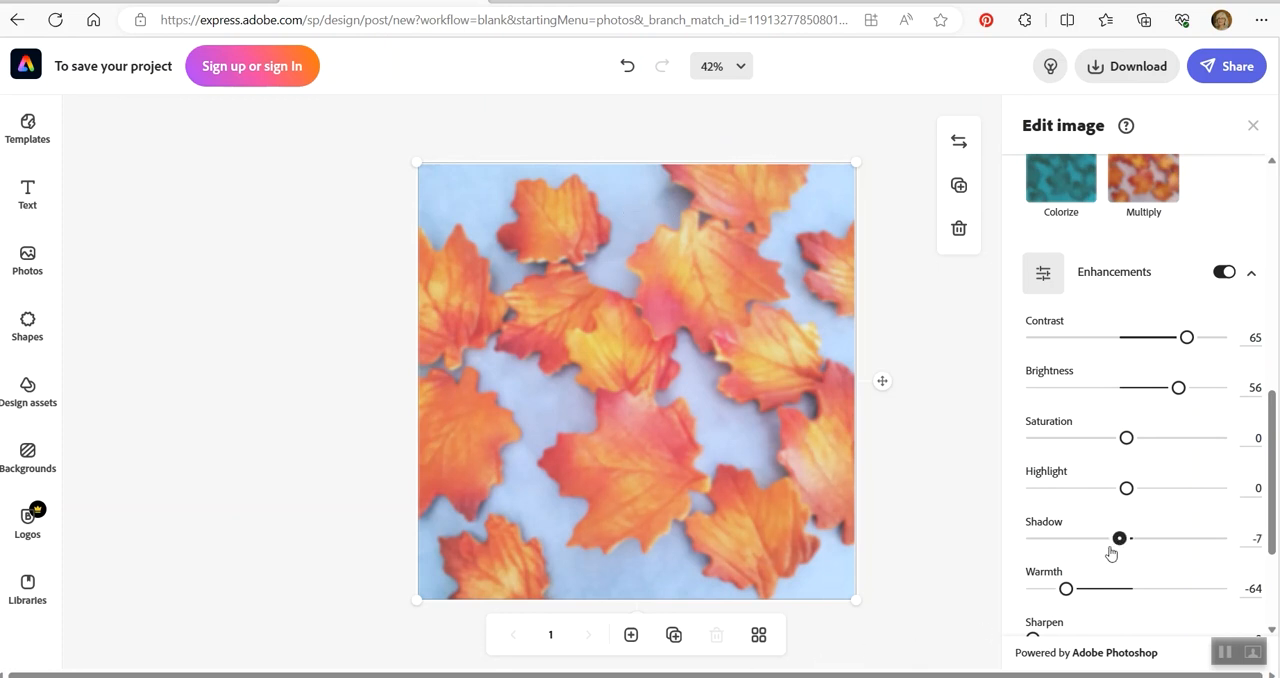
{"action": "left_click_drag", "start_coordinate": [1120, 538], "coordinate": [1100, 538]}
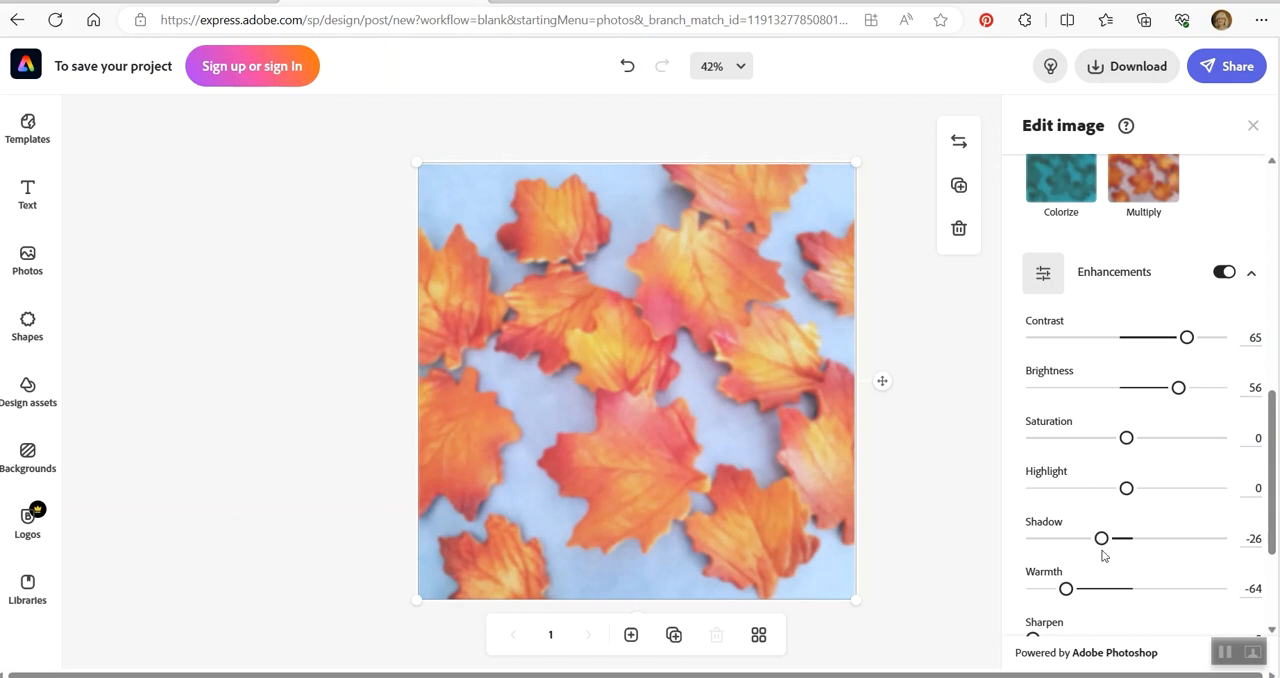
{"action": "mouse_move", "coordinate": [984, 576]}
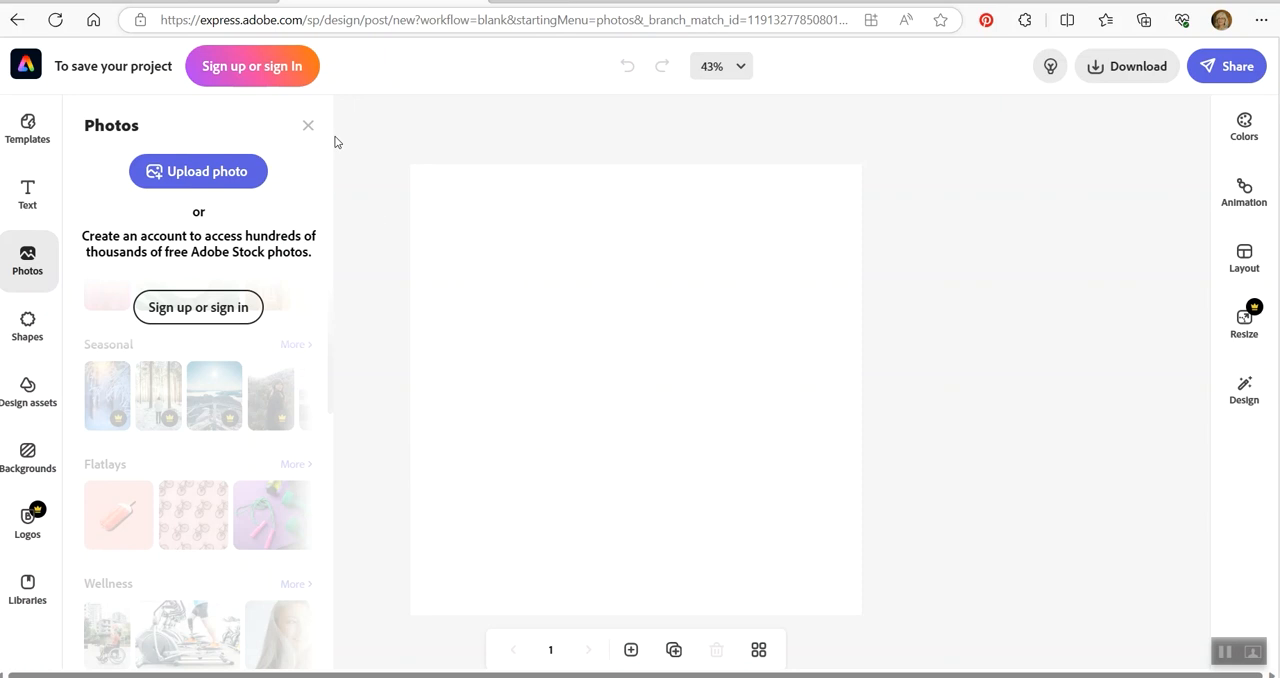
{"action": "mouse_move", "coordinate": [208, 172]}
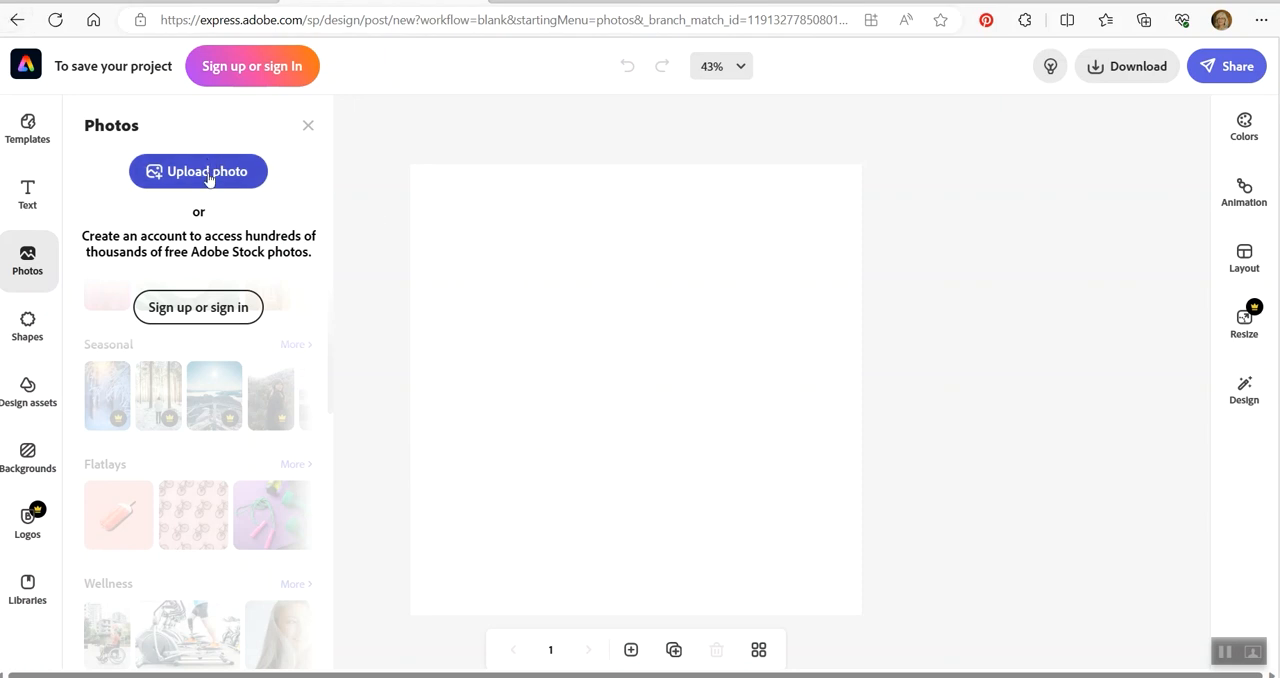
{"action": "mouse_move", "coordinate": [210, 154]}
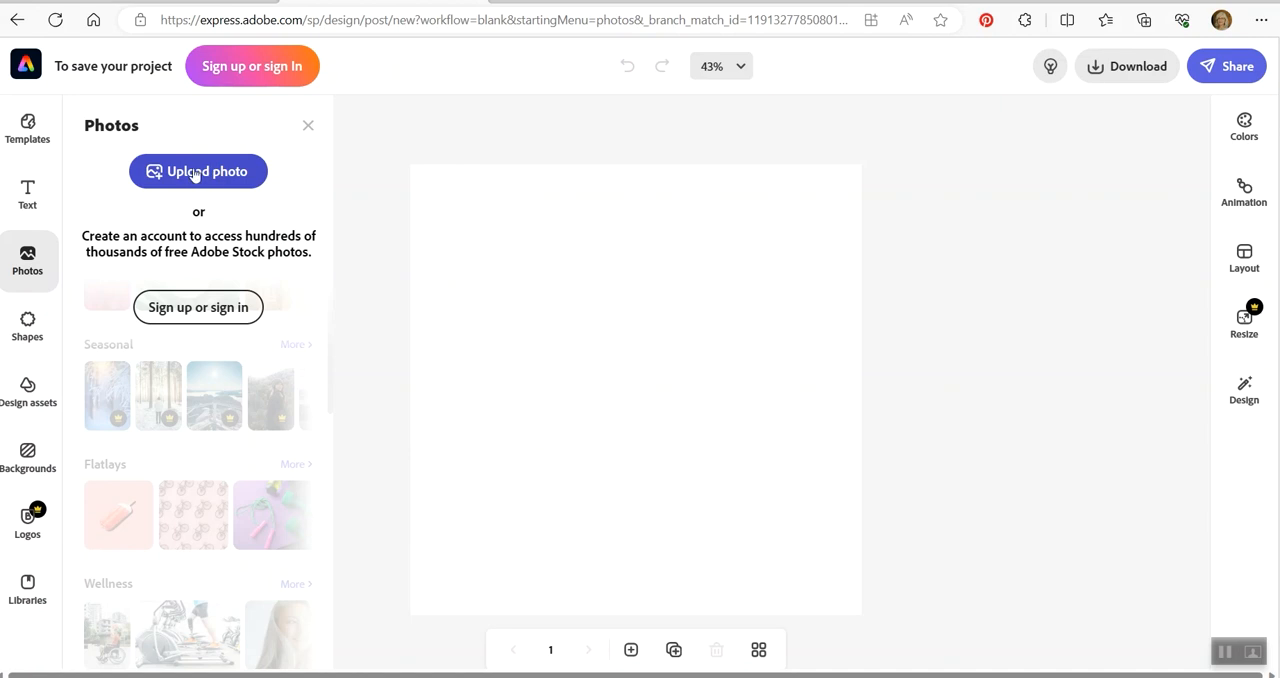
- Upload the cake photo from the Photos panel onto the blank canvas
{"action": "left_click", "coordinate": [198, 172]}
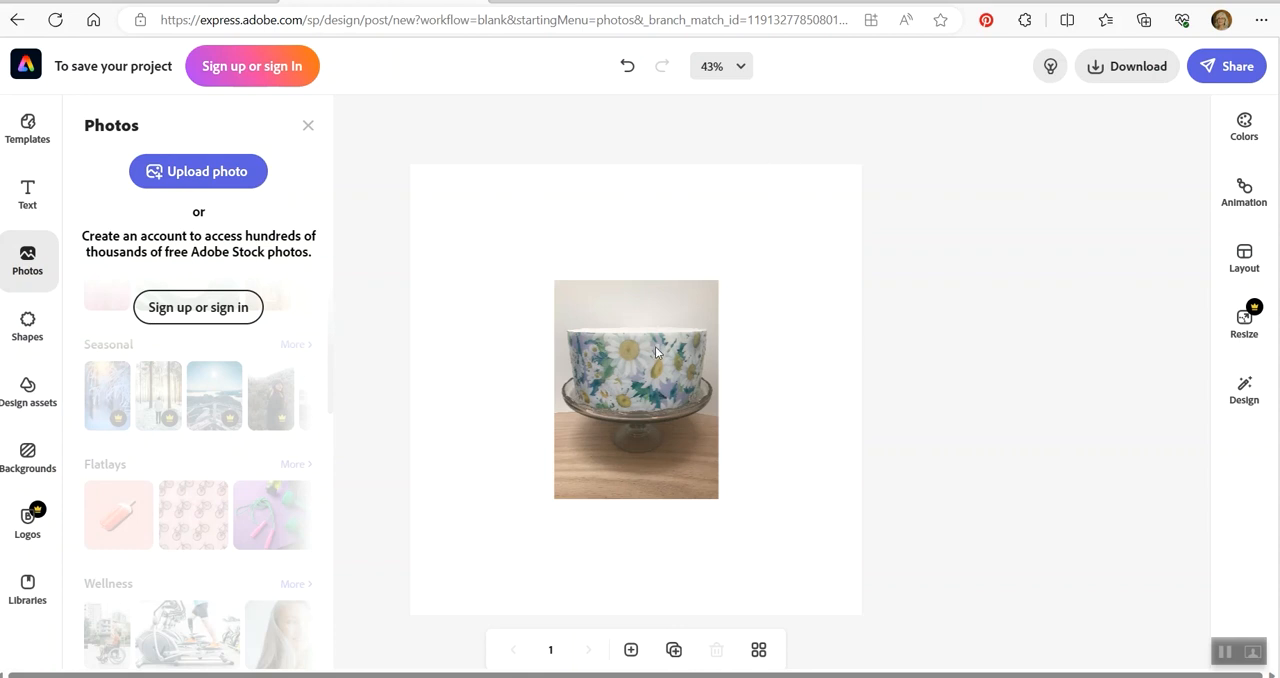
- Select the cake photo and scale it up to fill most of the canvas height
{"action": "left_click", "coordinate": [636, 388]}
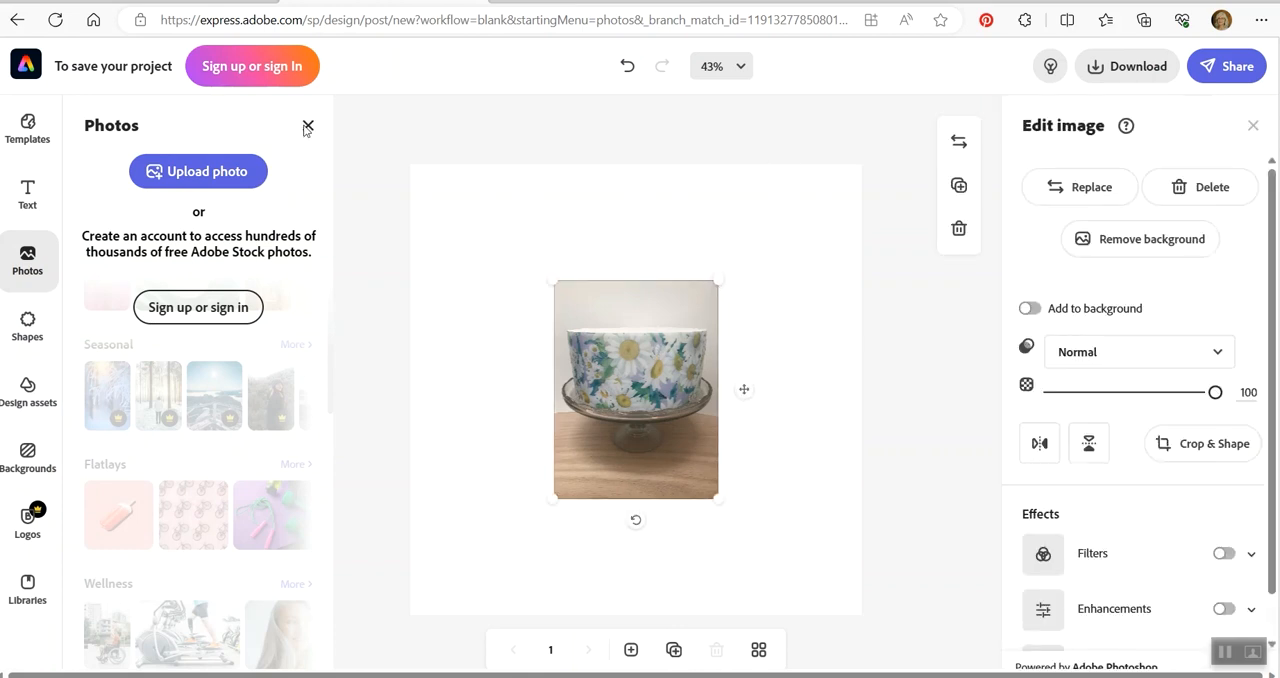
{"action": "left_click", "coordinate": [308, 128]}
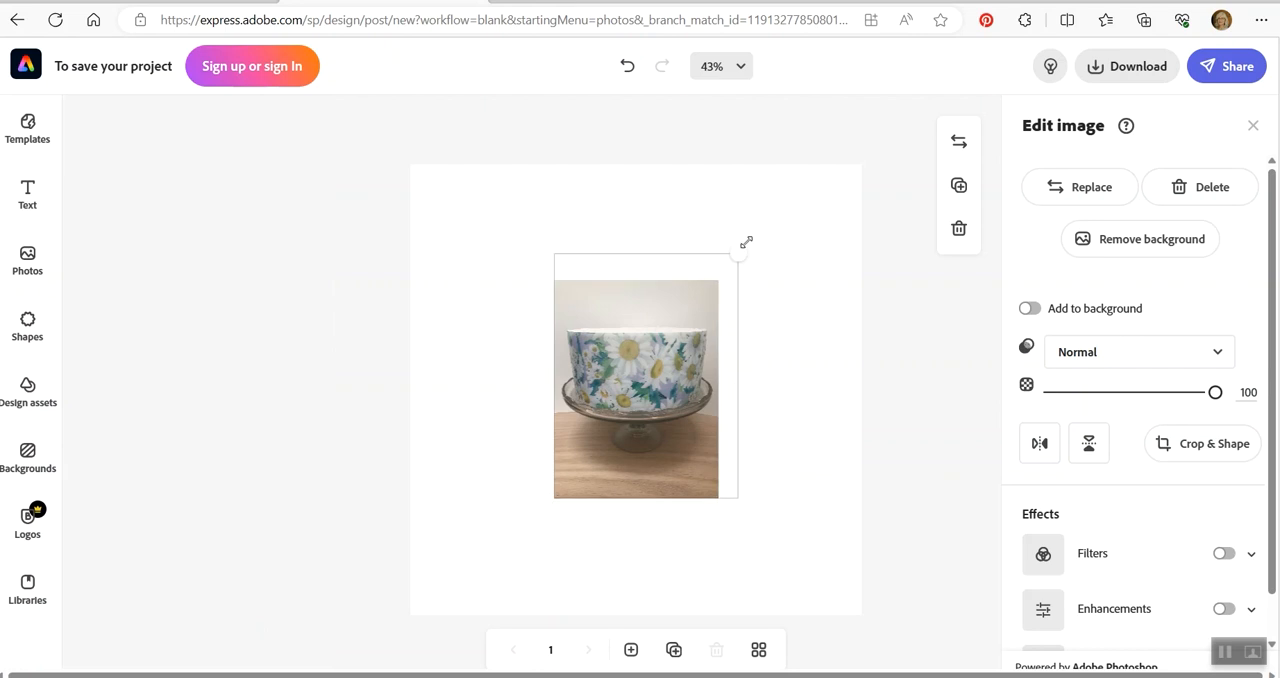
{"action": "left_click_drag", "start_coordinate": [744, 242], "coordinate": [818, 152]}
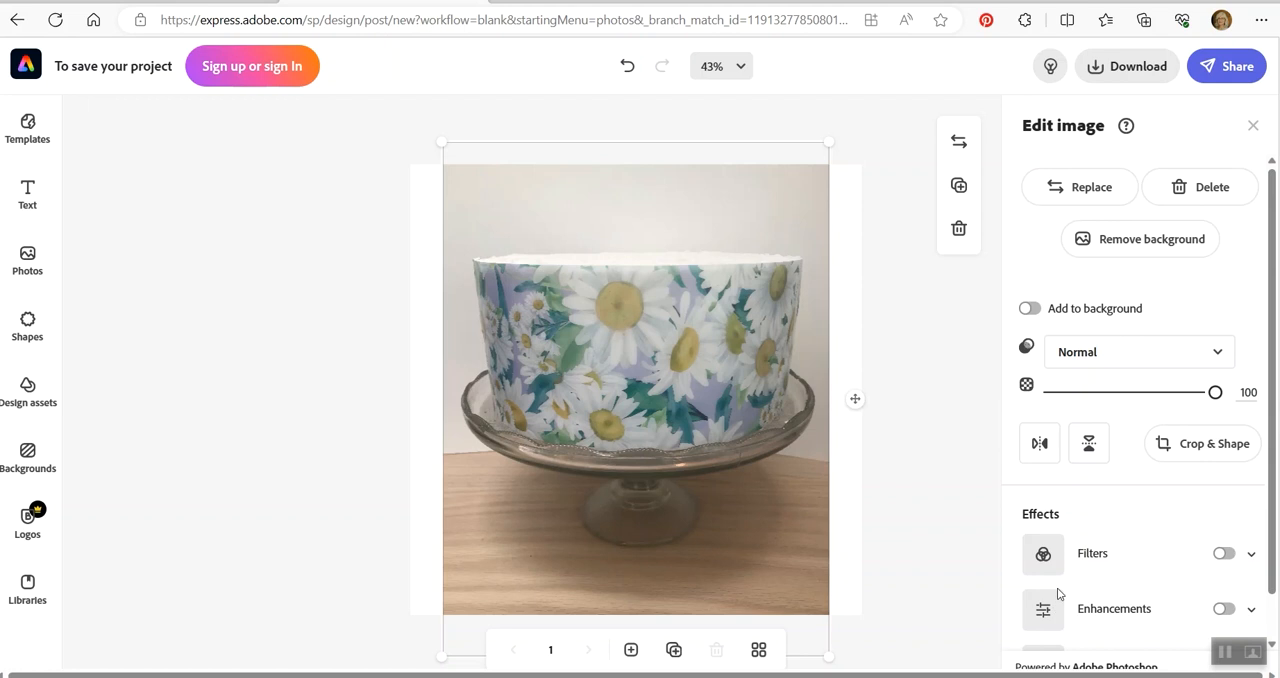
- Set the cake photo's brightness to 34, saturation to 28 and highlight to 27
{"action": "left_click", "coordinate": [1224, 608]}
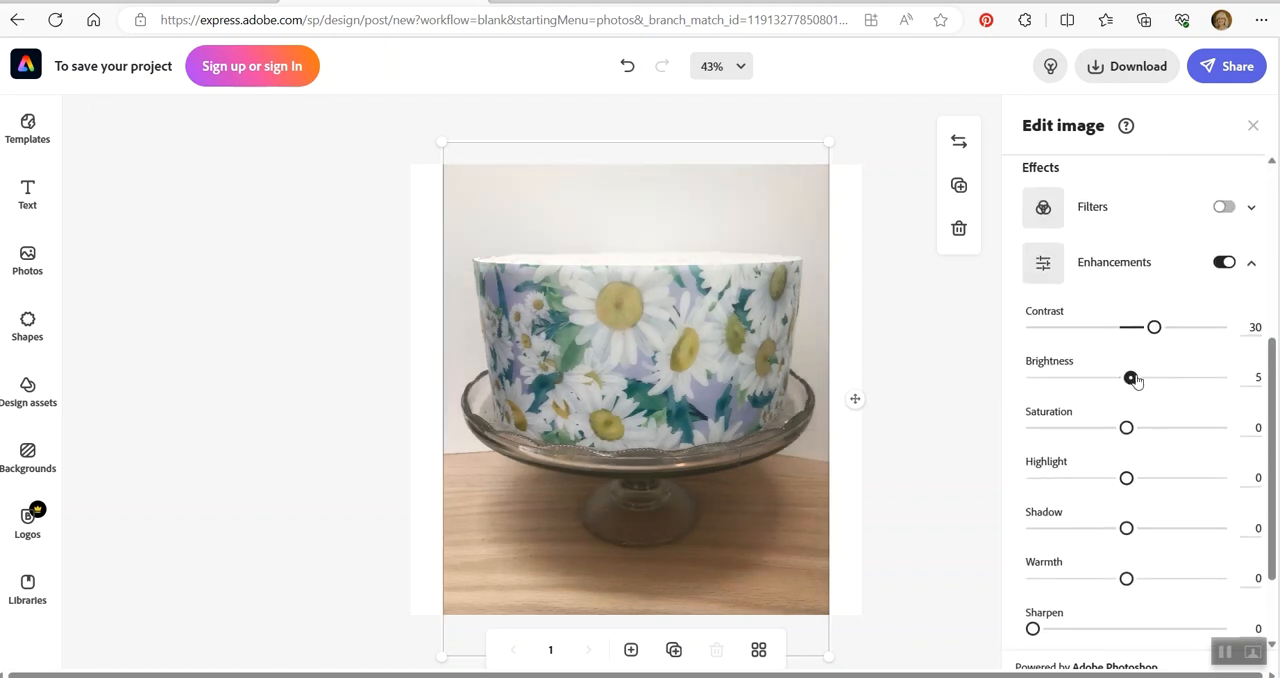
{"action": "left_click_drag", "start_coordinate": [1132, 376], "coordinate": [1158, 376]}
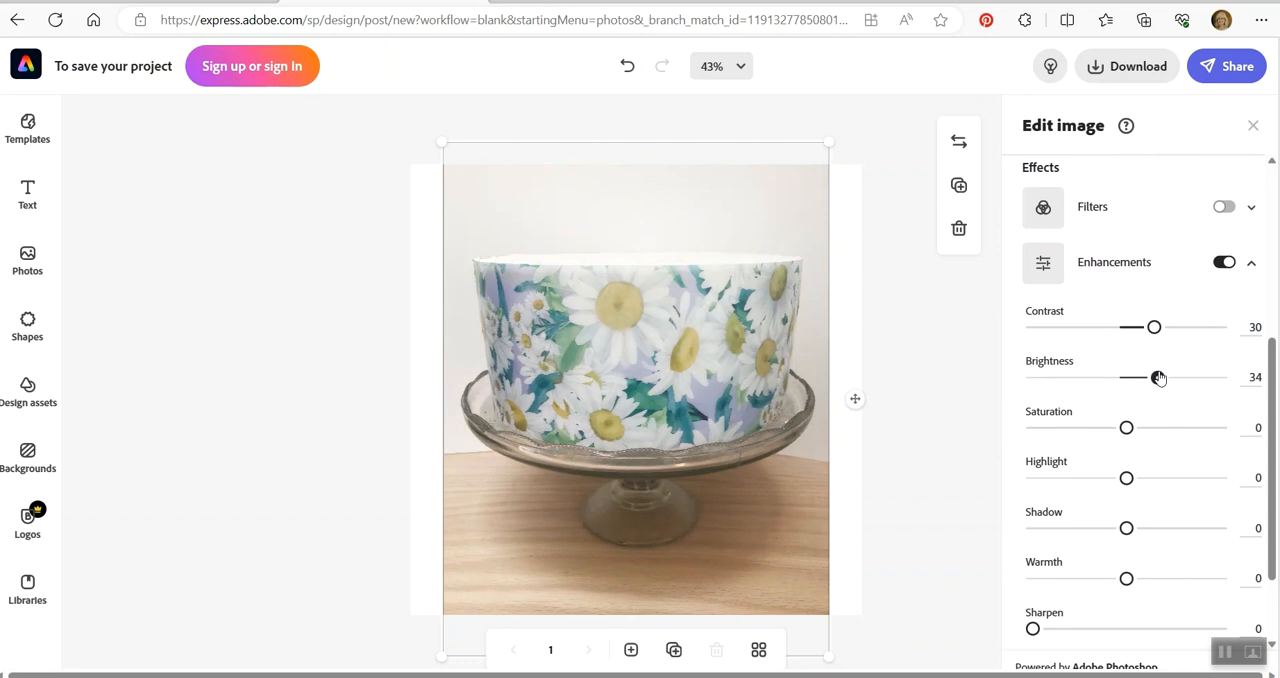
{"action": "left_click_drag", "start_coordinate": [1128, 428], "coordinate": [1150, 428]}
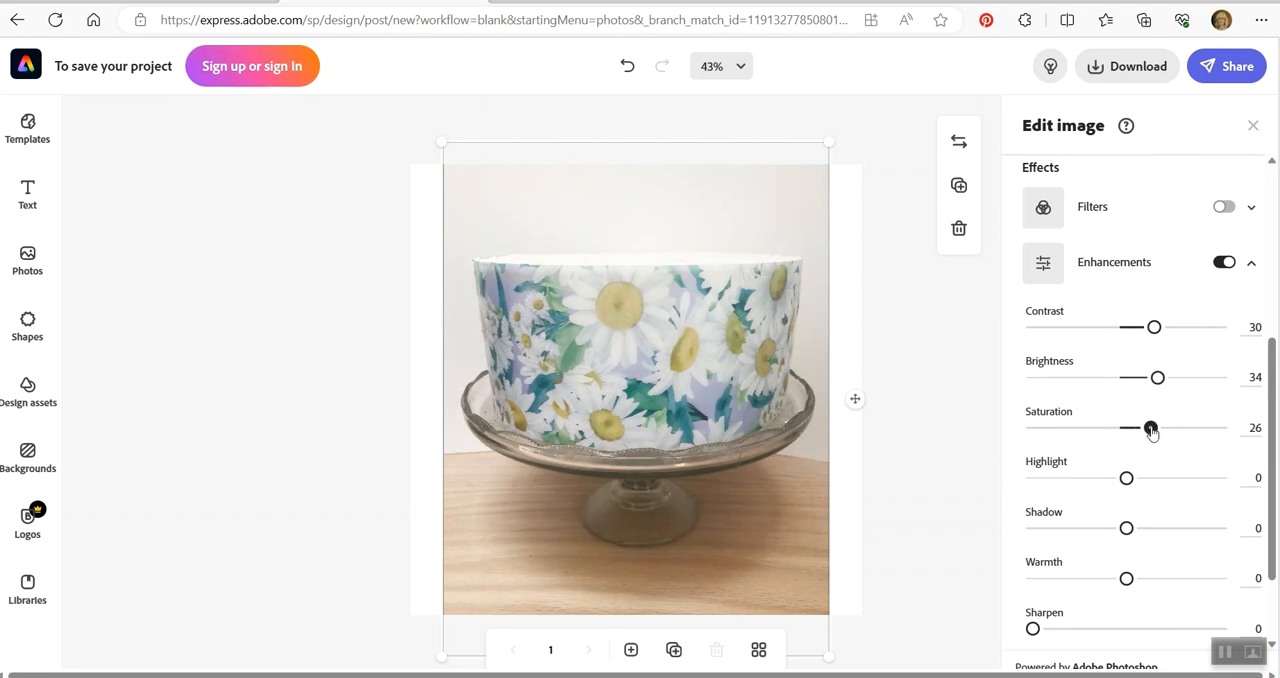
{"action": "left_click_drag", "start_coordinate": [1150, 428], "coordinate": [1152, 428]}
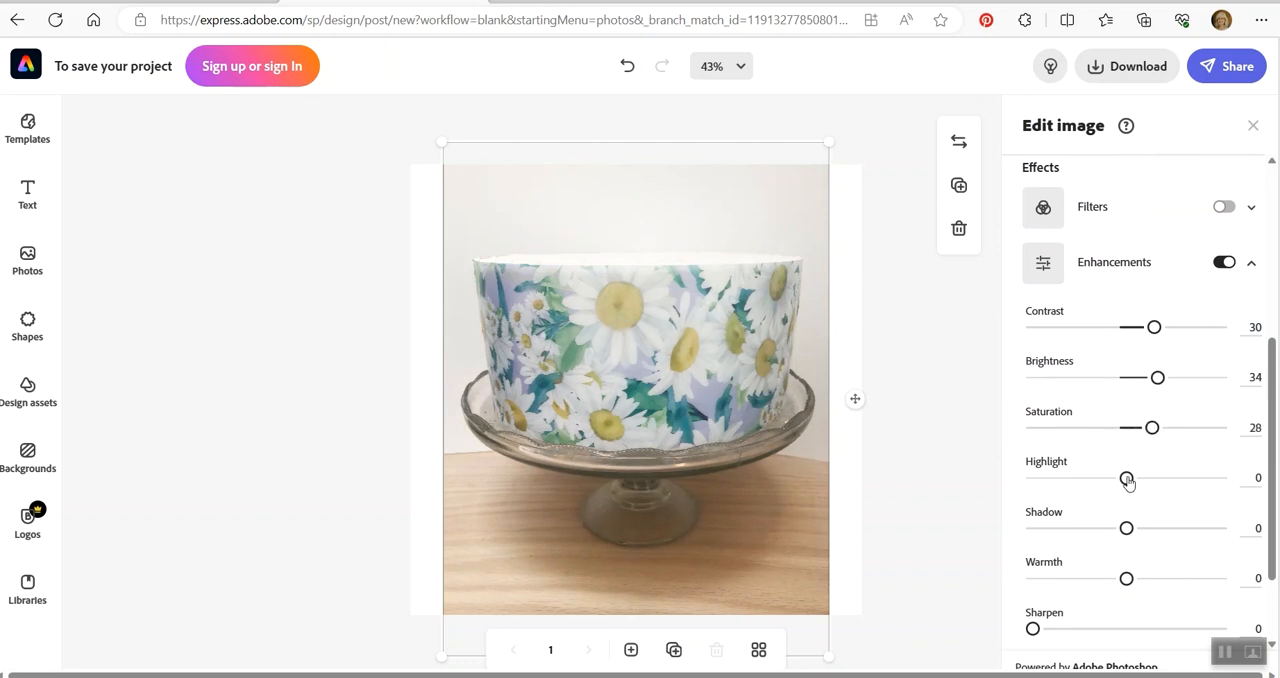
{"action": "left_click_drag", "start_coordinate": [1128, 478], "coordinate": [1152, 478]}
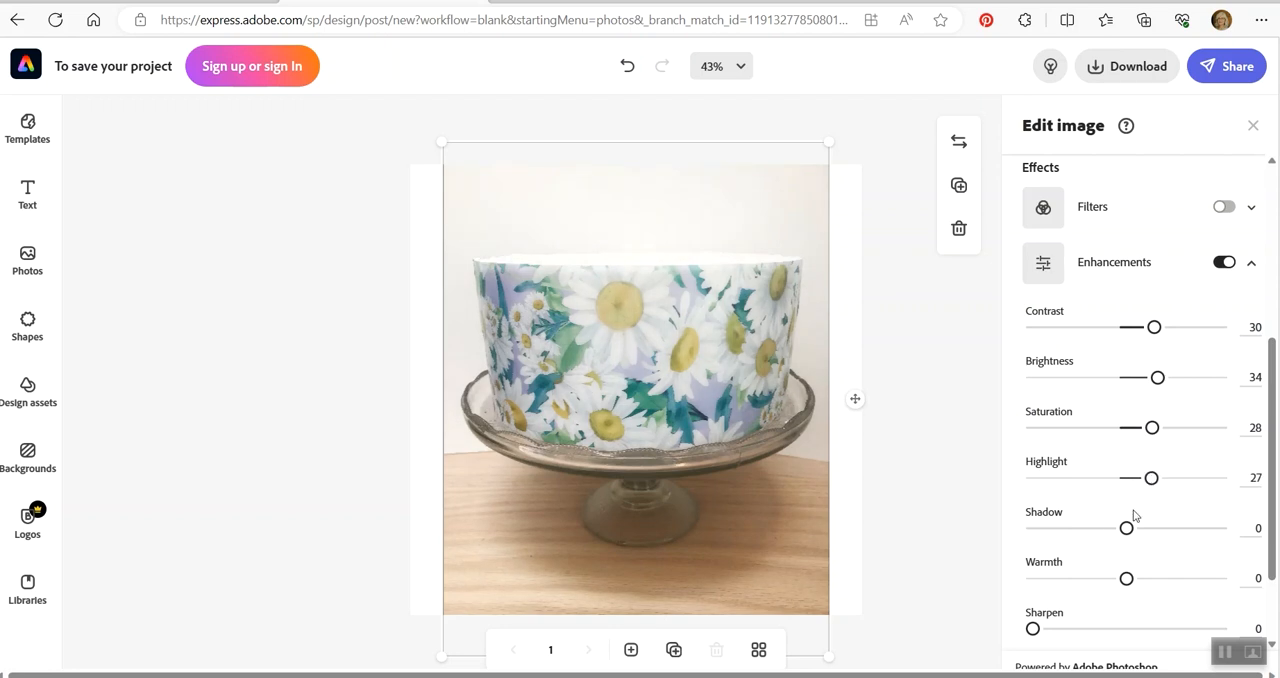
- Lift the cake photo's shadows to 15 and set its warmth to 3
{"action": "left_click_drag", "start_coordinate": [1128, 528], "coordinate": [1140, 528]}
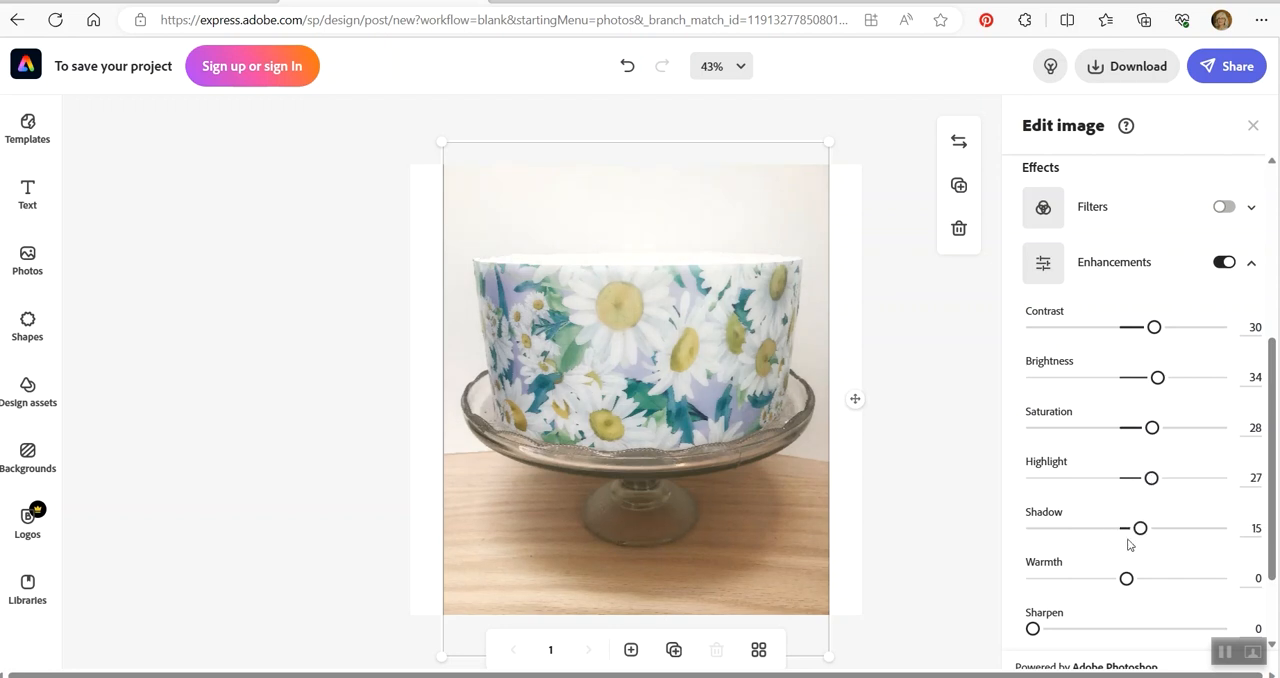
{"action": "left_click_drag", "start_coordinate": [1128, 578], "coordinate": [1116, 578]}
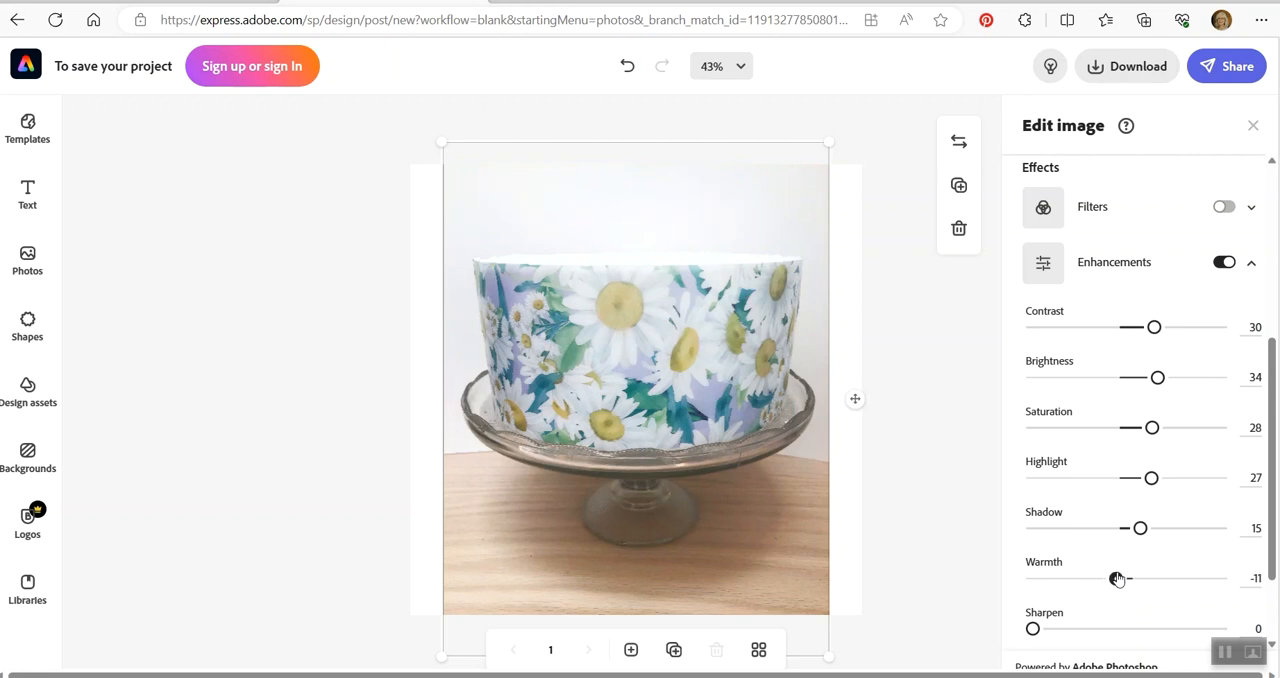
{"action": "left_click_drag", "start_coordinate": [1120, 578], "coordinate": [1124, 578]}
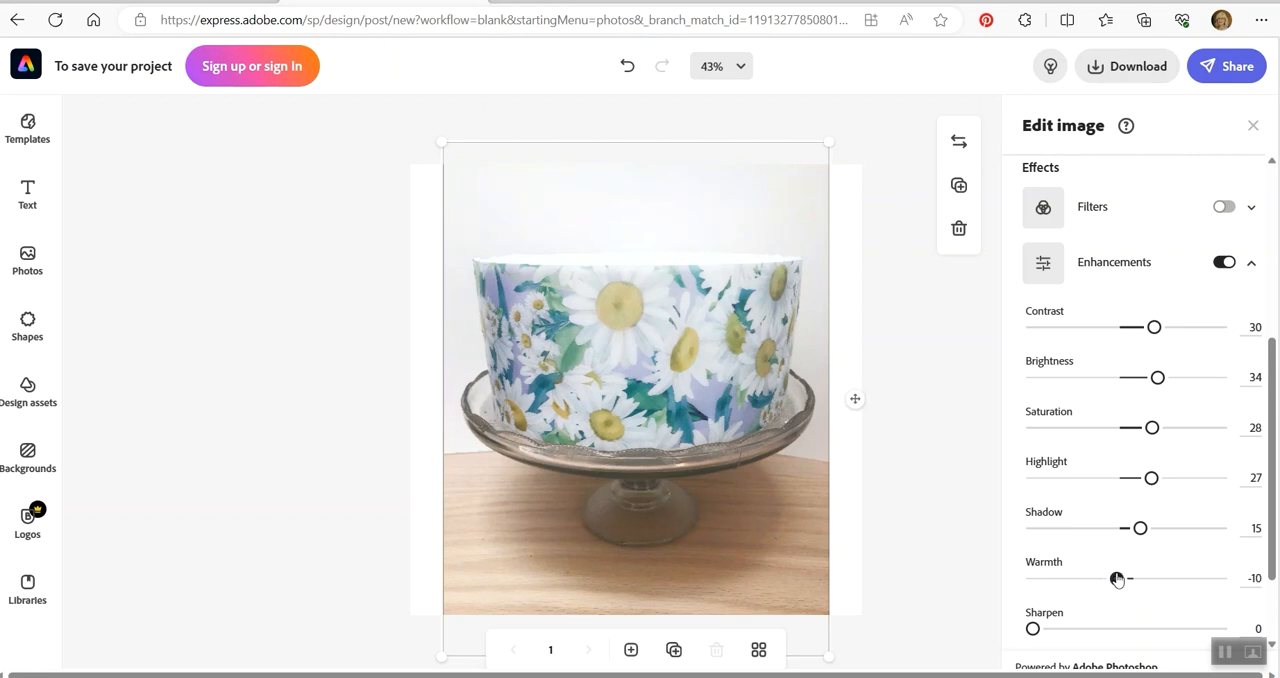
{"action": "left_click_drag", "start_coordinate": [1116, 578], "coordinate": [1130, 578]}
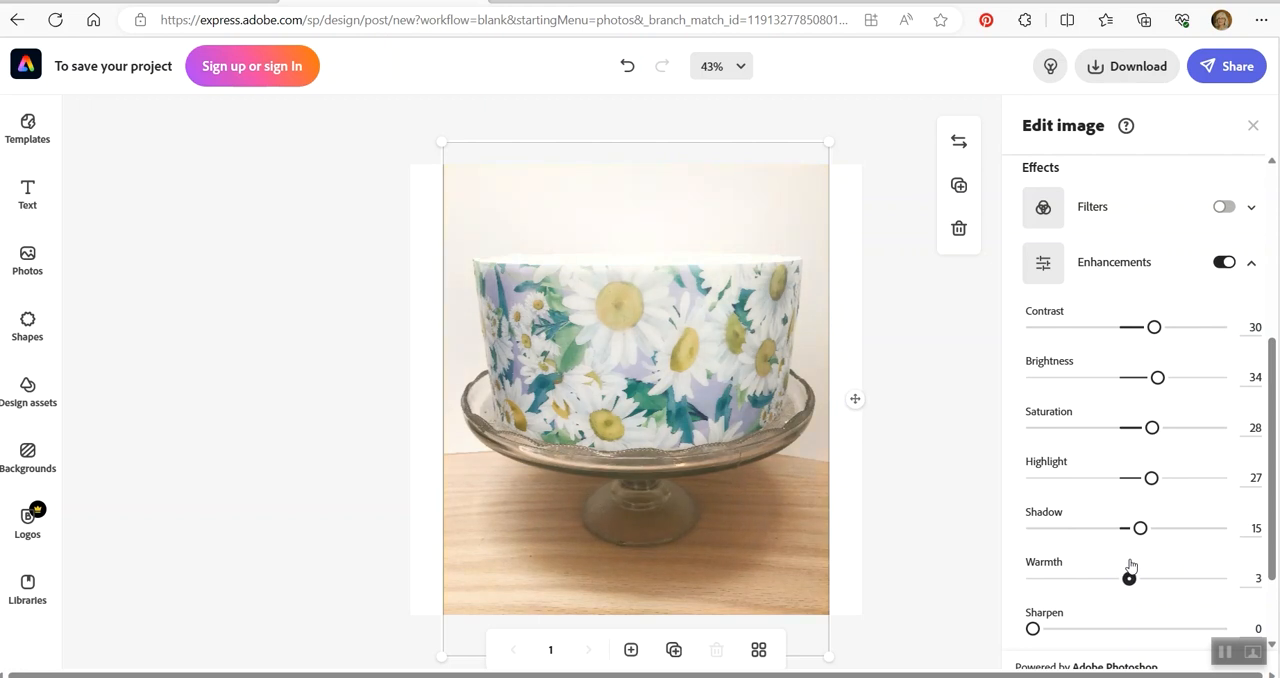
{"action": "mouse_move", "coordinate": [722, 398]}
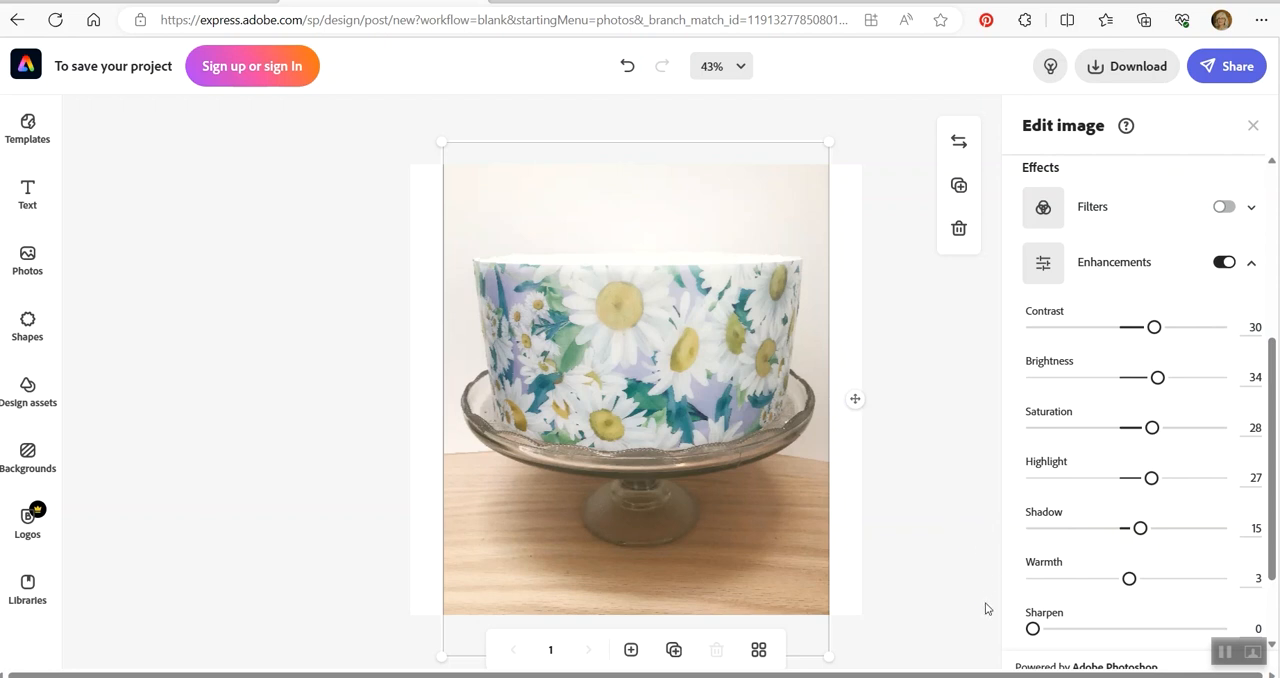
{"action": "scroll", "scroll_direction": "down", "scroll_amount": 3}
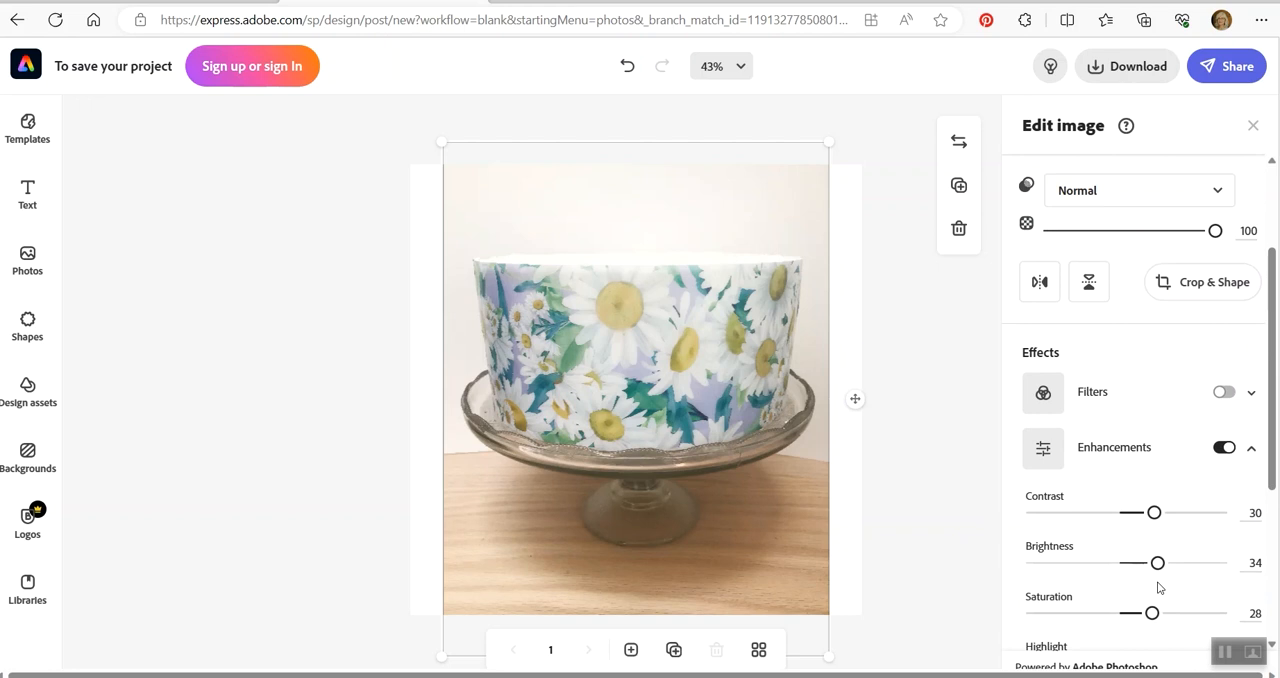
{"action": "scroll", "scroll_direction": "down", "scroll_amount": 3}
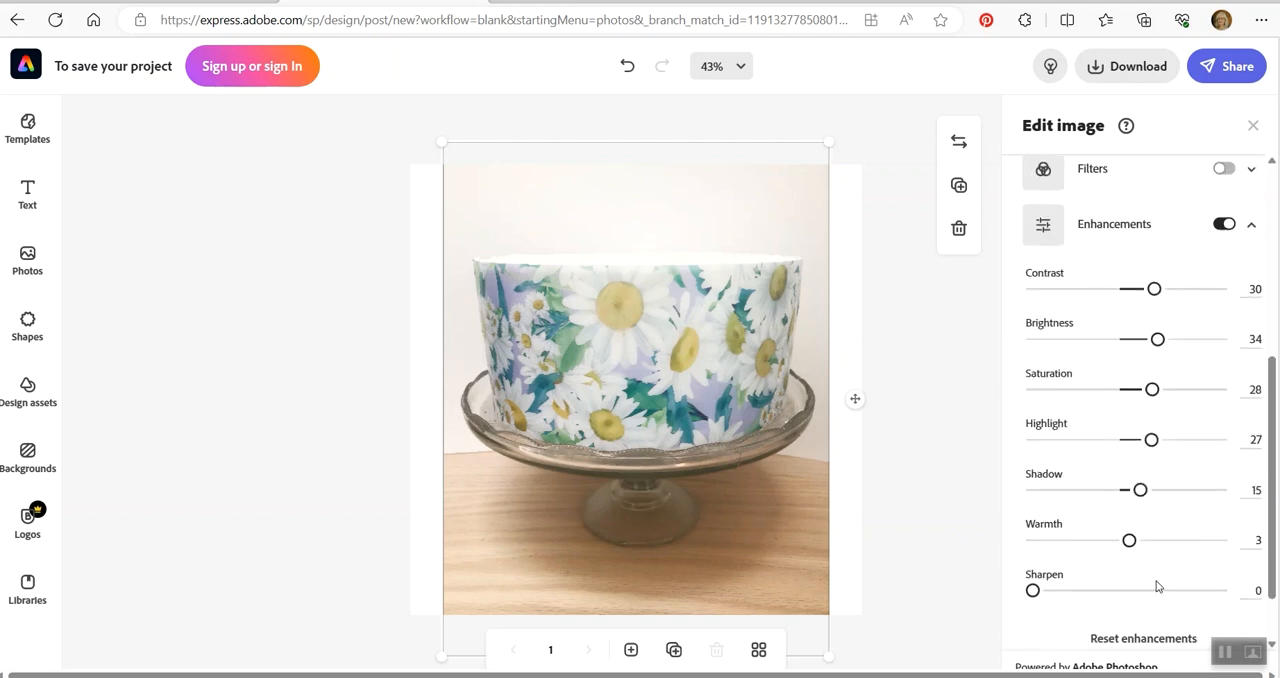
{"action": "scroll", "scroll_direction": "down", "scroll_amount": 3}
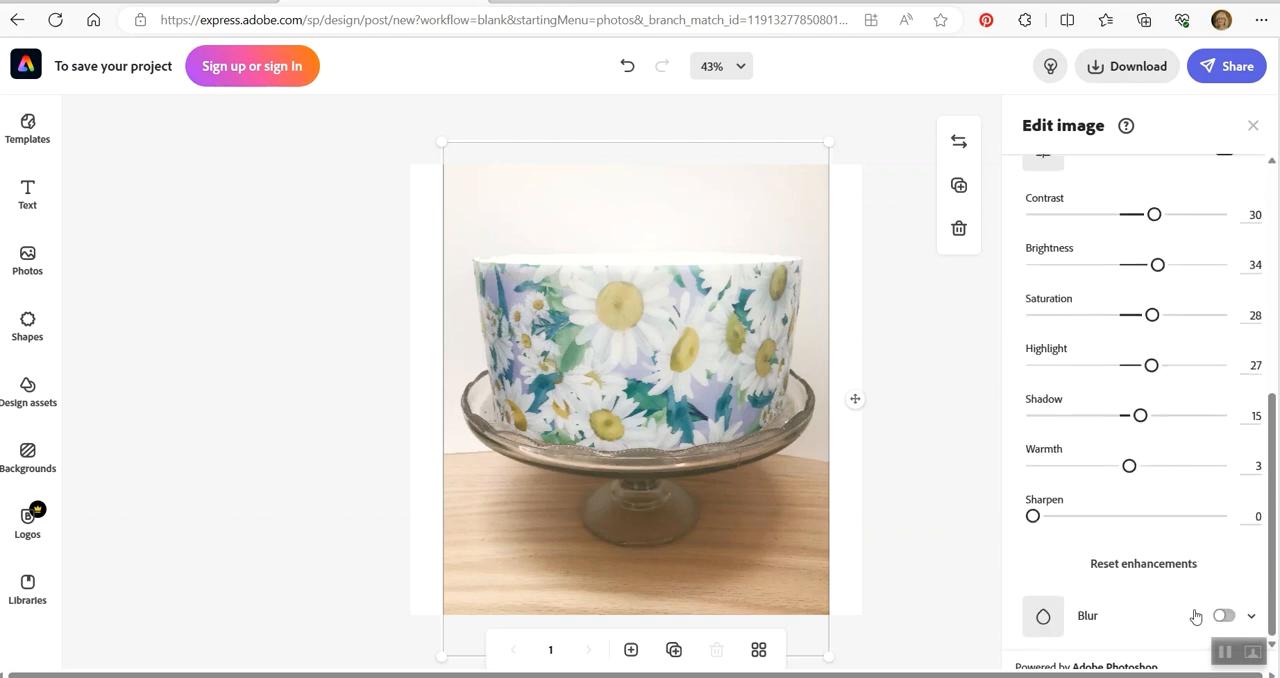
{"action": "mouse_move", "coordinate": [1176, 564]}
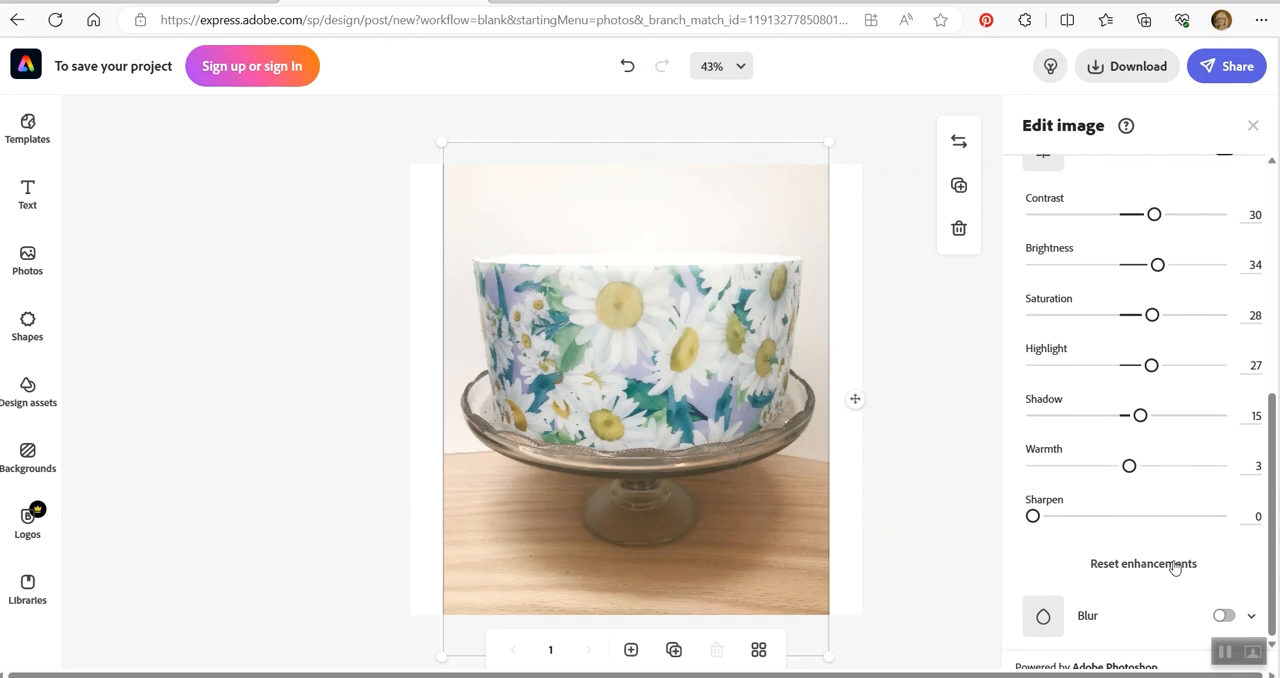
- Reset the cake photo's enhancements, then set Highlight 23, Warmth -4 and Sharpen 17
{"action": "left_click", "coordinate": [1144, 564]}
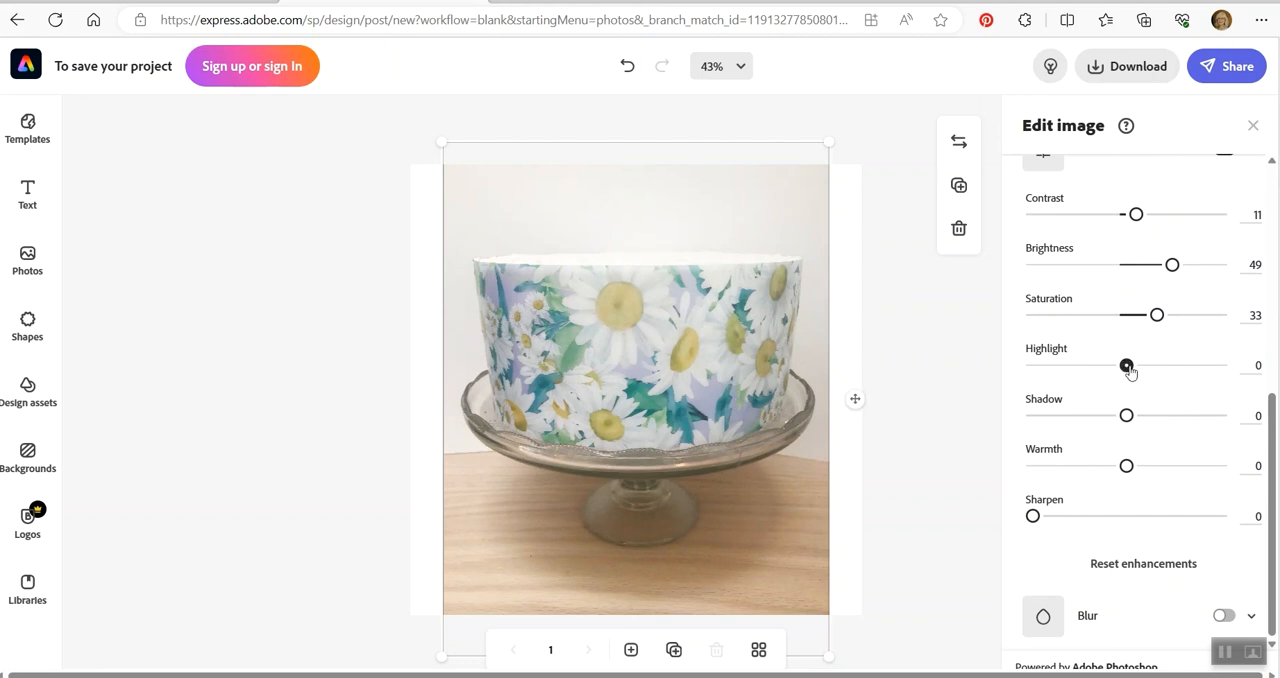
{"action": "left_click_drag", "start_coordinate": [1128, 364], "coordinate": [1148, 364]}
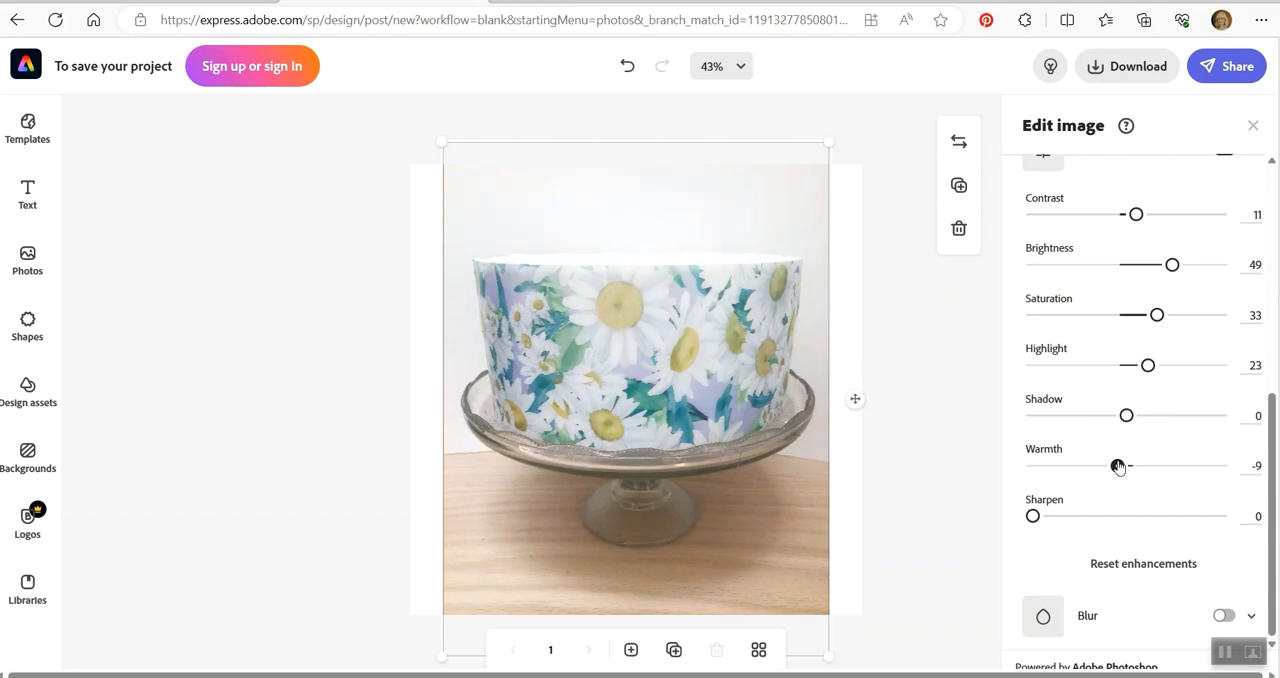
{"action": "left_click_drag", "start_coordinate": [1118, 466], "coordinate": [1122, 466]}
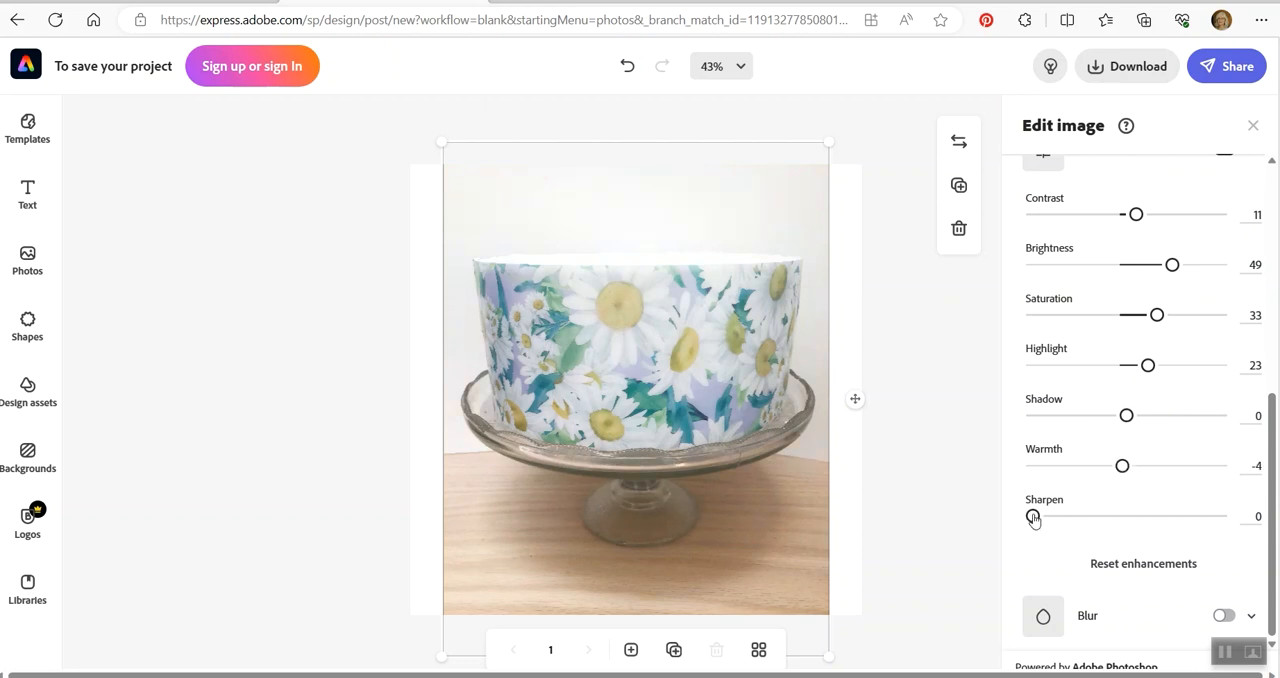
{"action": "left_click_drag", "start_coordinate": [1032, 516], "coordinate": [1064, 516]}
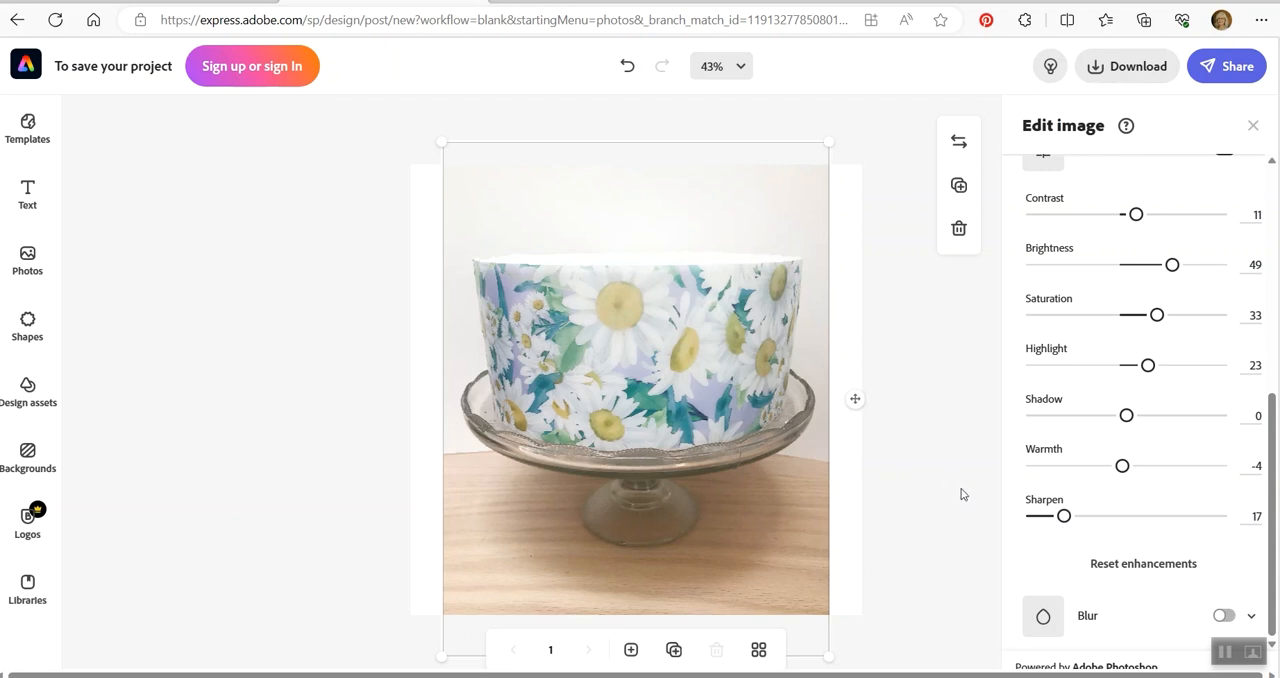
{"action": "mouse_move", "coordinate": [868, 484]}
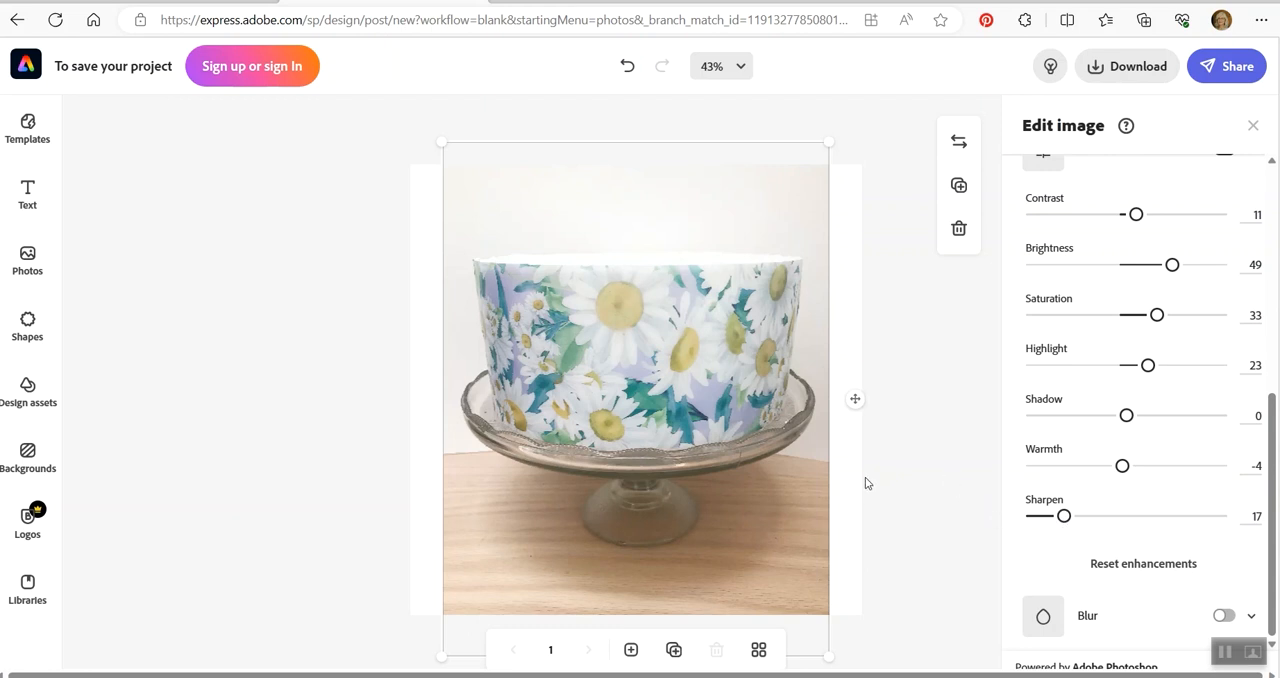
{"action": "mouse_move", "coordinate": [912, 472]}
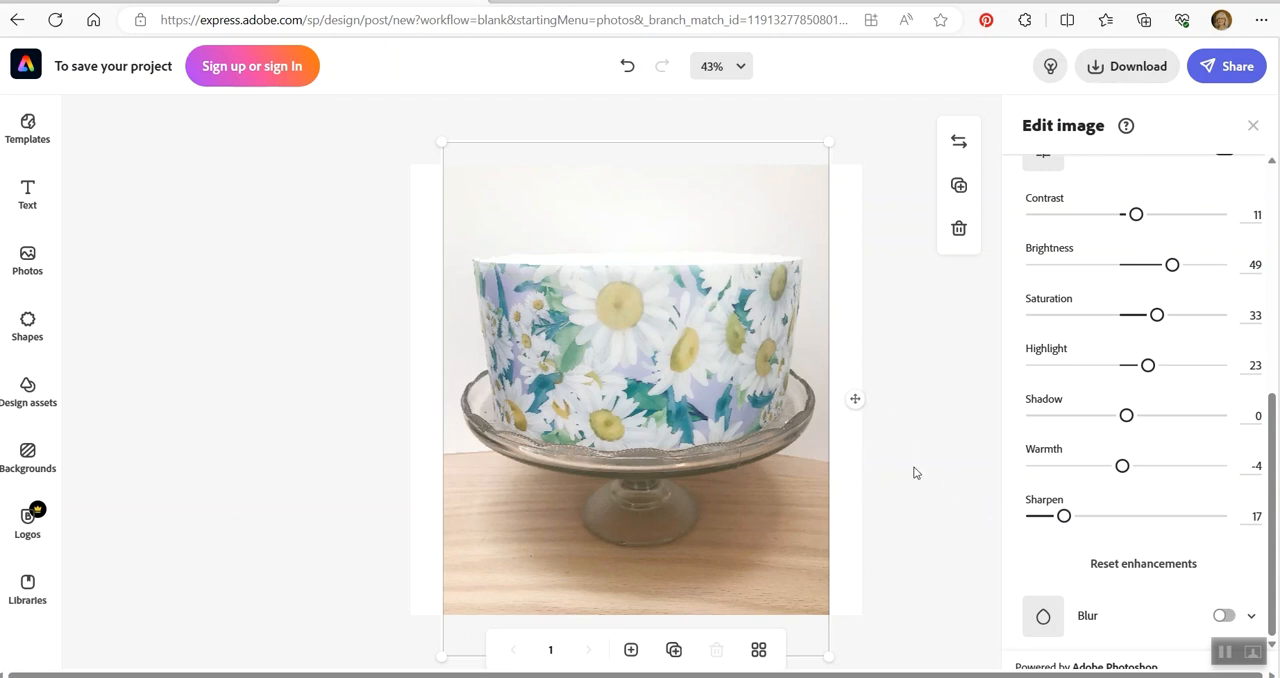
{"action": "mouse_move", "coordinate": [910, 184]}
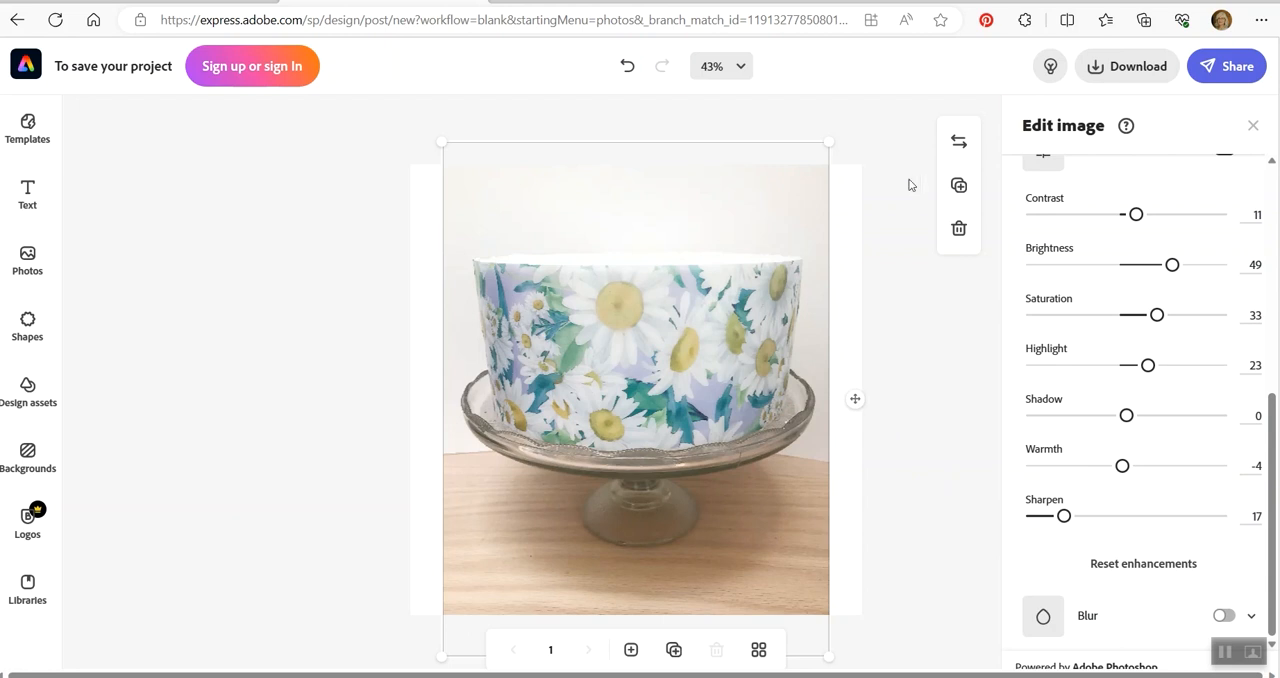
{"action": "mouse_move", "coordinate": [958, 140]}
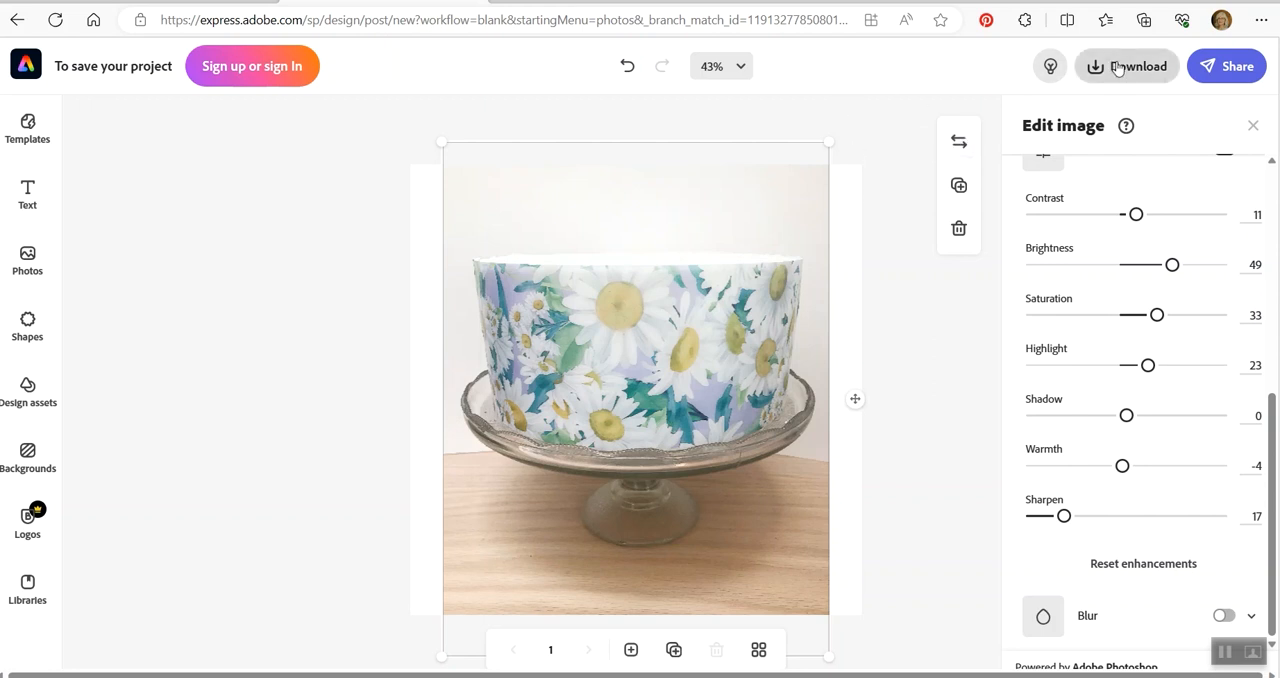
- Bring up the download options and choose JPG as the file type
{"action": "left_click", "coordinate": [1128, 66]}
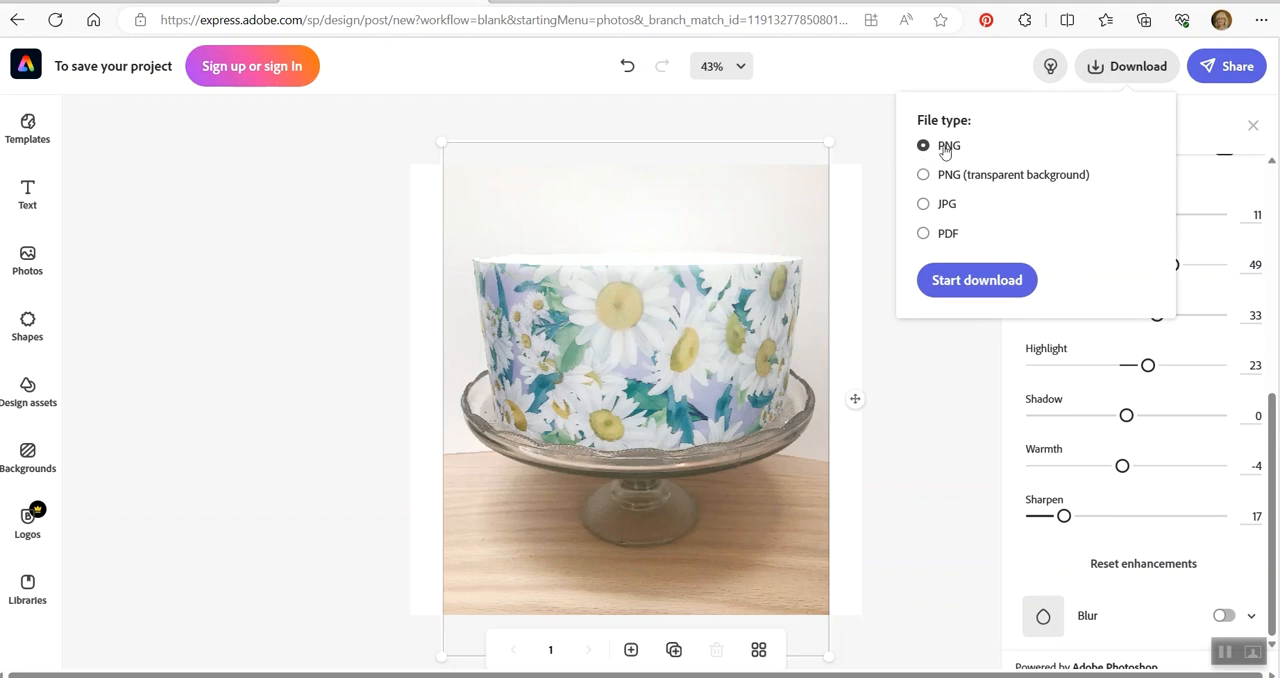
{"action": "mouse_move", "coordinate": [996, 182]}
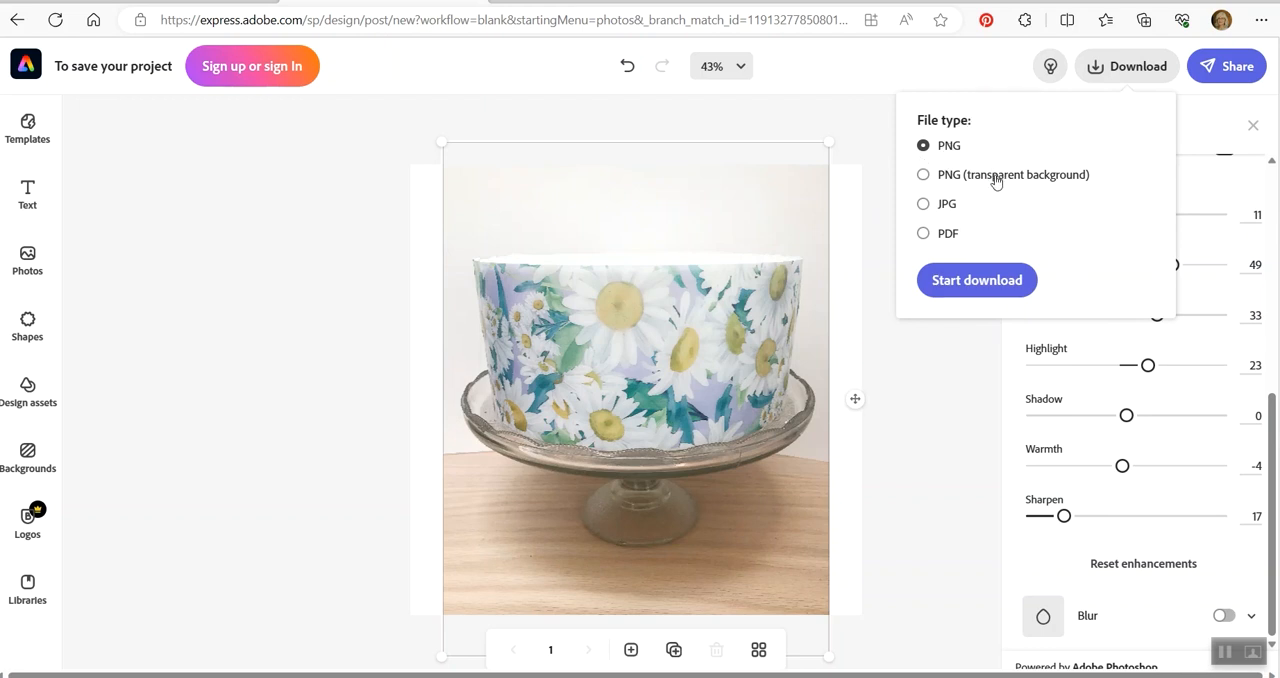
{"action": "mouse_move", "coordinate": [956, 236]}
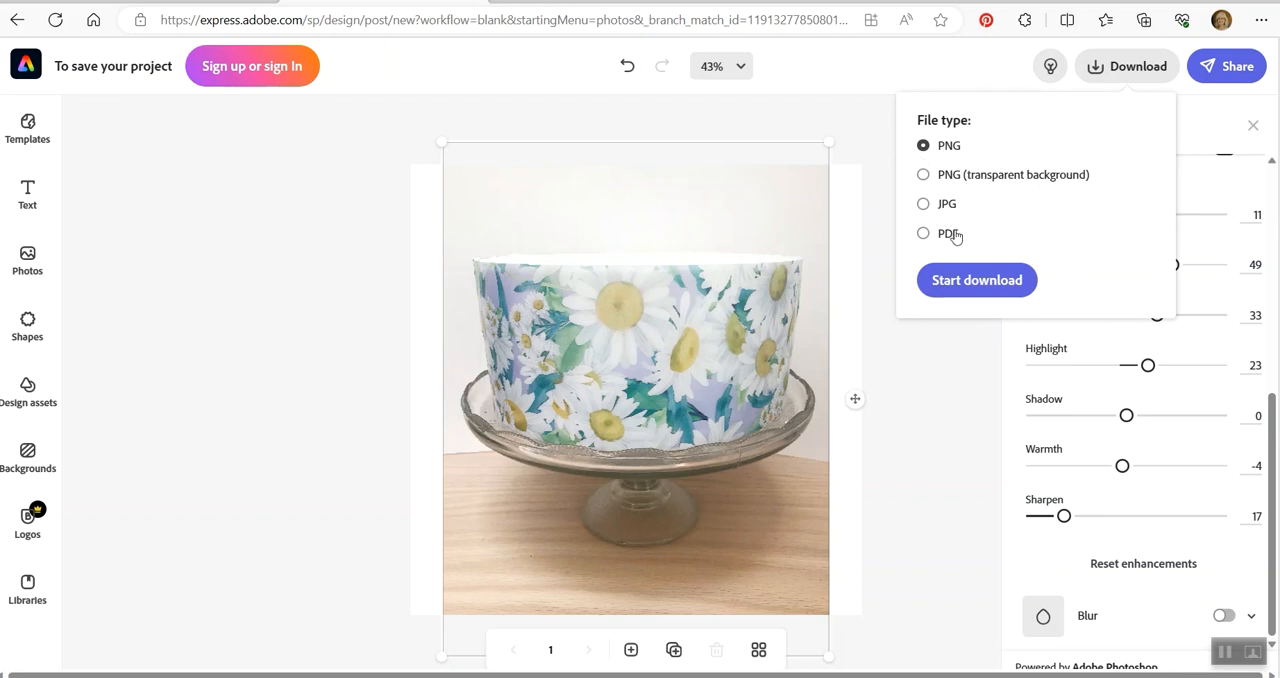
{"action": "left_click", "coordinate": [922, 204]}
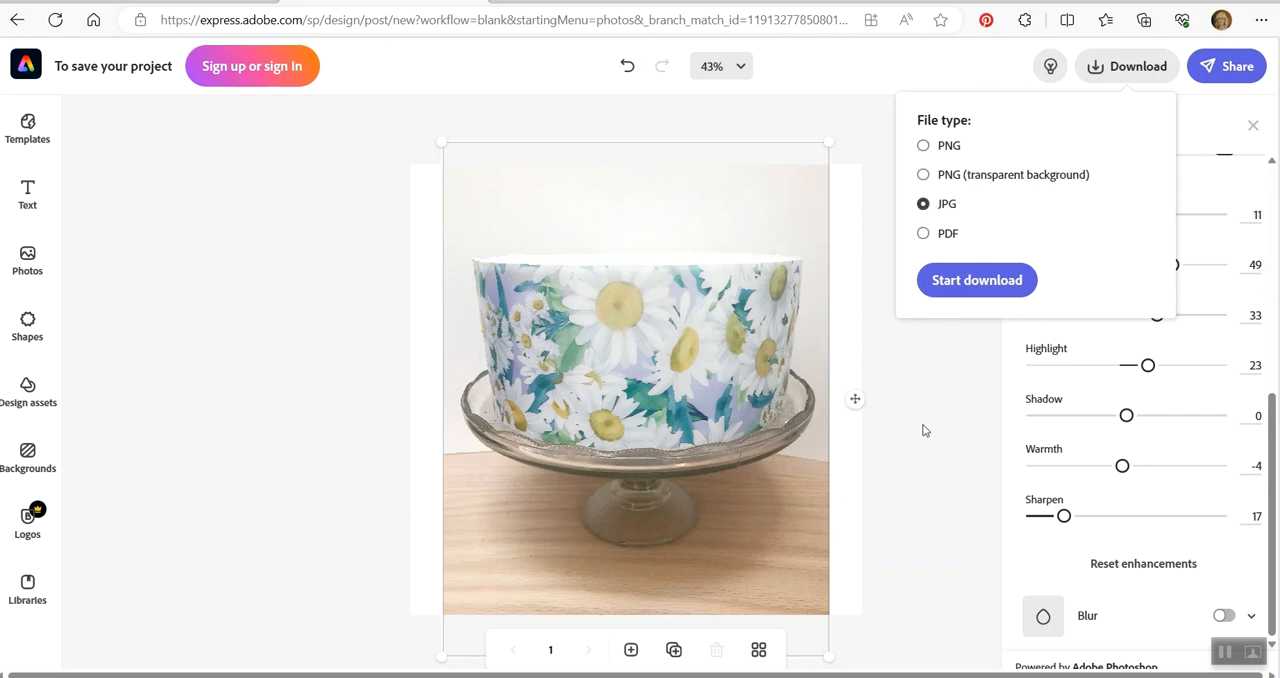
{"action": "mouse_move", "coordinate": [944, 404]}
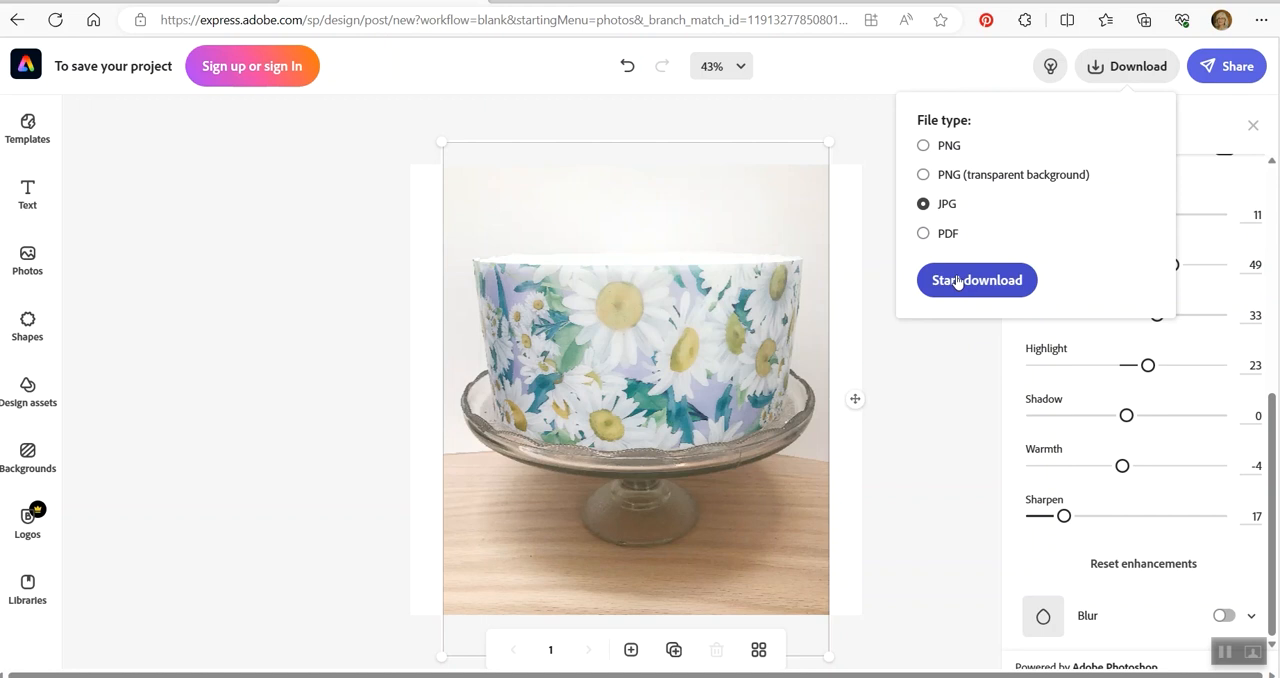
- Start the JPG download and dismiss the sign-up prompt that appears
{"action": "left_click", "coordinate": [976, 280]}
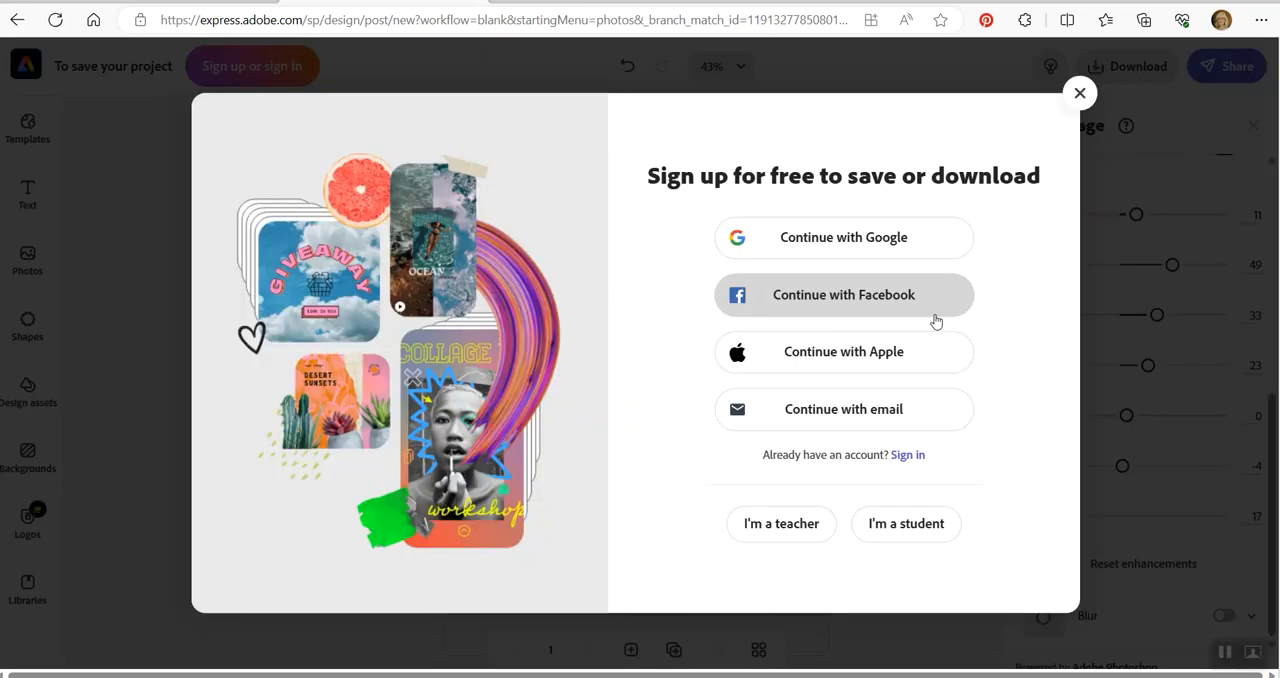
{"action": "mouse_move", "coordinate": [978, 174]}
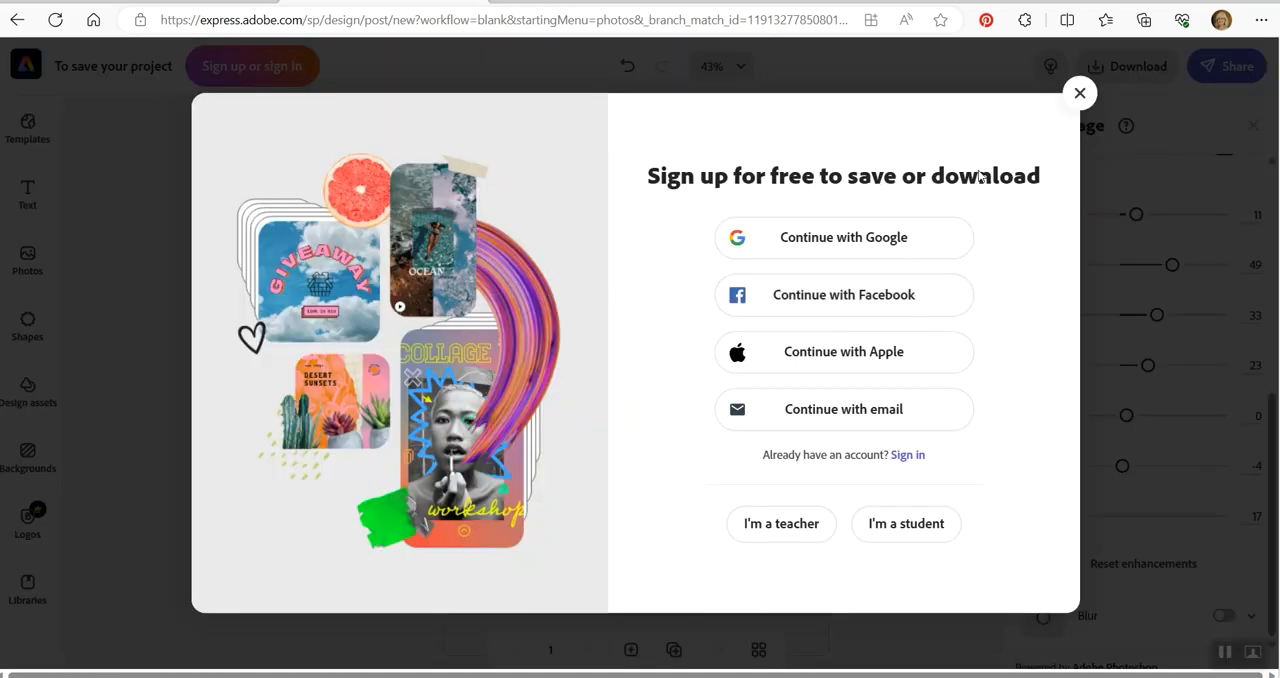
{"action": "left_click", "coordinate": [1080, 92]}
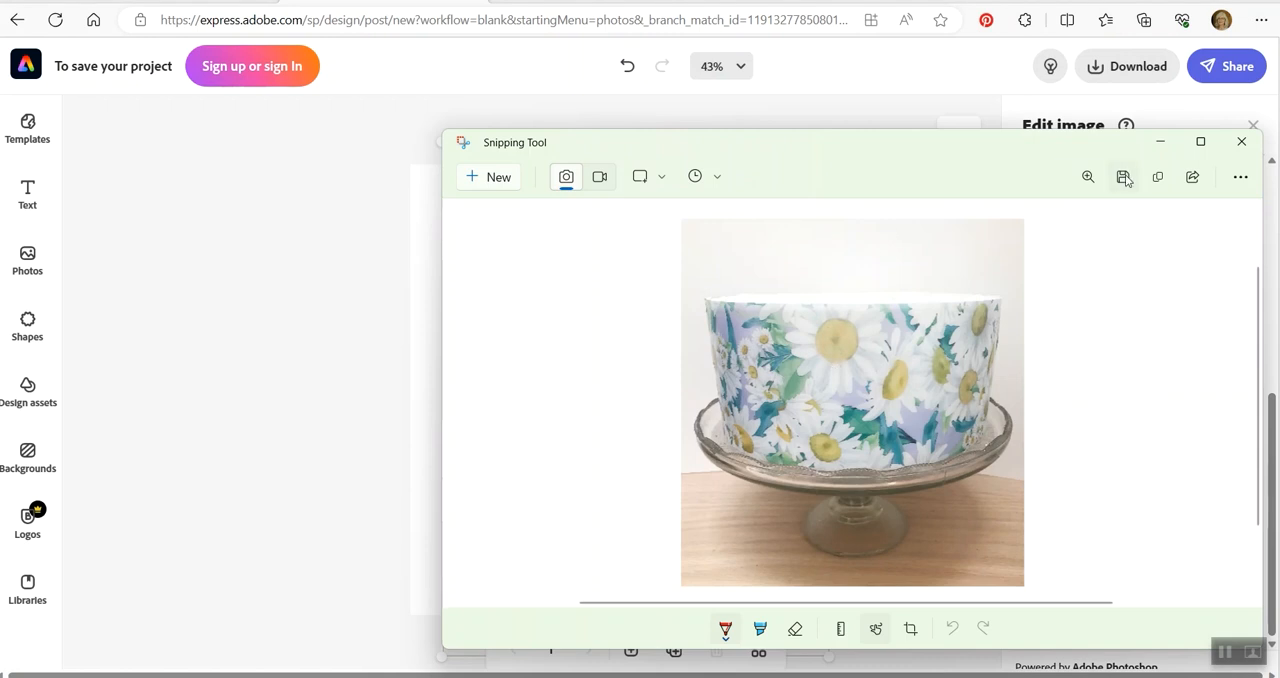
- Save the captured cake photo as a JPG on the Desktop and close Snipping Tool
{"action": "left_click", "coordinate": [1124, 176]}
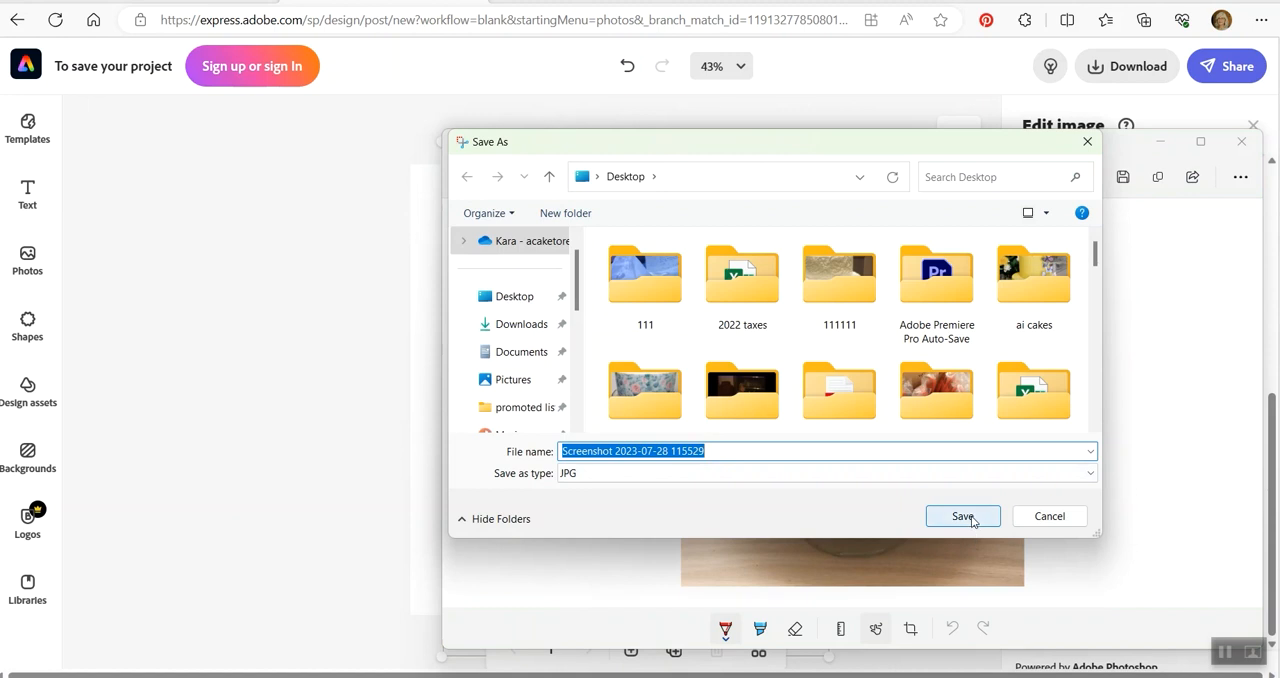
{"action": "left_click", "coordinate": [962, 516]}
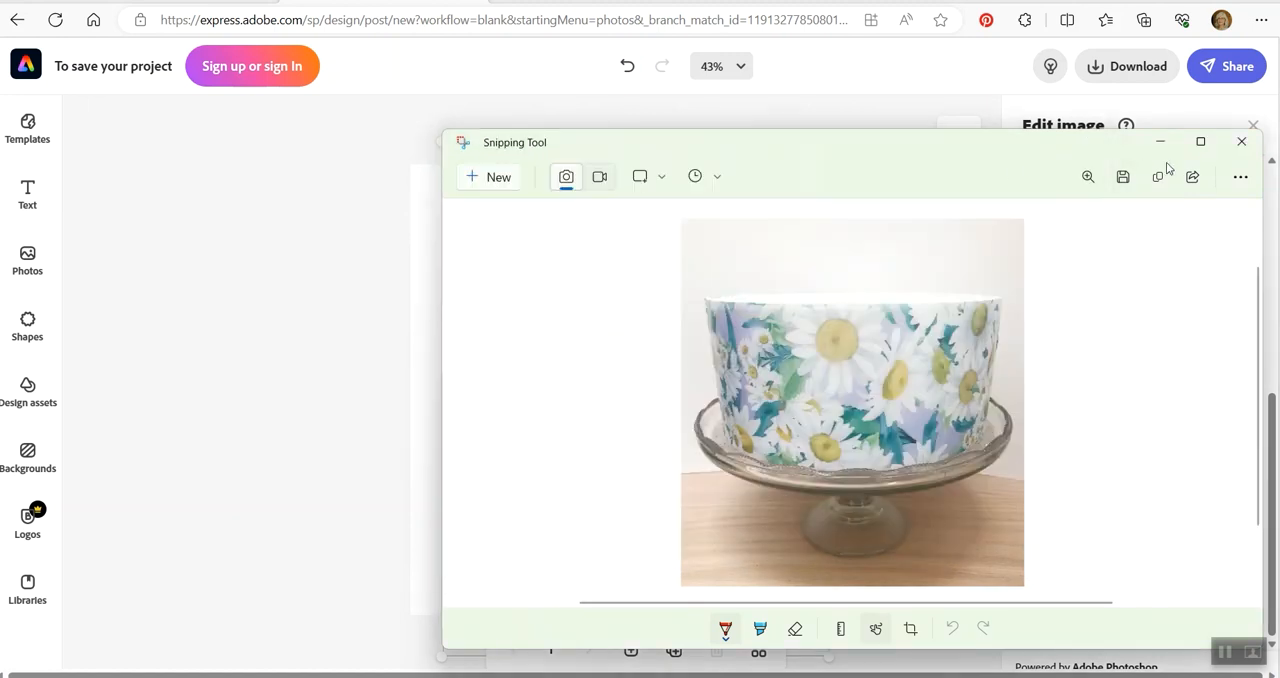
{"action": "left_click", "coordinate": [1242, 140]}
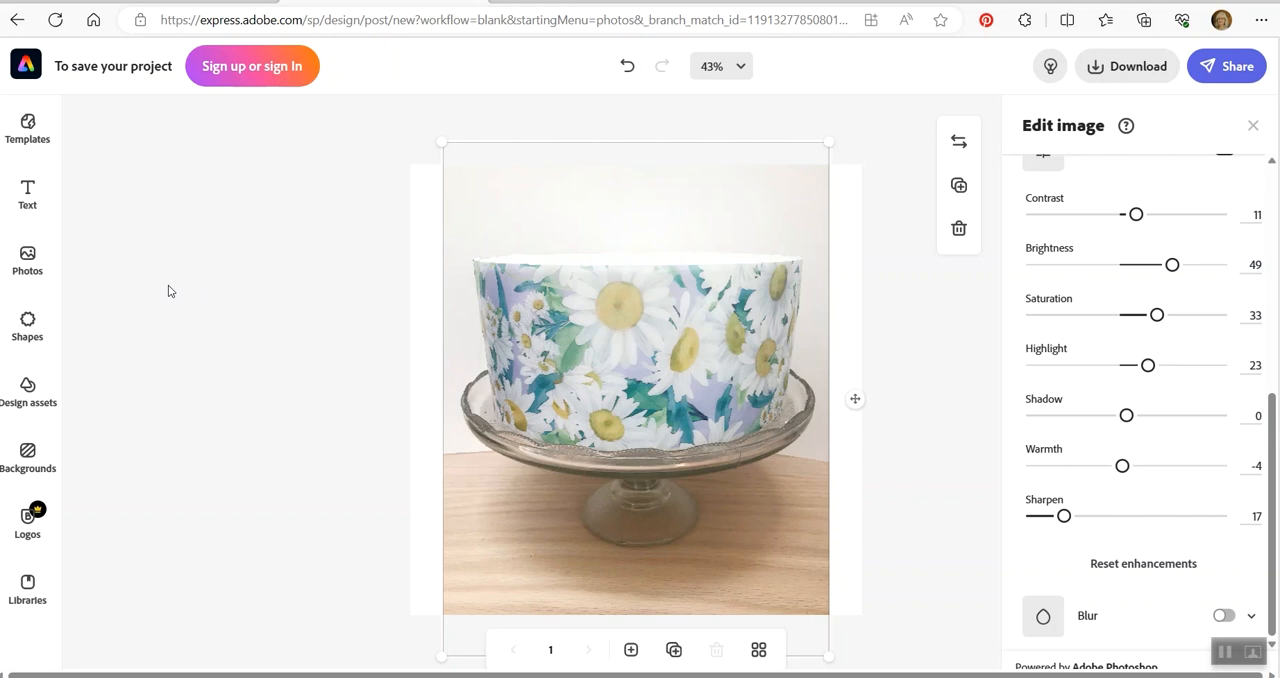
{"action": "mouse_move", "coordinate": [176, 368]}
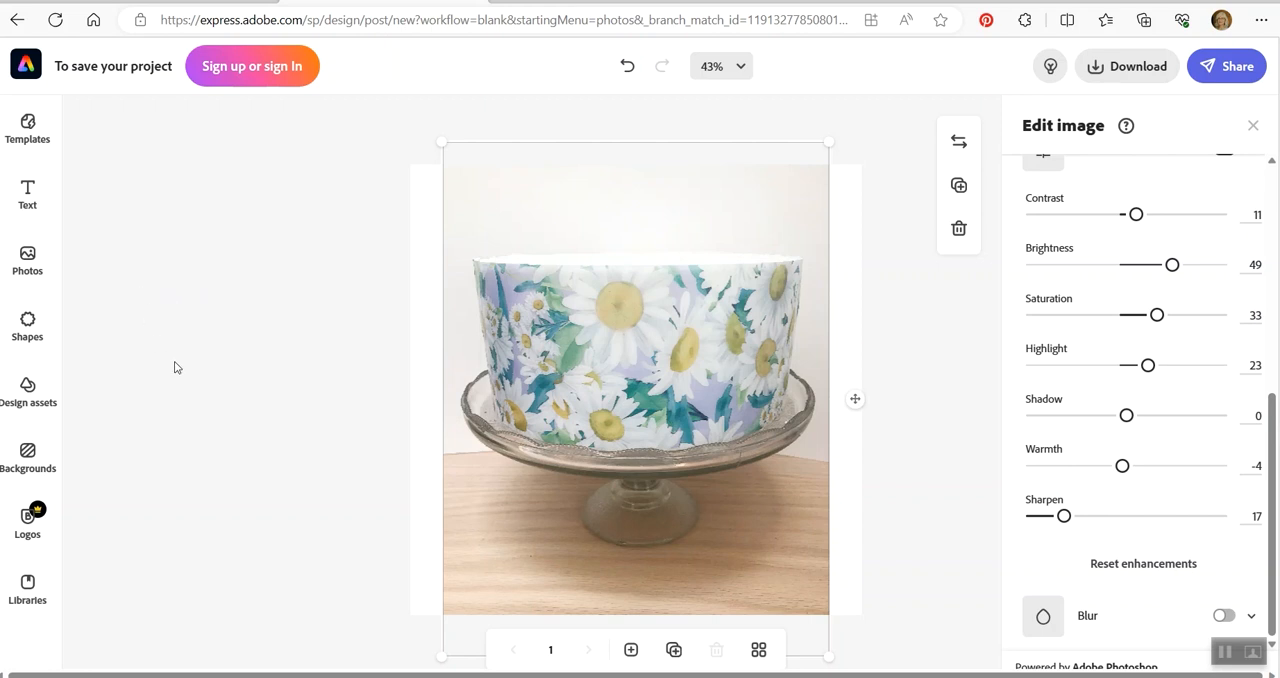